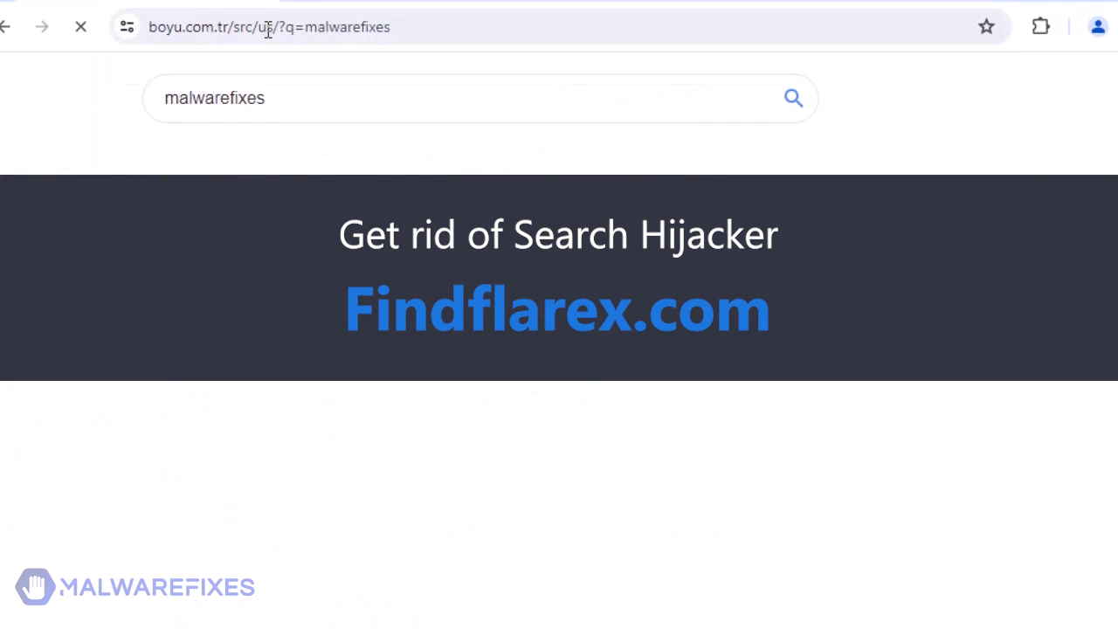
# Re-run the malwarefixes search and show its results coming through boyu.com.tr.
pyautogui.click(262, 27)
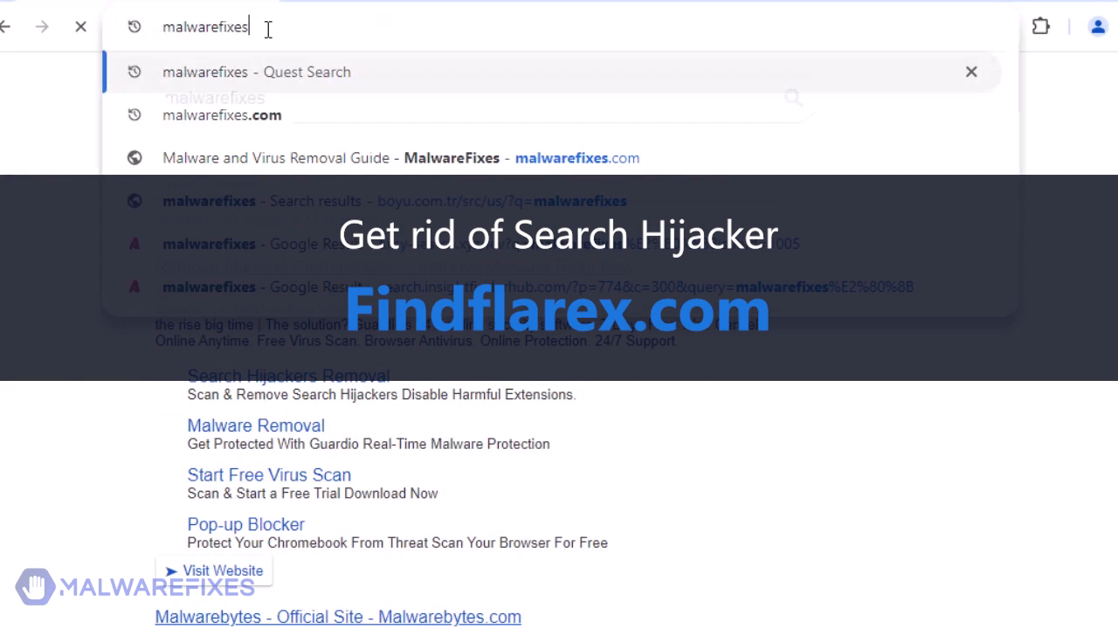
pyautogui.press('Return')
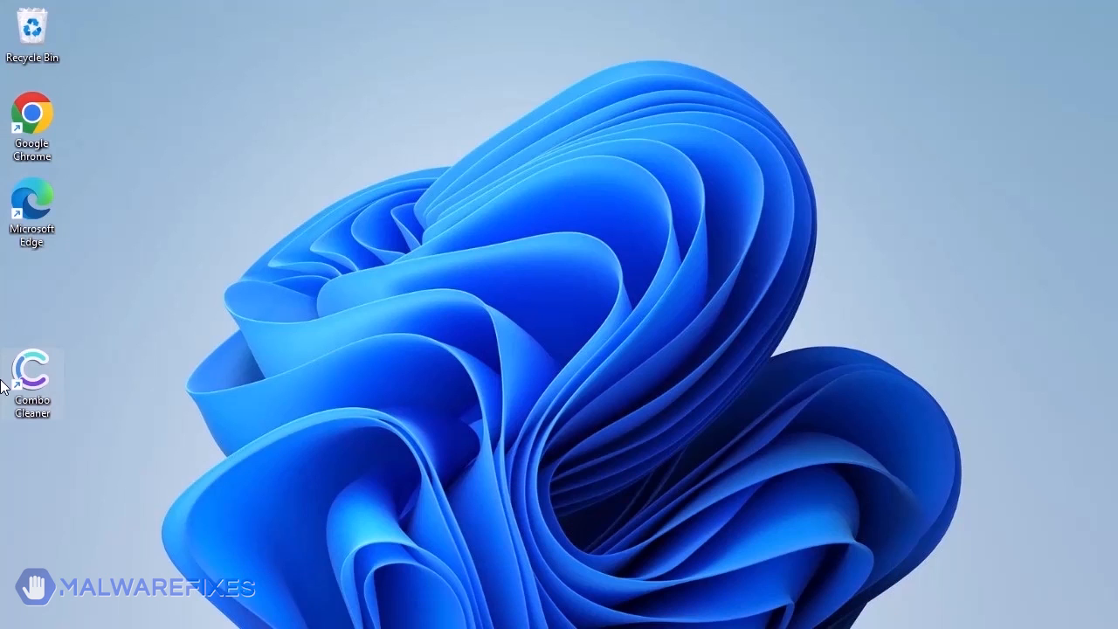
pyautogui.moveTo(32, 367)
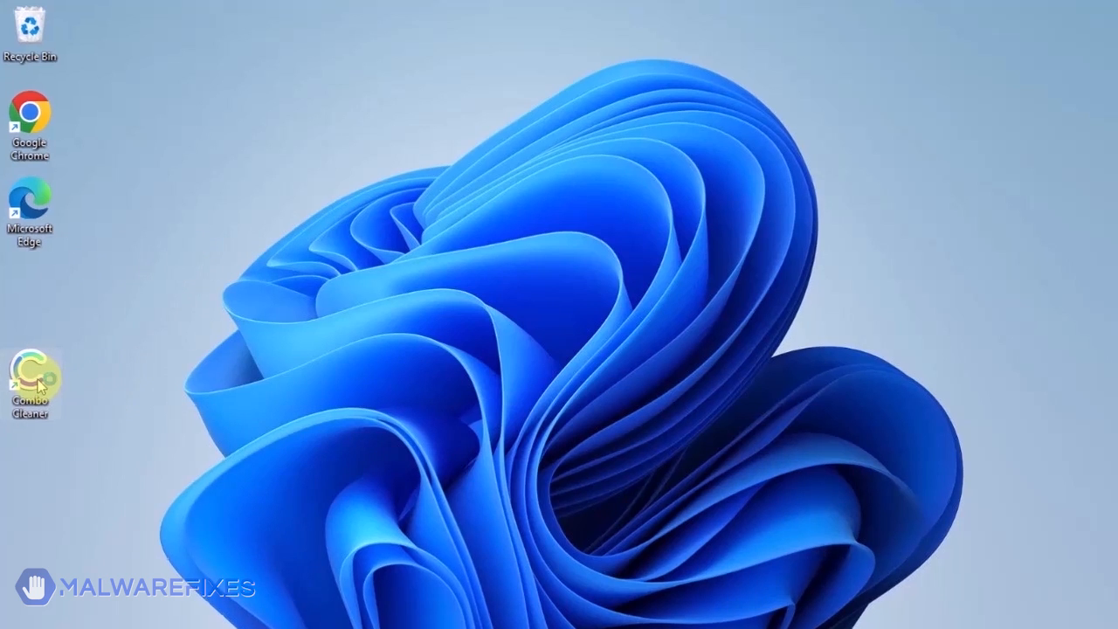
# Launch Combo Cleaner from the desktop and run a Quick Scan that finds 7 threats.
pyautogui.doubleClick(29, 374)
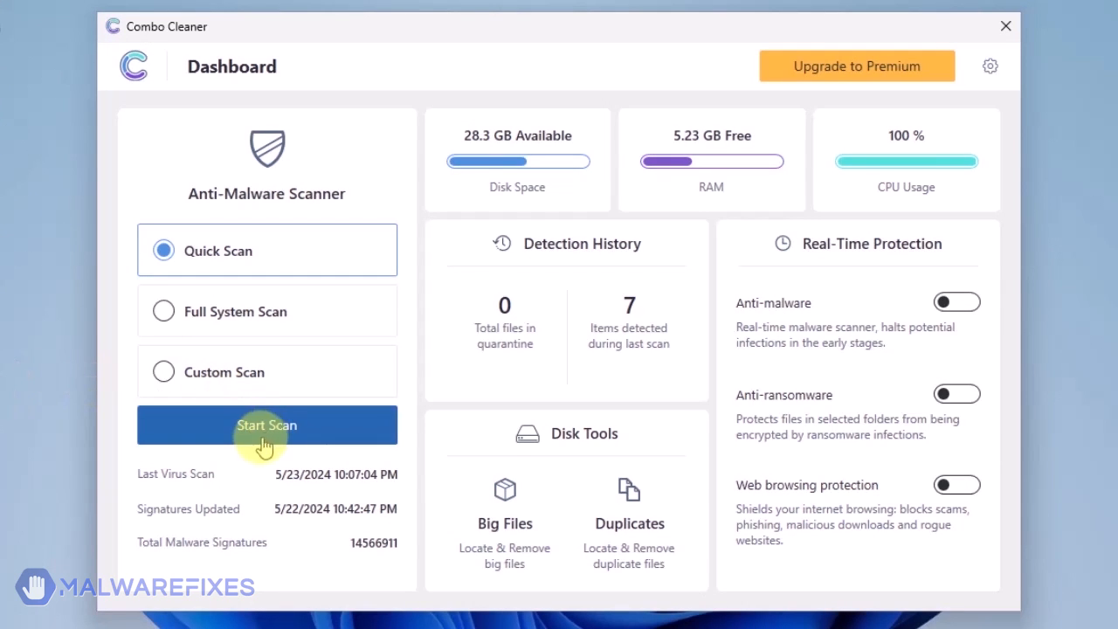
pyautogui.click(266, 424)
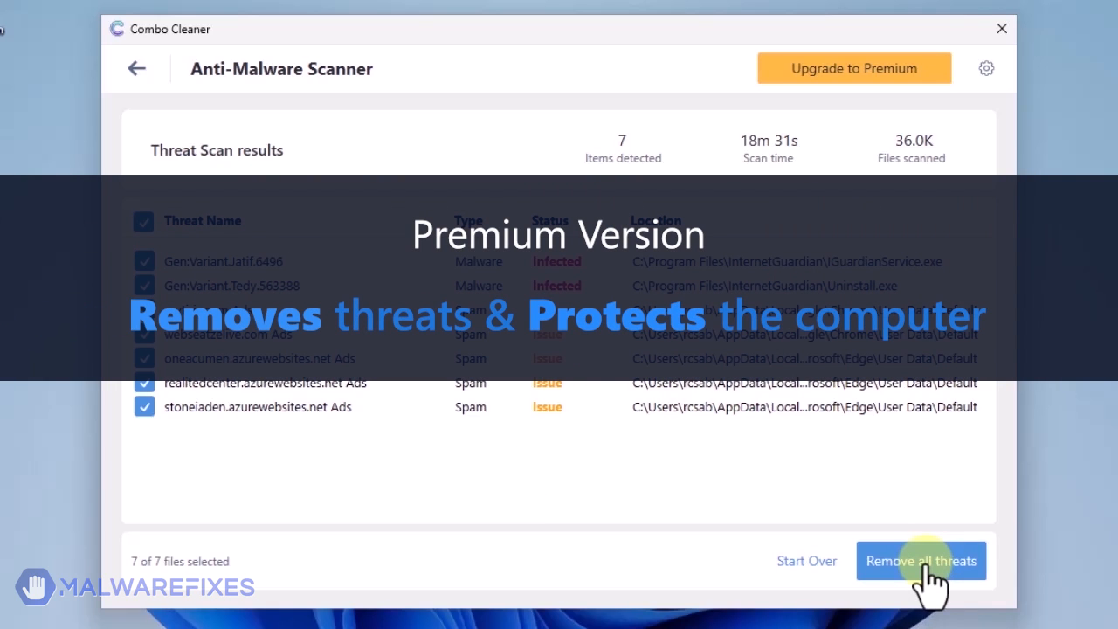
pyautogui.moveTo(926, 570)
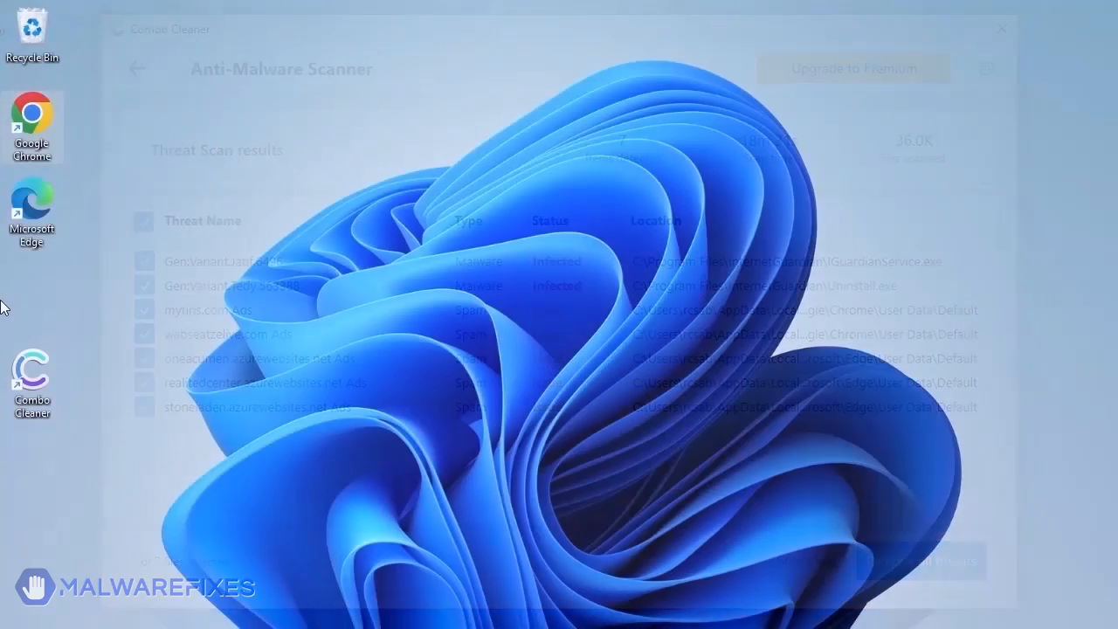
# Launch adwcleaner from the Downloads folder and approve the User Account Control prompt.
pyautogui.click(1001, 28)
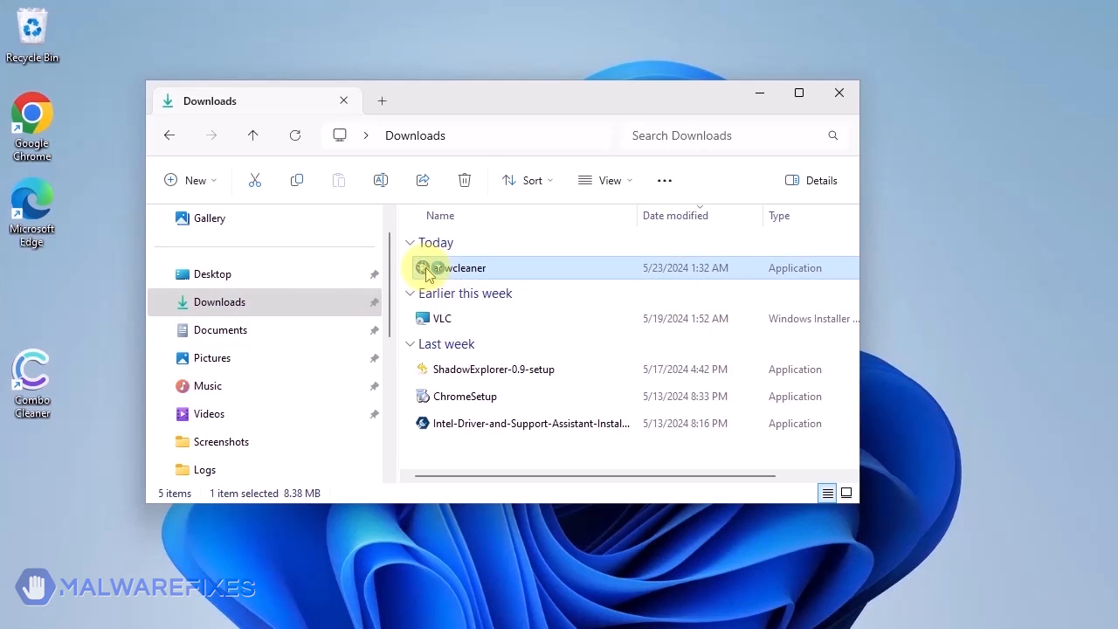
pyautogui.doubleClick(465, 267)
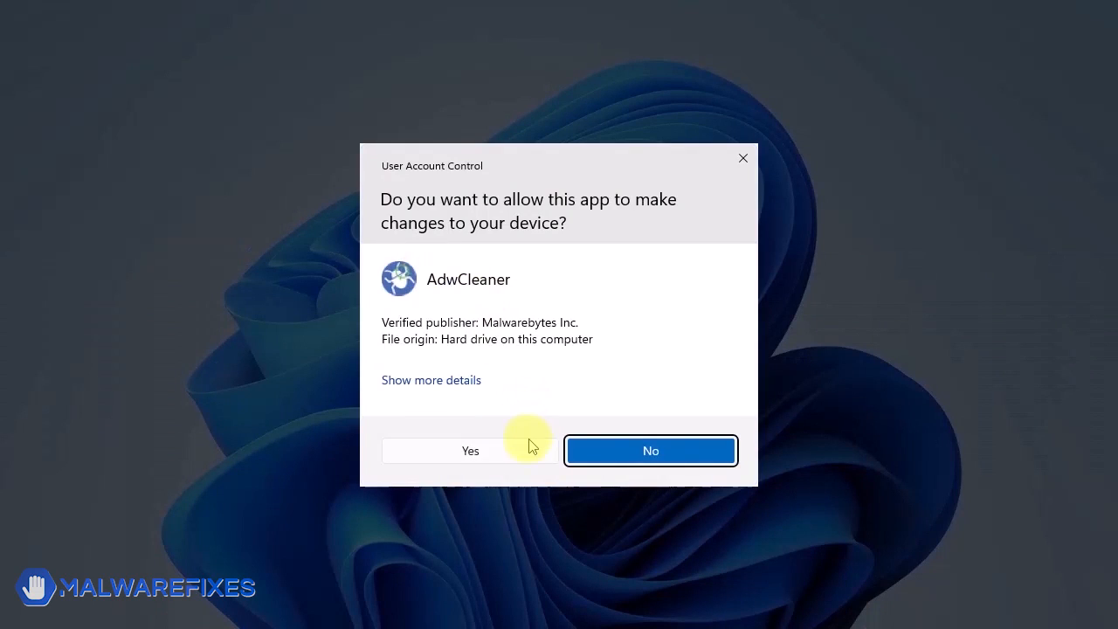
pyautogui.click(470, 451)
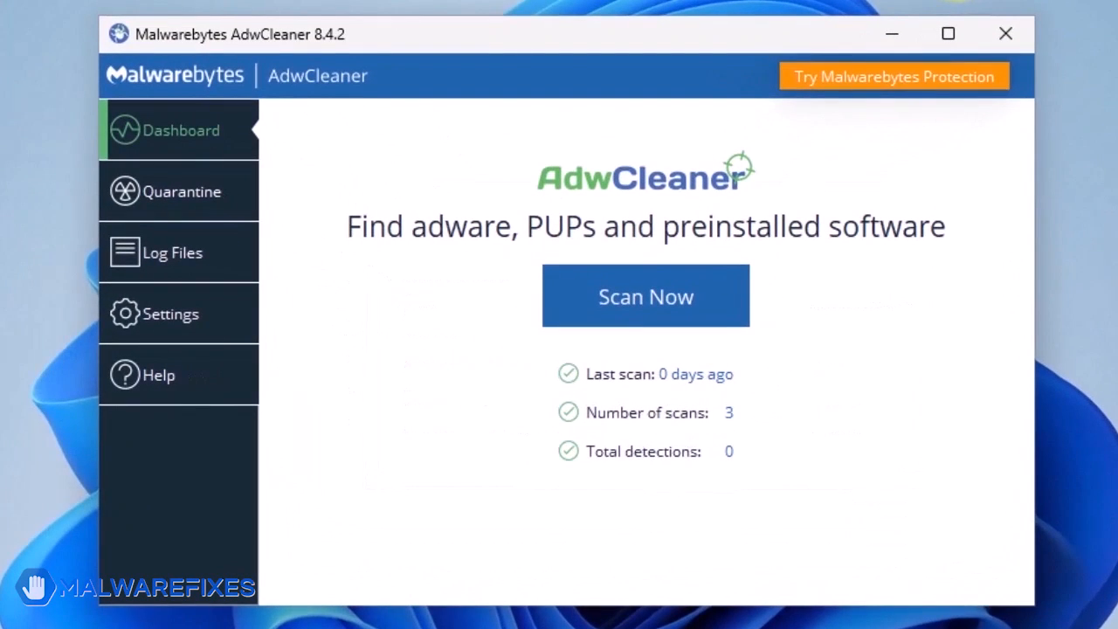
pyautogui.moveTo(162, 328)
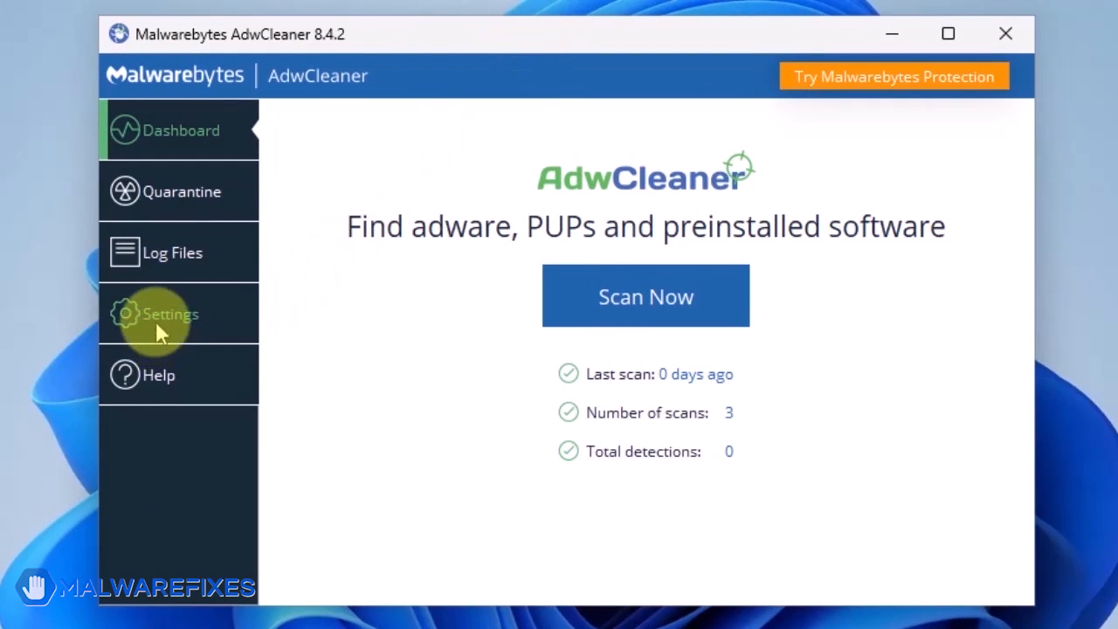
# Switch on Reset Chrome policies and Reset IE policies in AdwCleaner settings, then return to Dashboard.
pyautogui.click(171, 314)
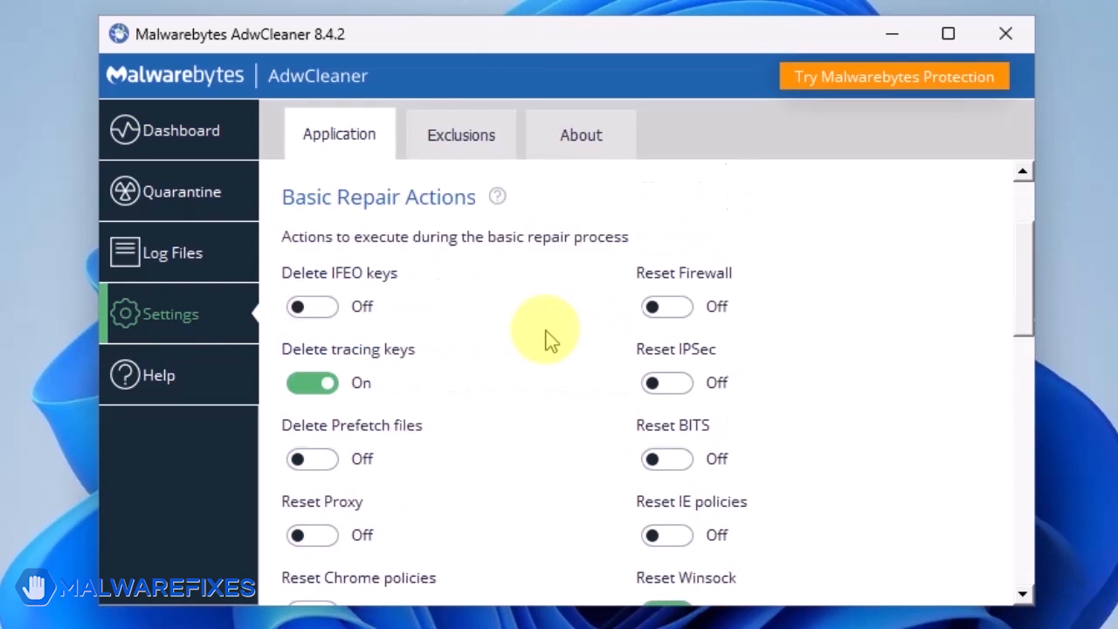
pyautogui.scroll(-3)
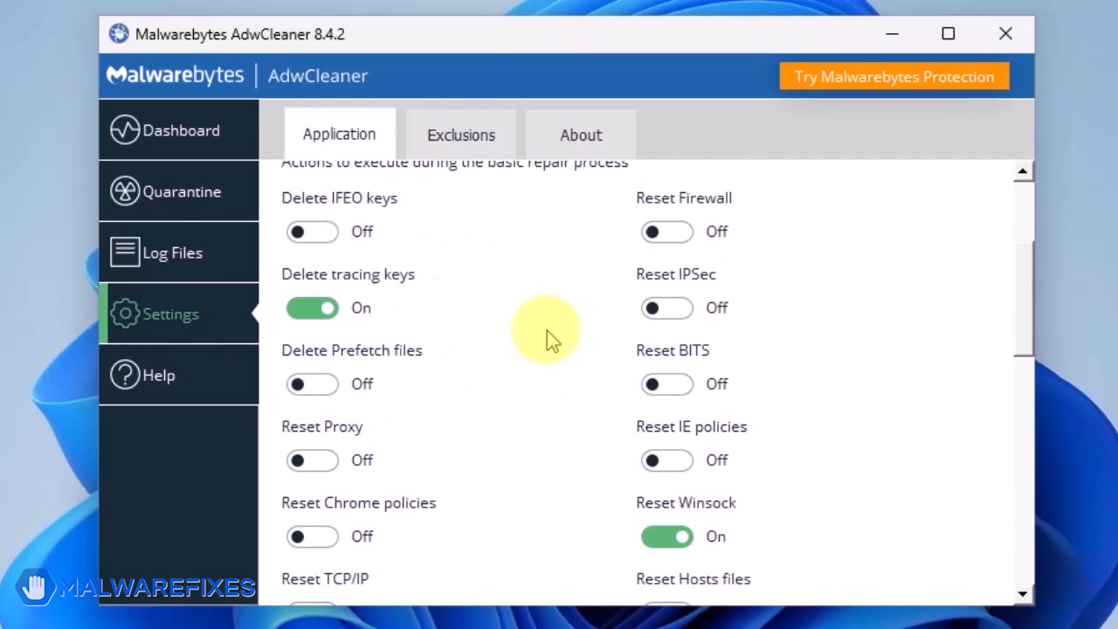
pyautogui.scroll(-3)
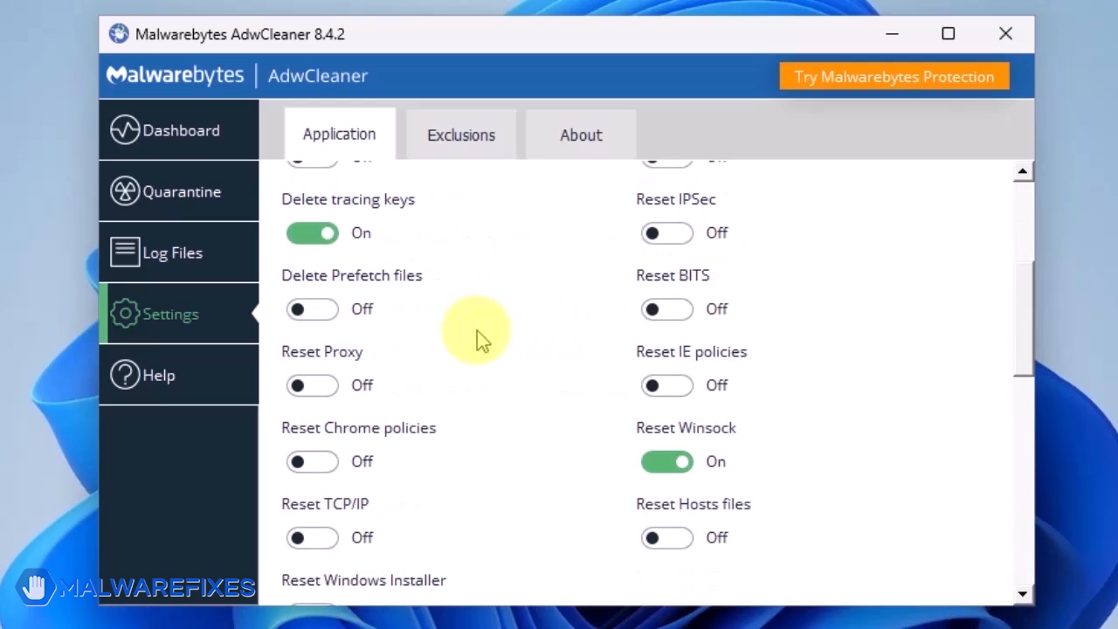
pyautogui.click(312, 461)
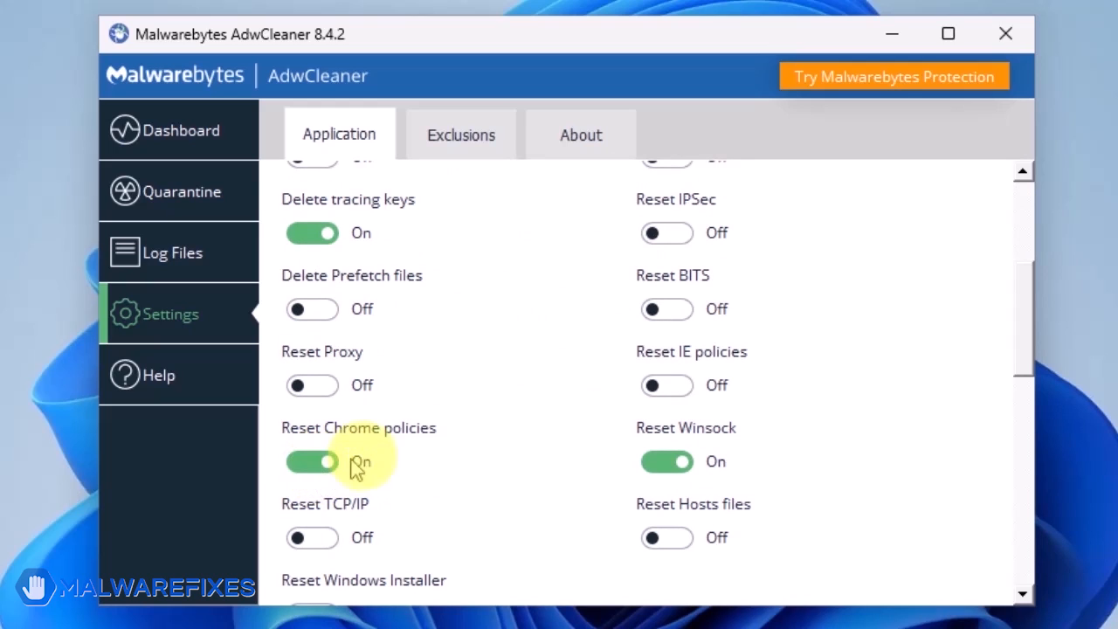
pyautogui.click(667, 385)
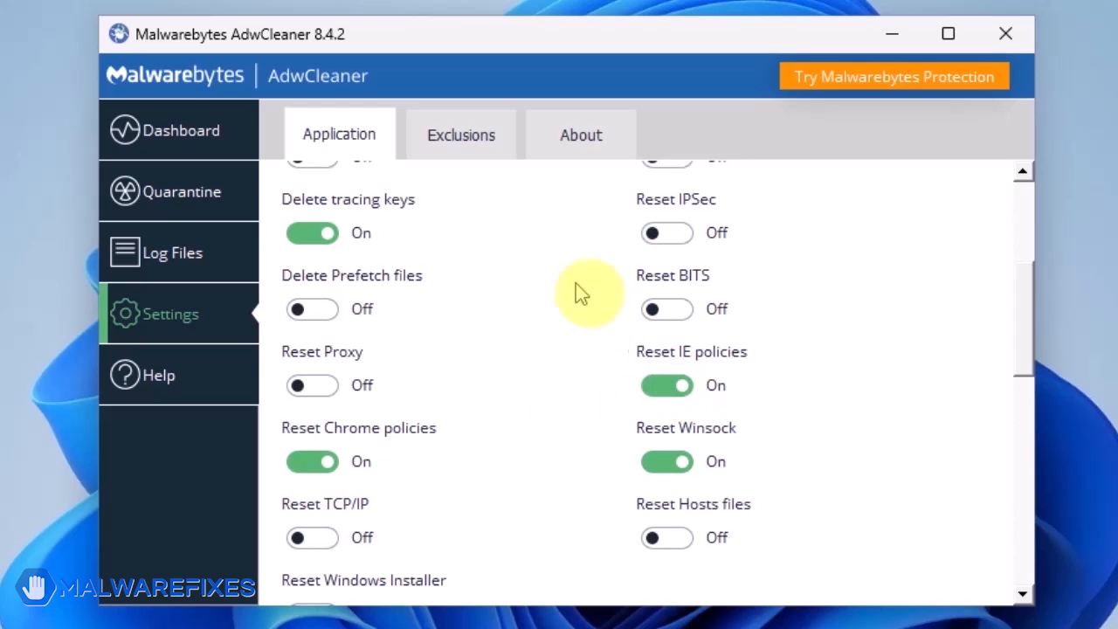
pyautogui.click(179, 130)
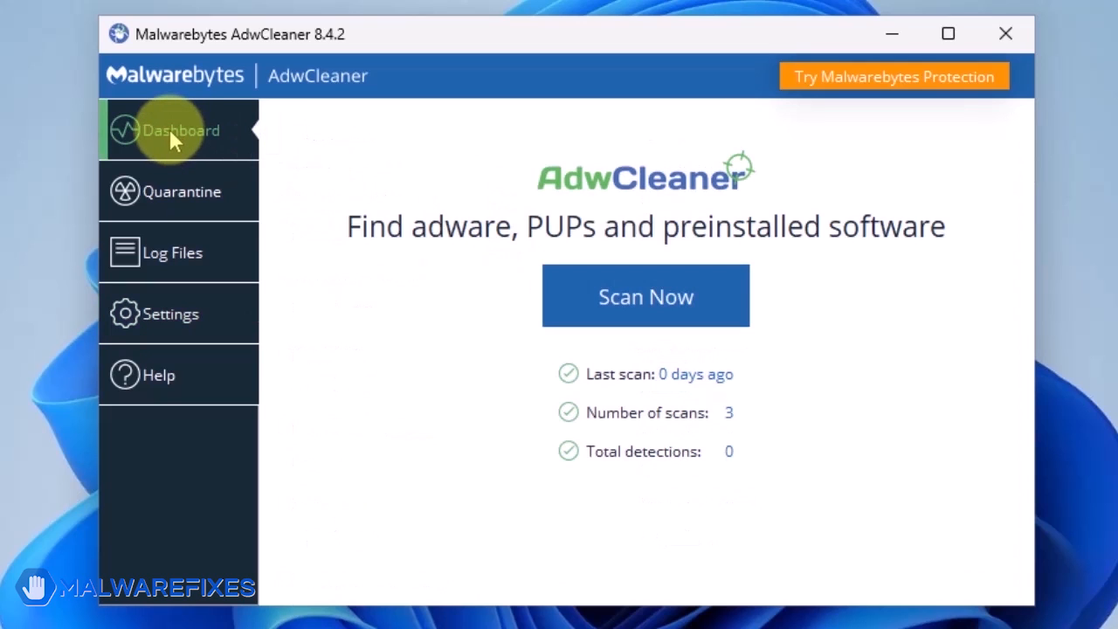
pyautogui.moveTo(555, 235)
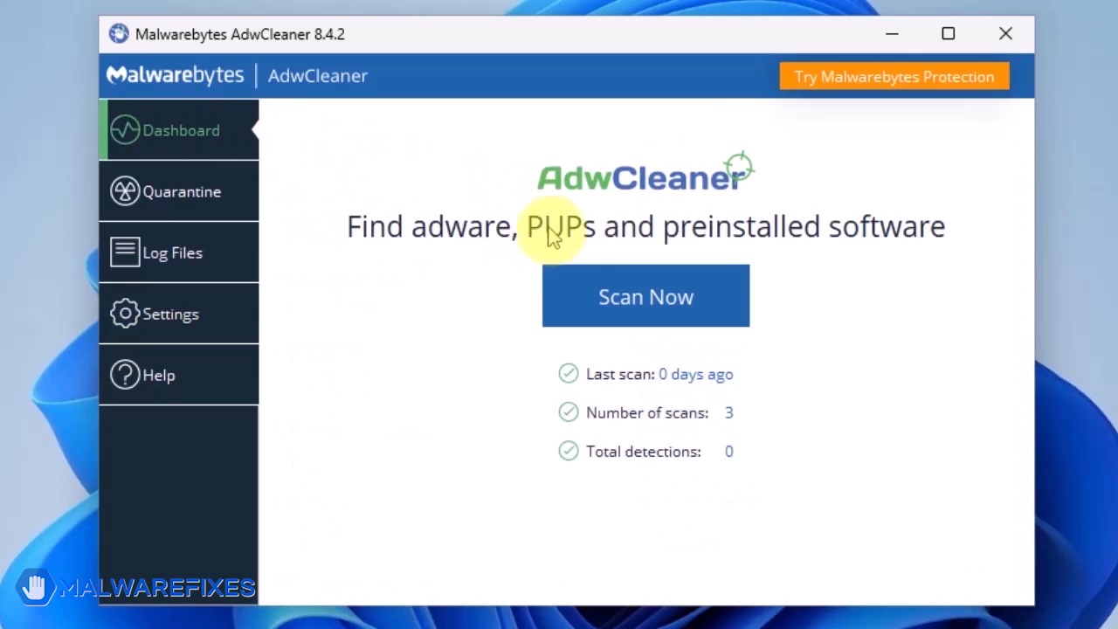
# Scan with AdwCleaner, which finds nothing, and confirm the basic repair with Continue.
pyautogui.click(646, 295)
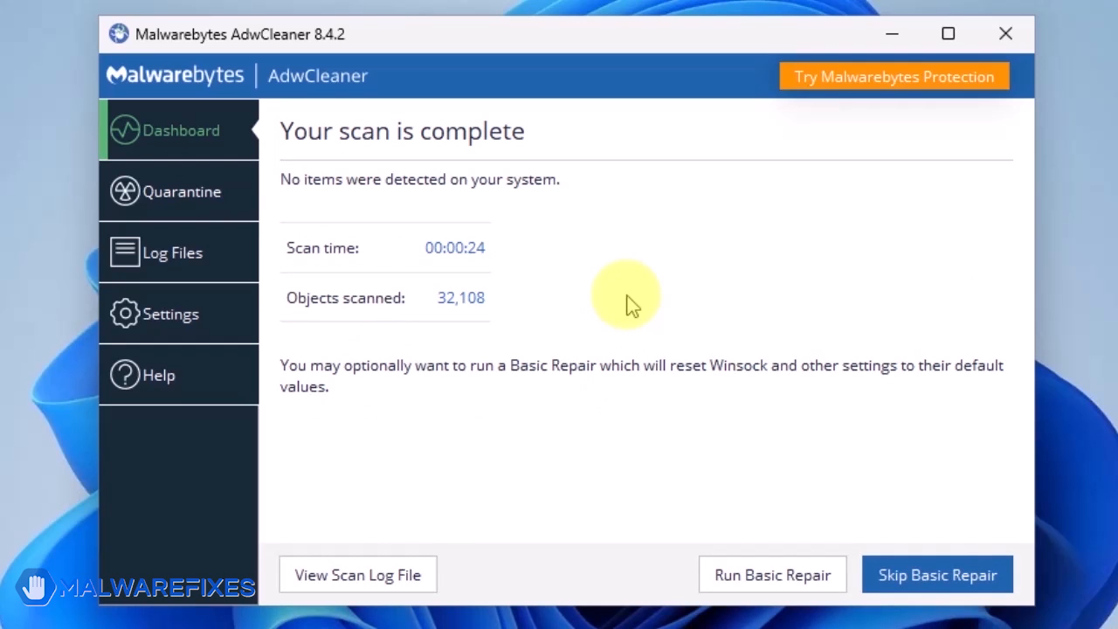
pyautogui.moveTo(773, 574)
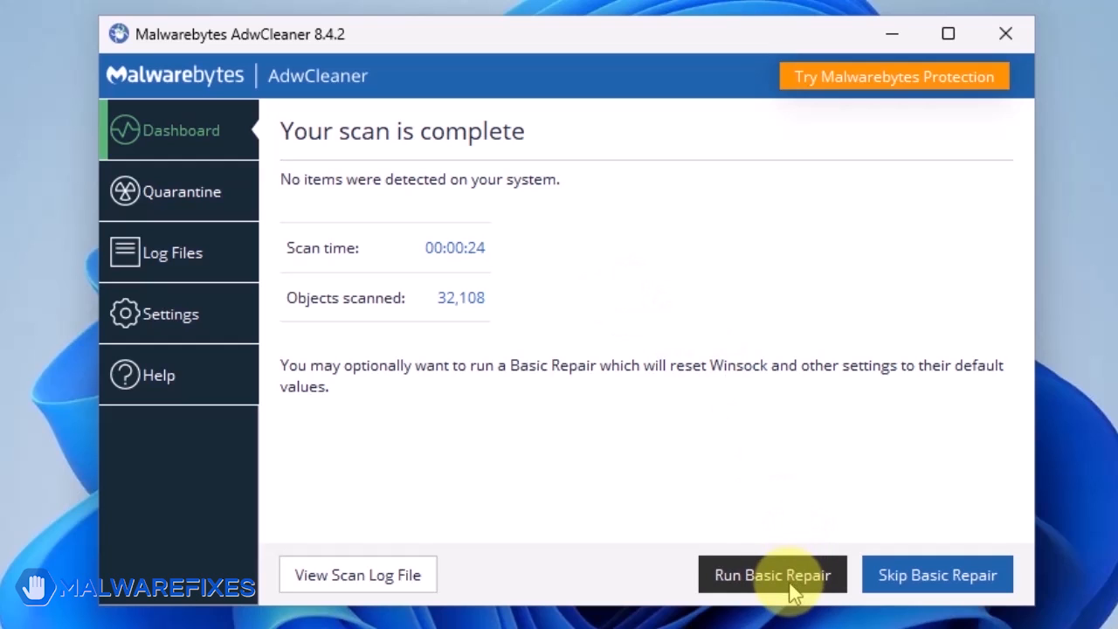
pyautogui.click(773, 575)
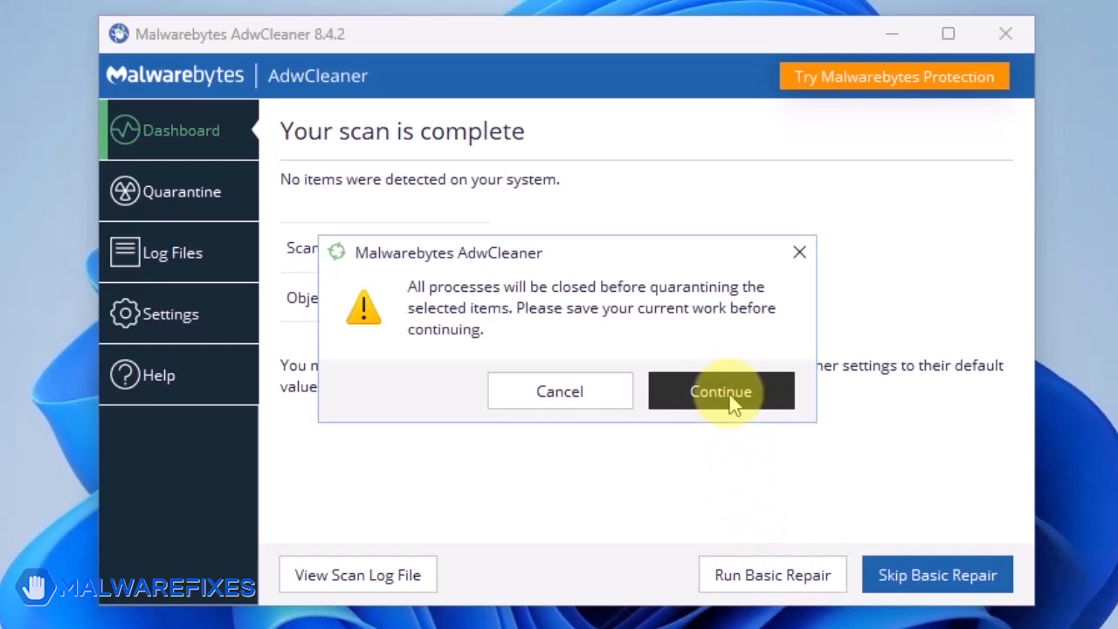
pyautogui.click(721, 390)
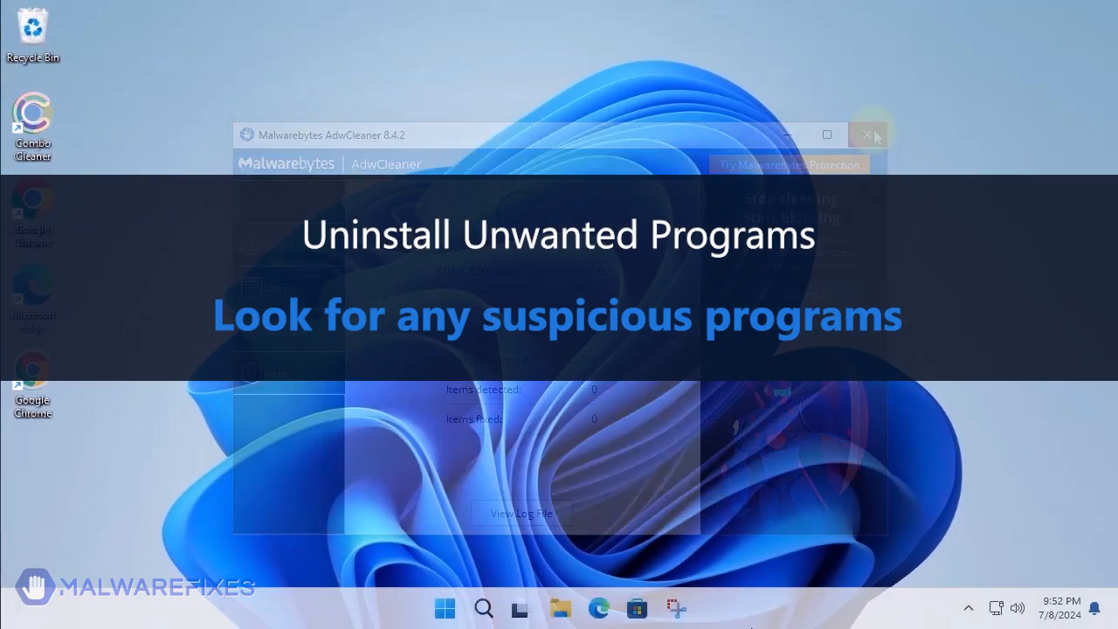
# Close AdwCleaner and open appwiz.cpl from Windows Search to list installed programs.
pyautogui.click(871, 134)
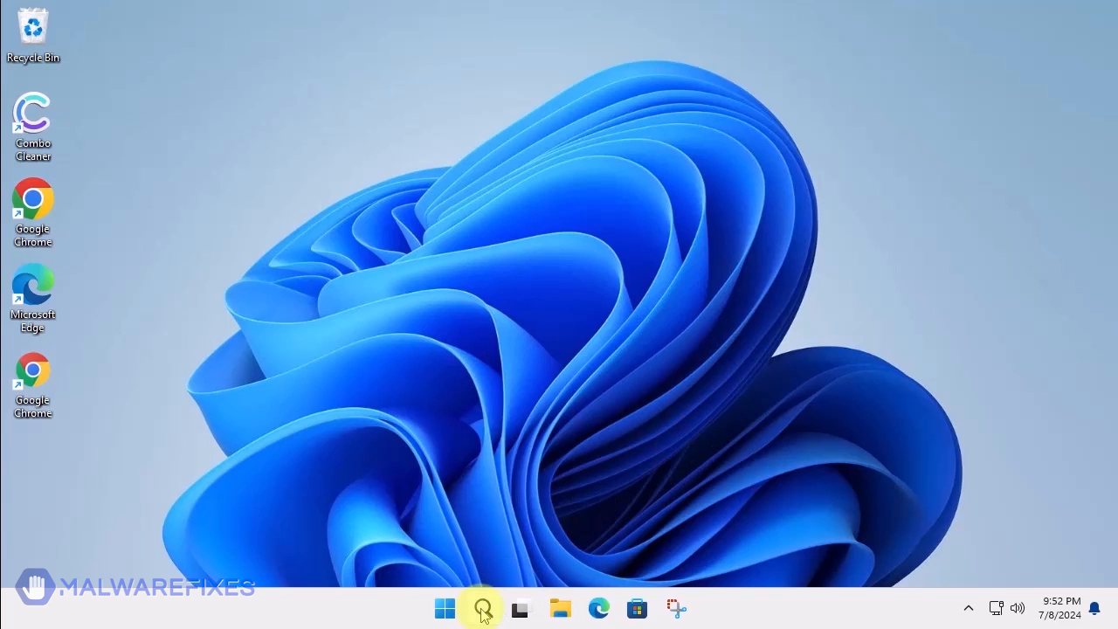
pyautogui.click(481, 608)
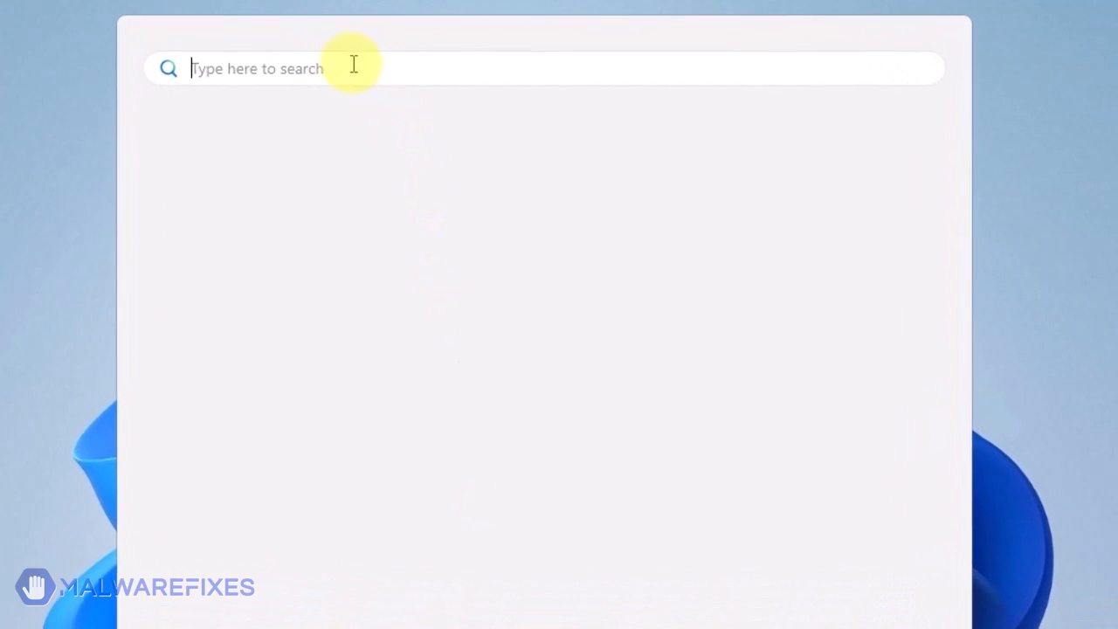
pyautogui.write('ap')
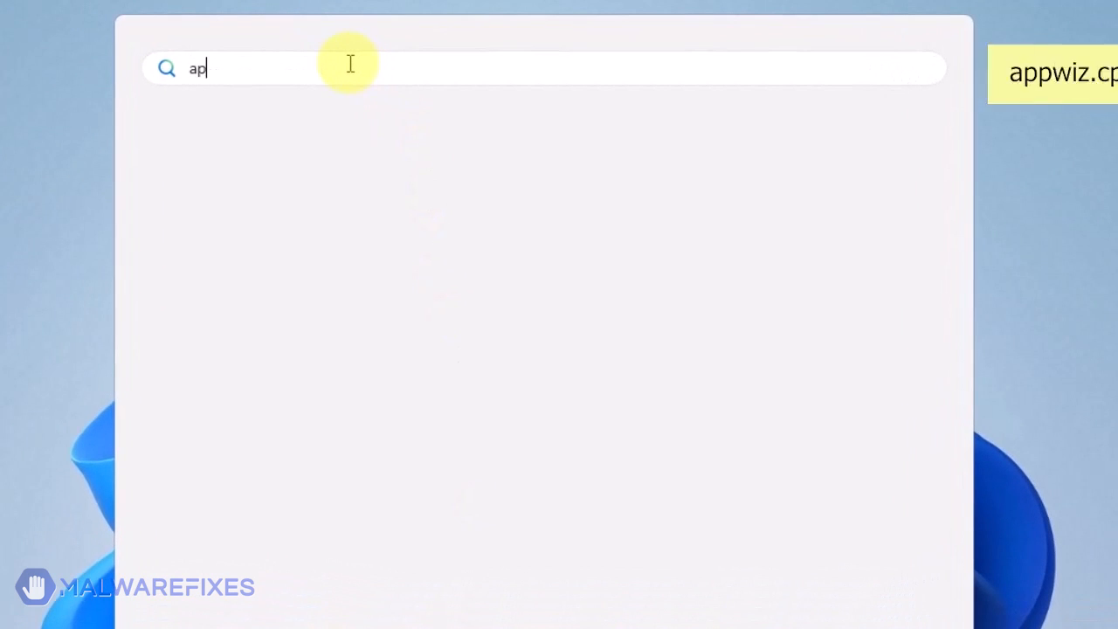
pyautogui.write('pwio')
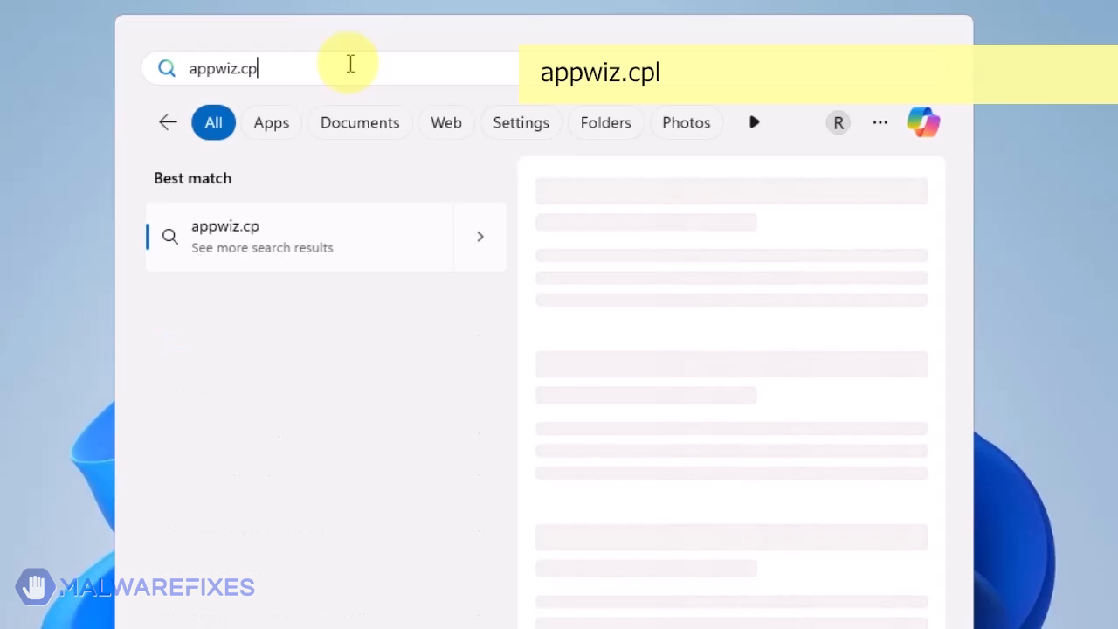
pyautogui.write('l')
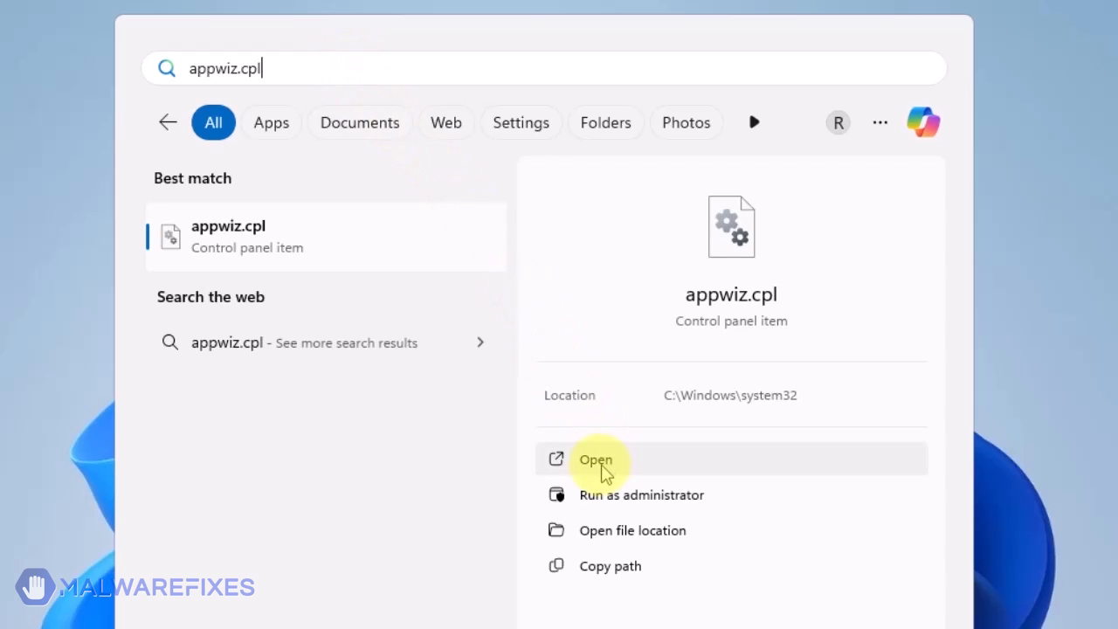
pyautogui.click(595, 459)
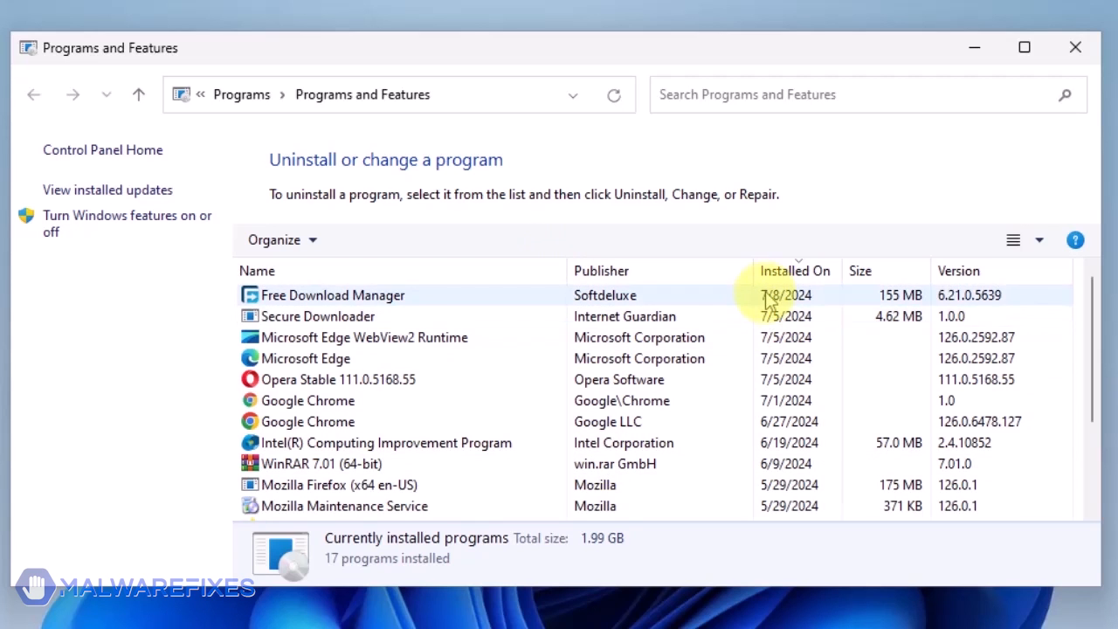
pyautogui.moveTo(787, 276)
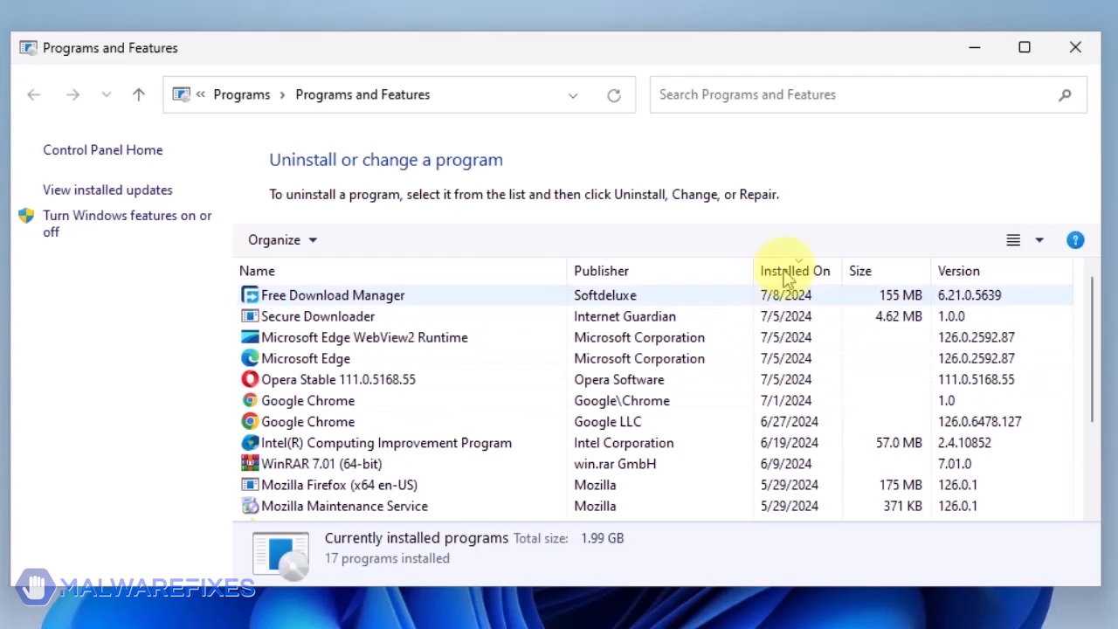
# Sort programs by newest install date, uninstall Secure Downloader, and close Programs and Features.
pyautogui.click(792, 270)
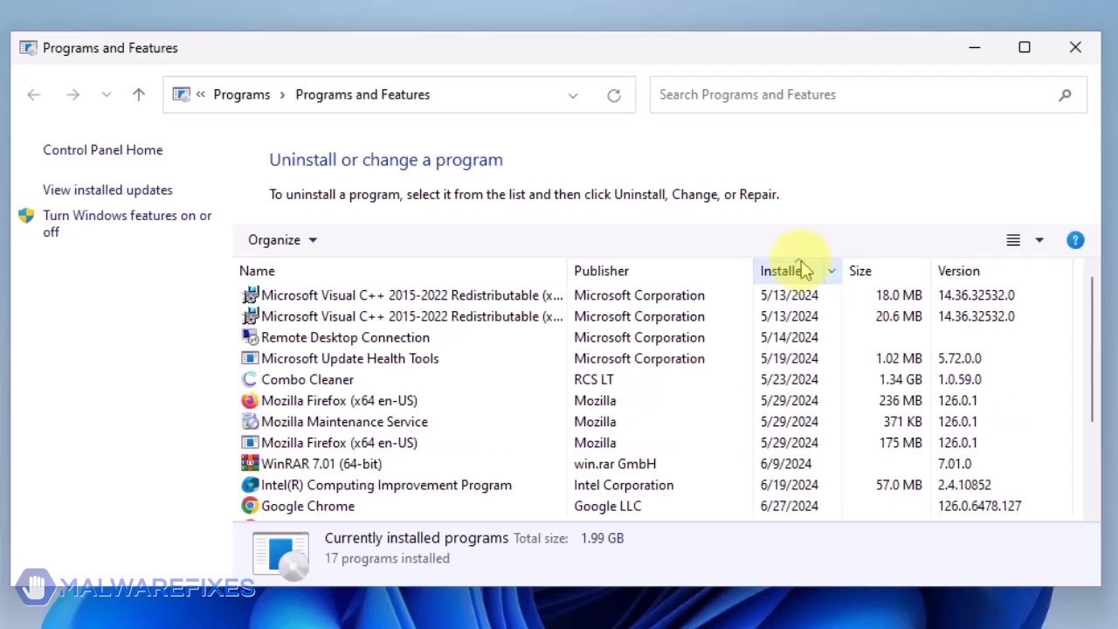
pyautogui.click(782, 271)
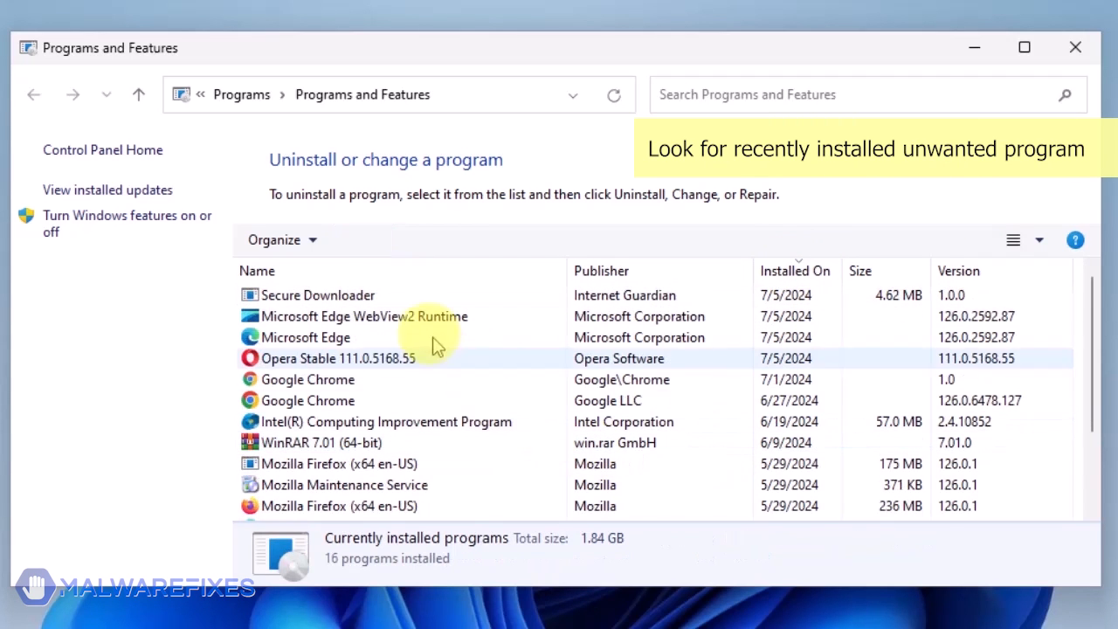
pyautogui.click(317, 294)
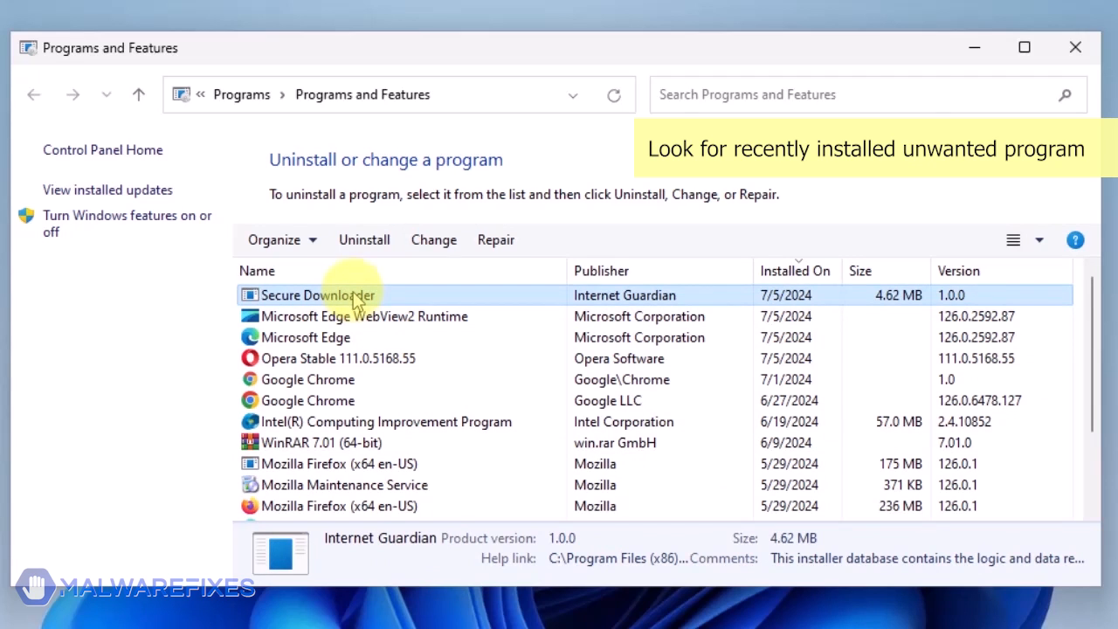
pyautogui.click(364, 239)
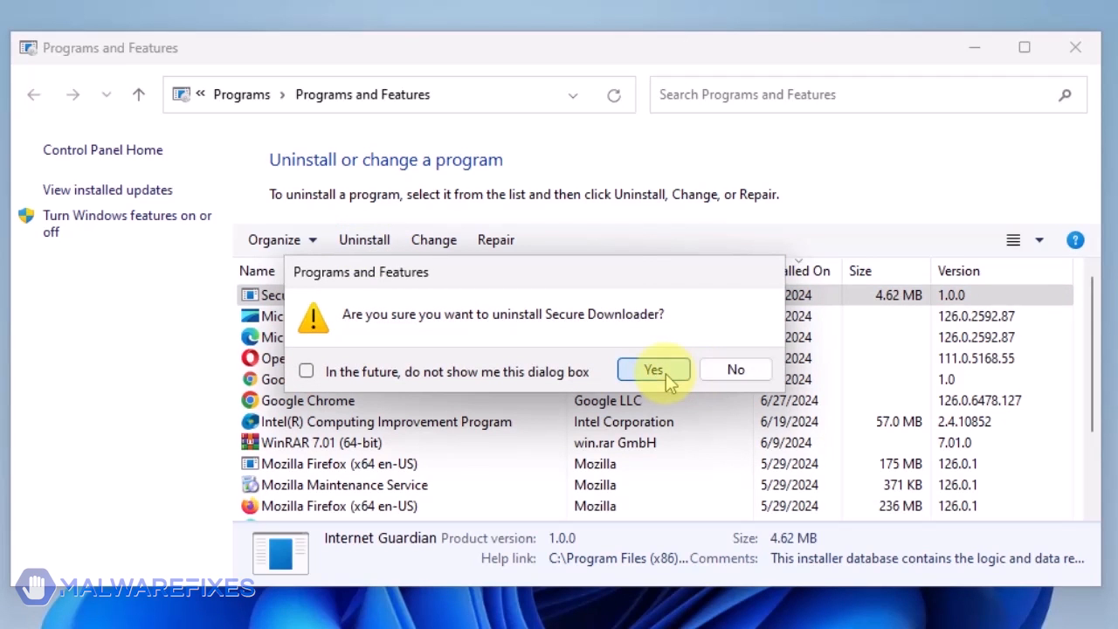
pyautogui.click(654, 370)
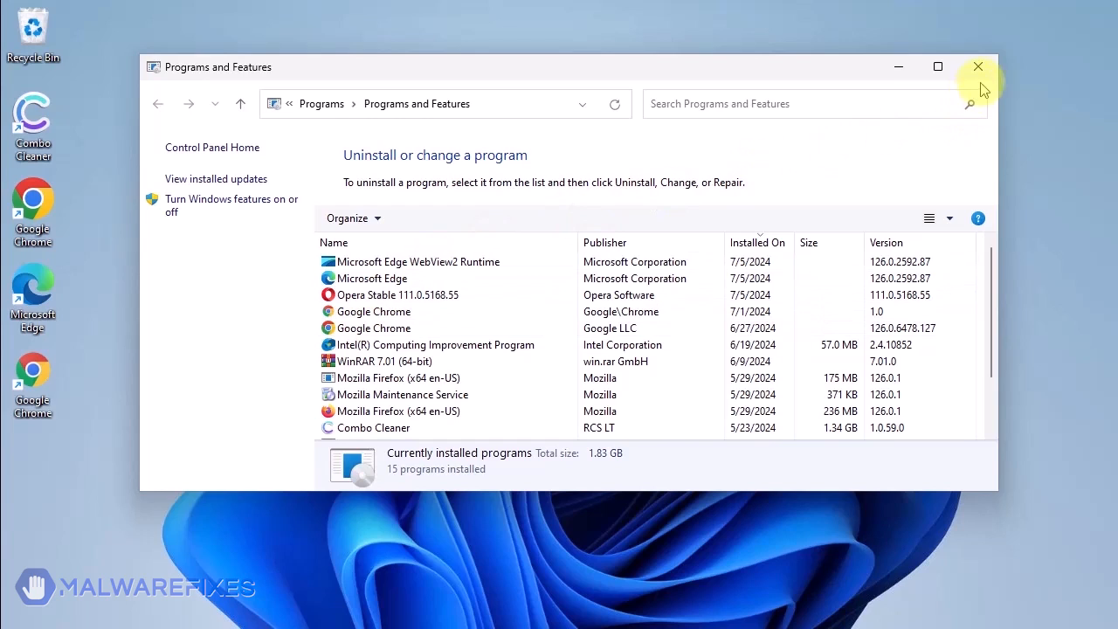
pyautogui.moveTo(978, 67)
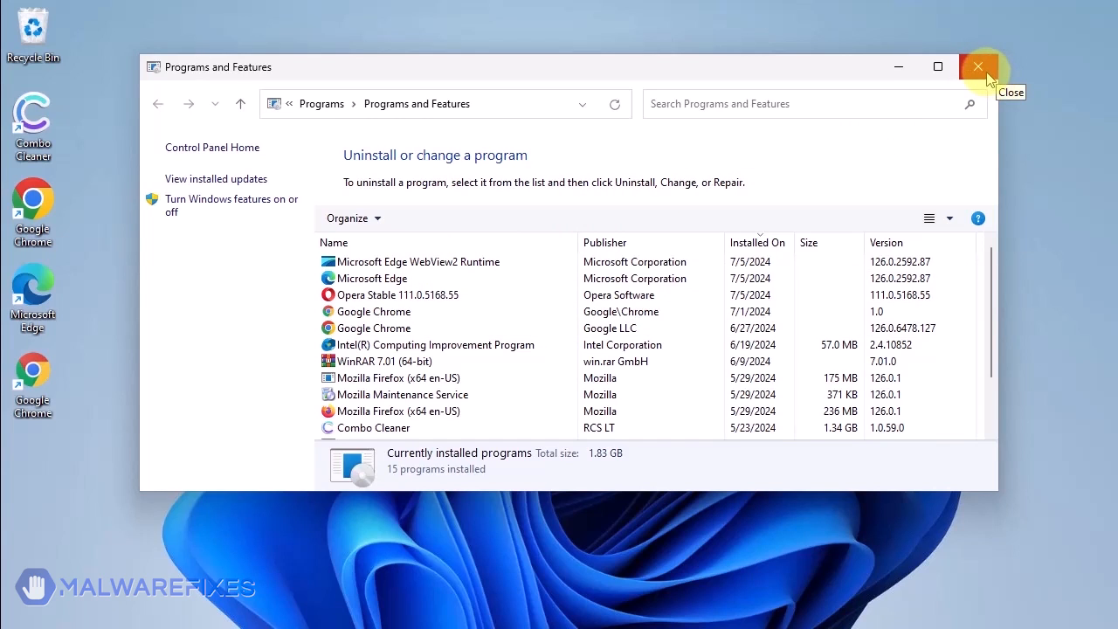
pyautogui.moveTo(987, 79)
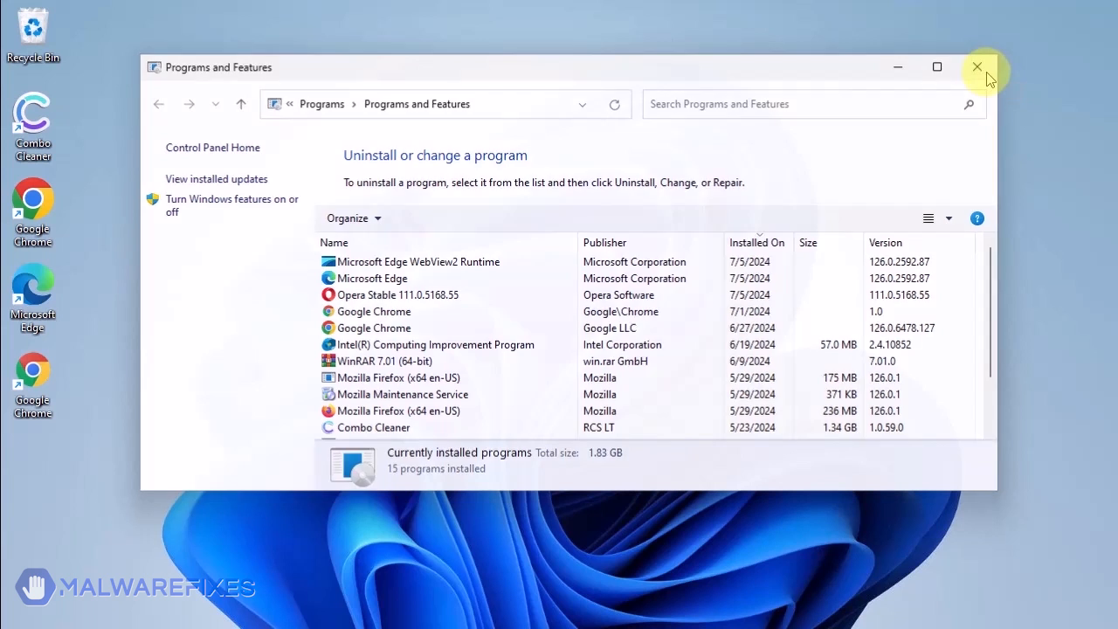
pyautogui.click(977, 66)
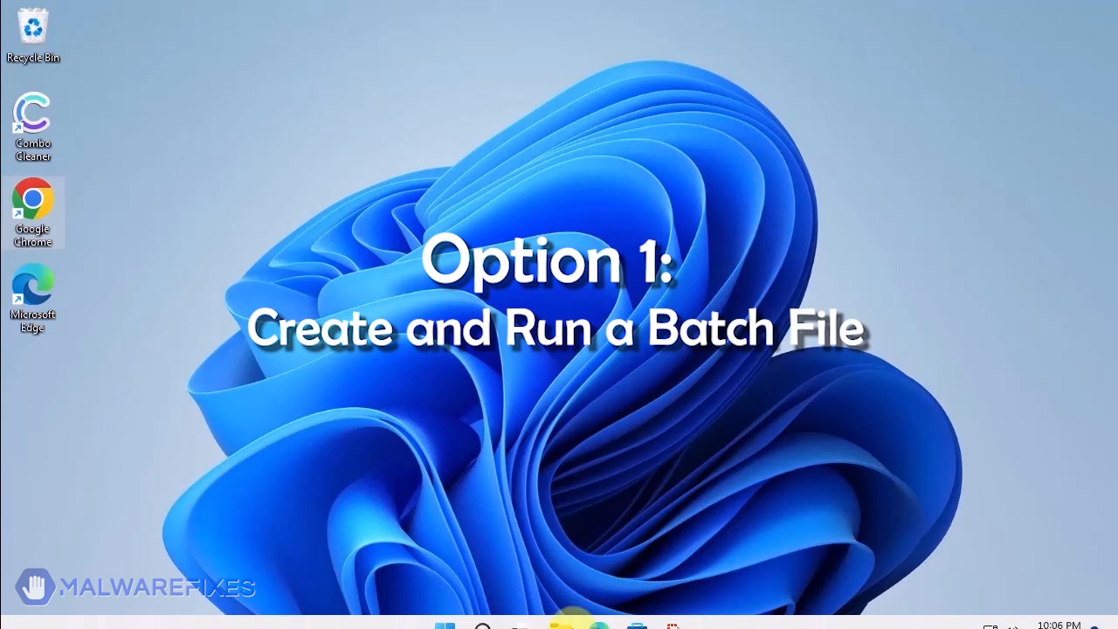
# Launch Notepad from Windows Search and paste in the GroupPolicy removal batch script.
pyautogui.click(481, 608)
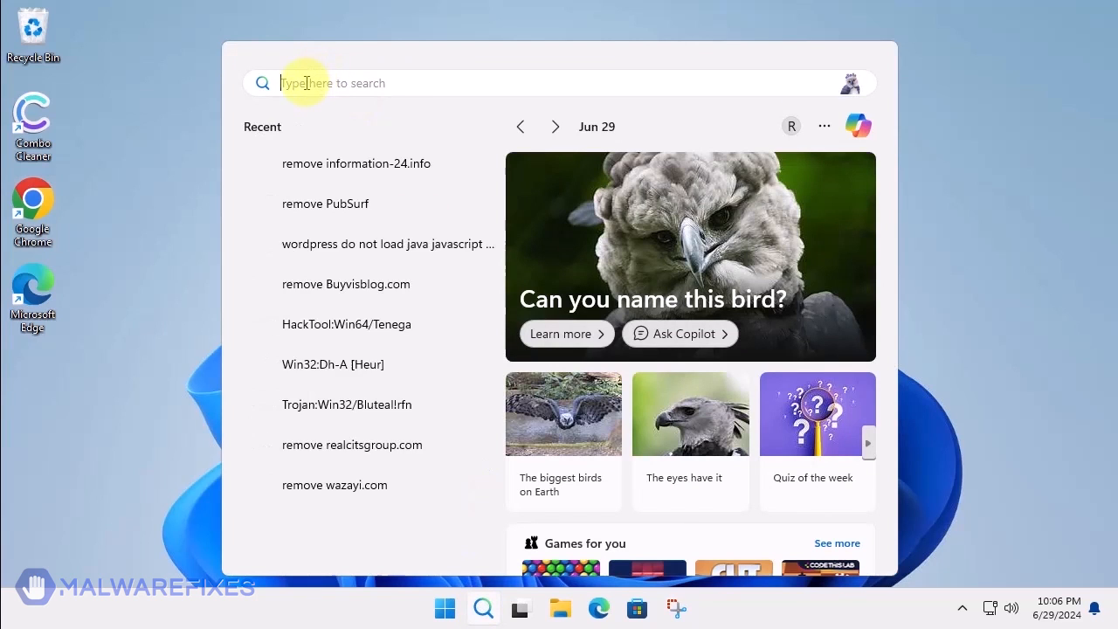
pyautogui.write('notepad')
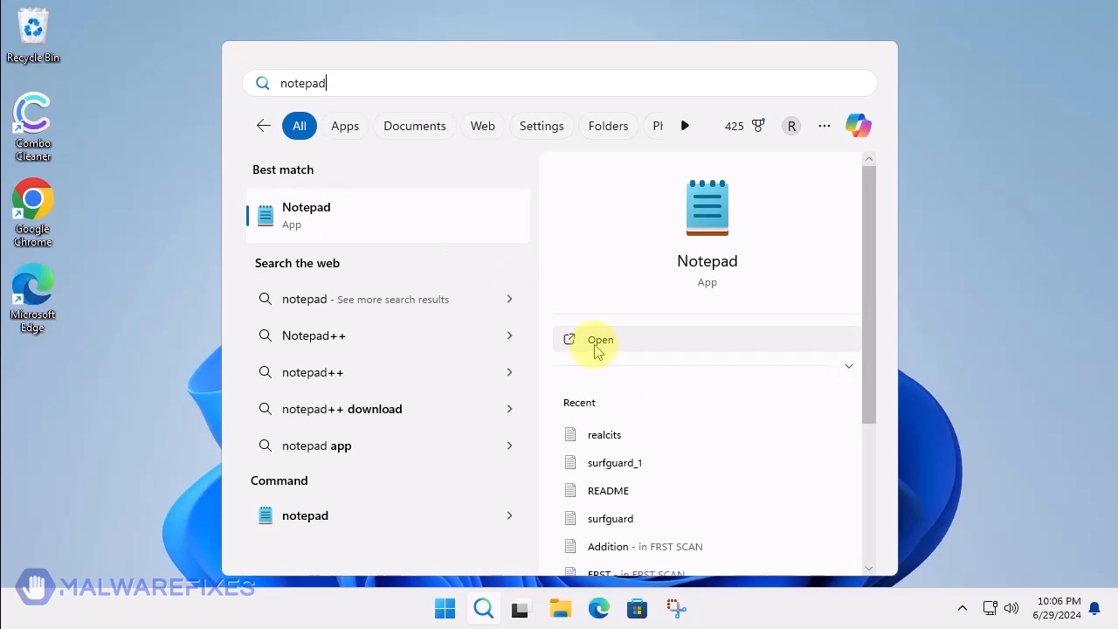
pyautogui.click(600, 339)
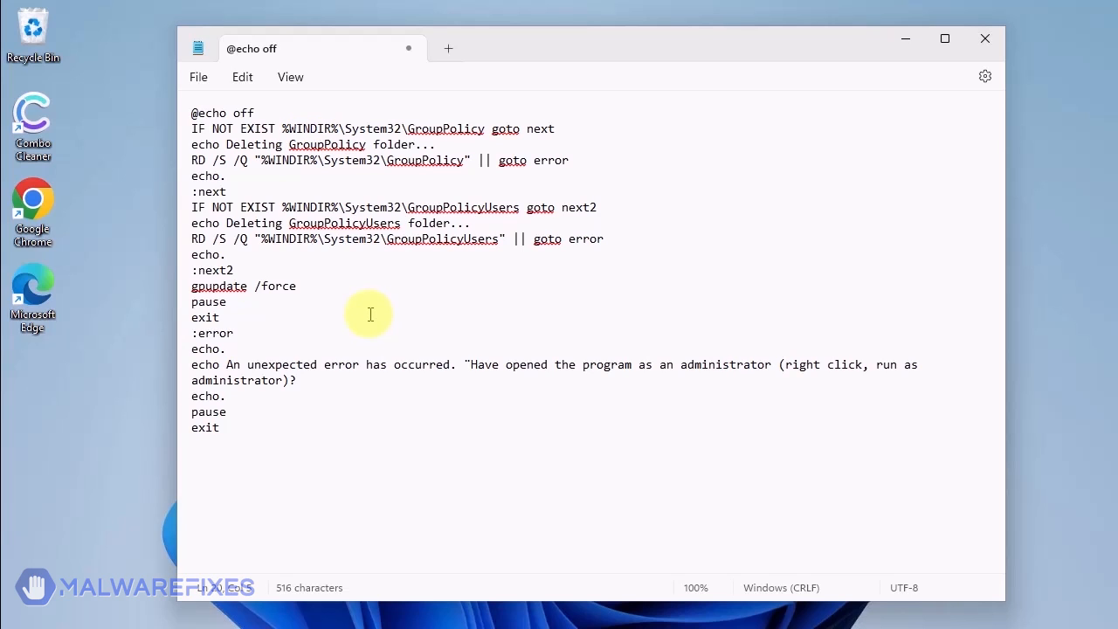
pyautogui.click(221, 428)
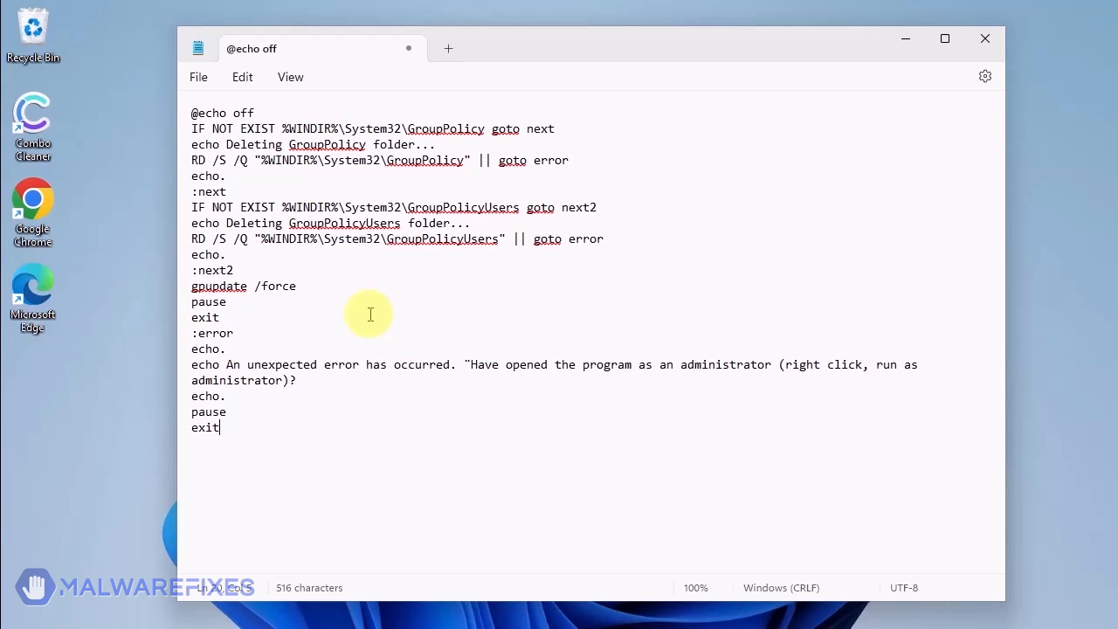
pyautogui.moveTo(216, 96)
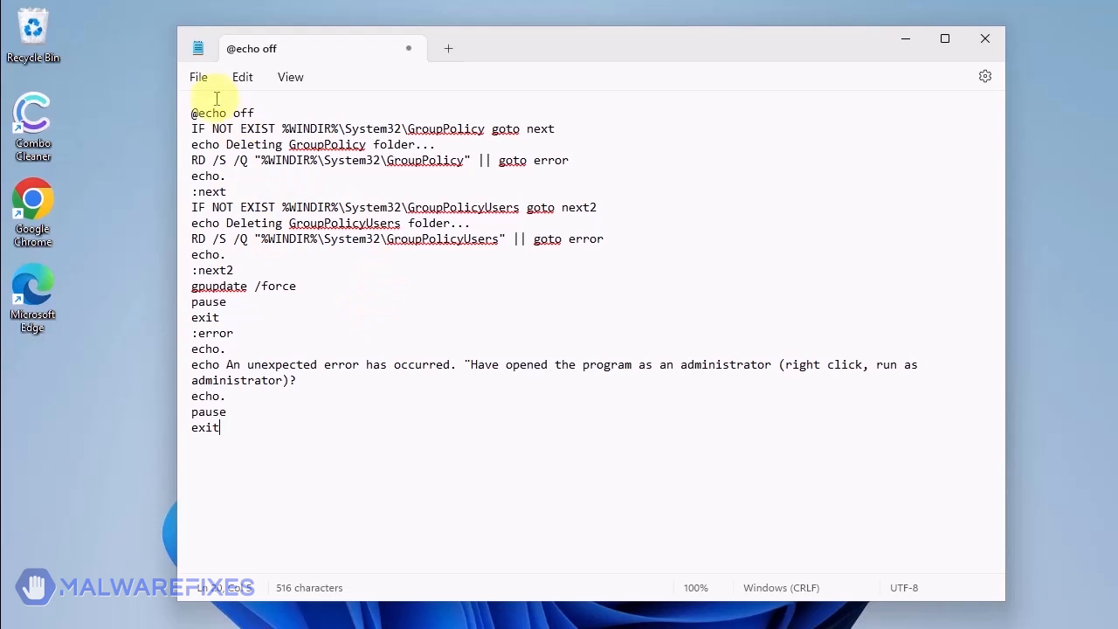
pyautogui.click(198, 77)
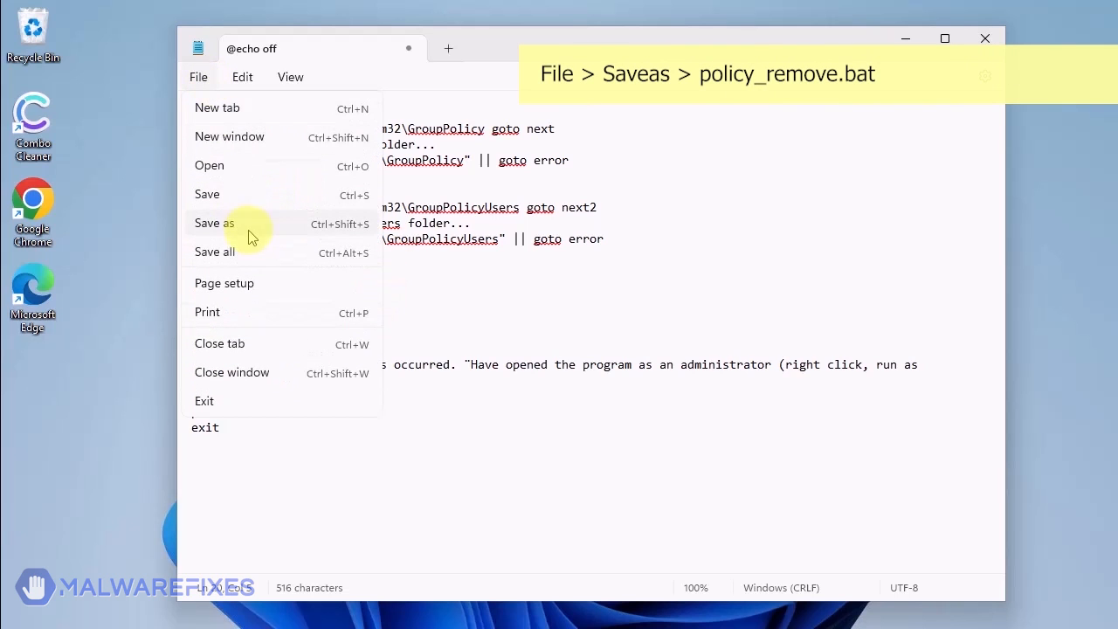
# Save the script to the Desktop as policy_remove.bat.
pyautogui.click(214, 223)
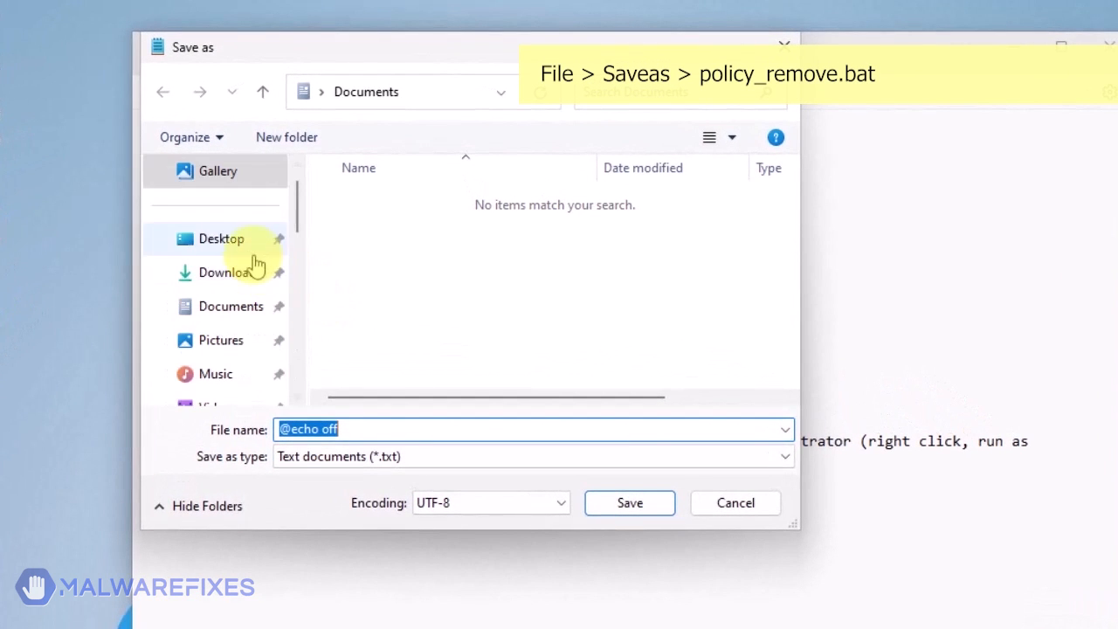
pyautogui.click(221, 238)
pyautogui.write('pol')
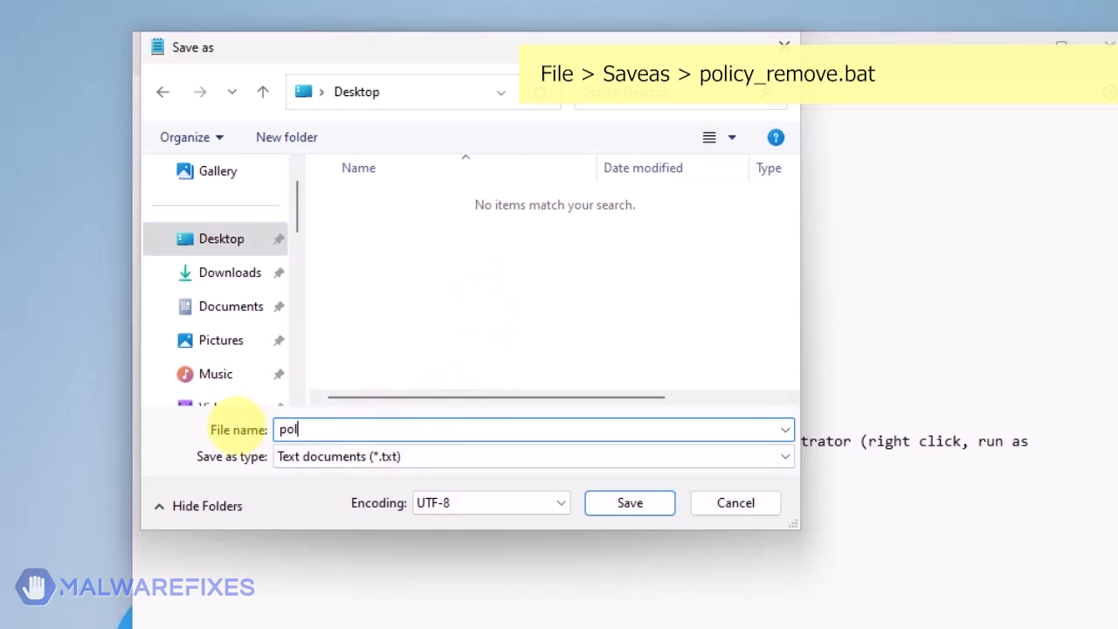
pyautogui.write('icy_remove')
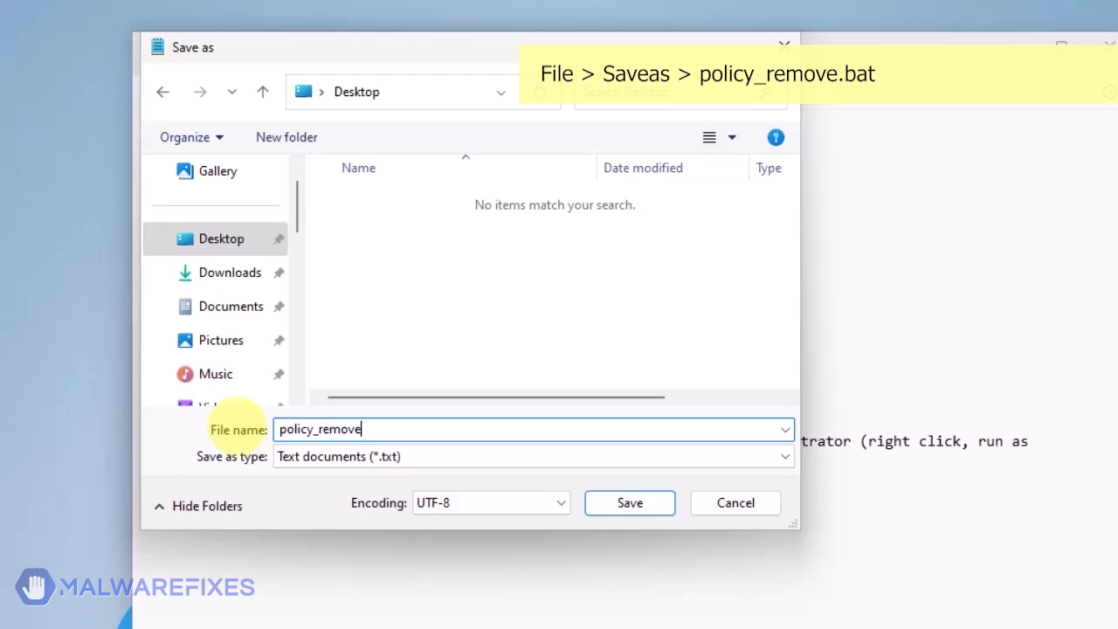
pyautogui.write('.bat')
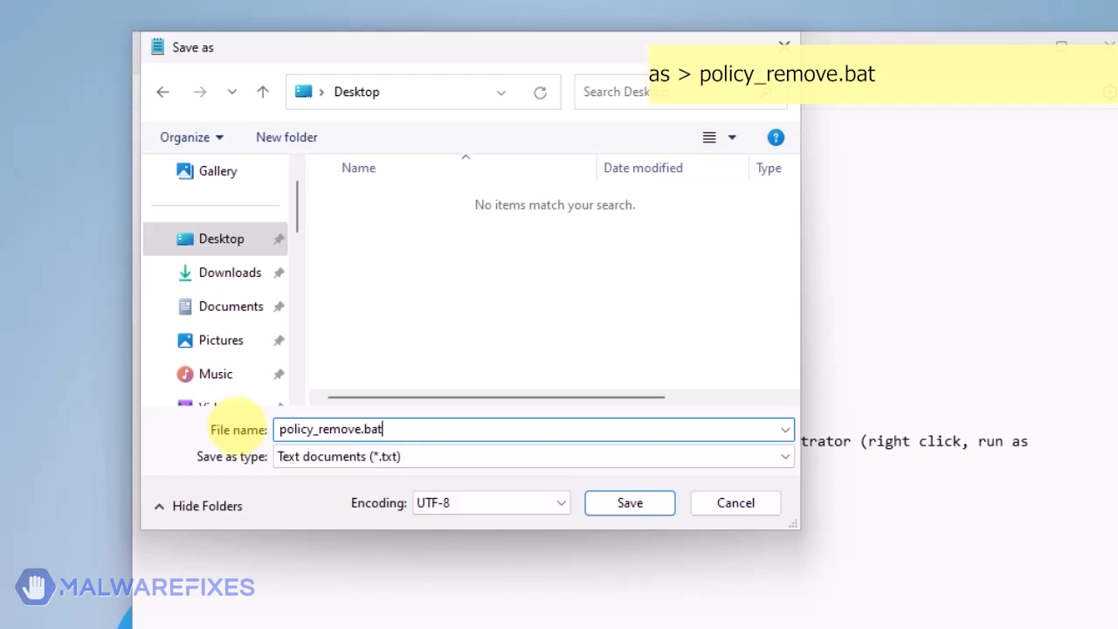
pyautogui.moveTo(629, 503)
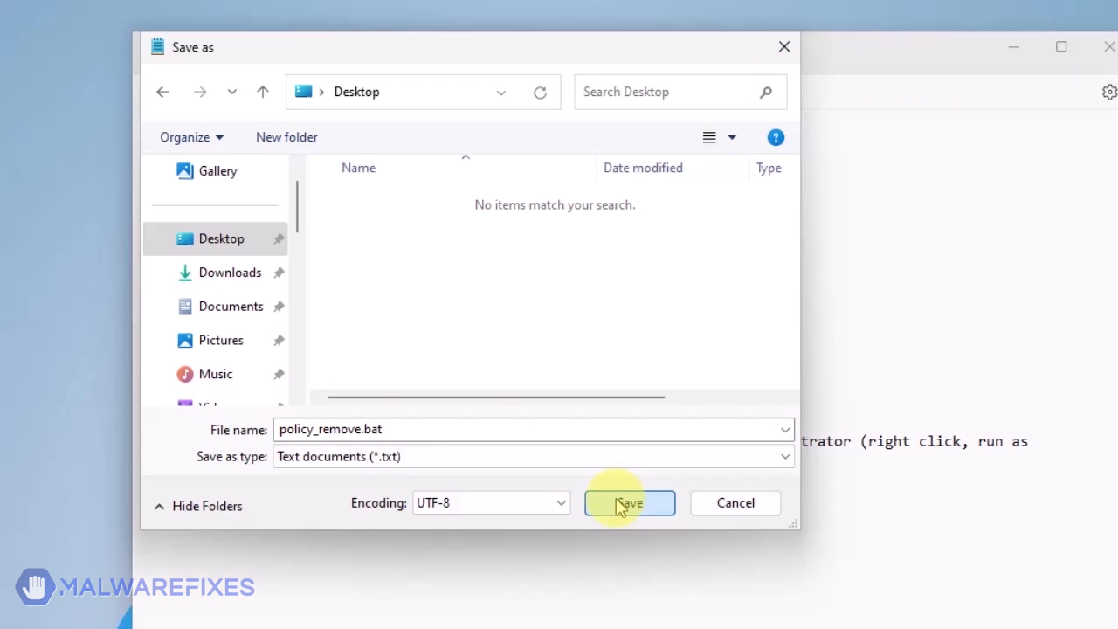
pyautogui.click(629, 502)
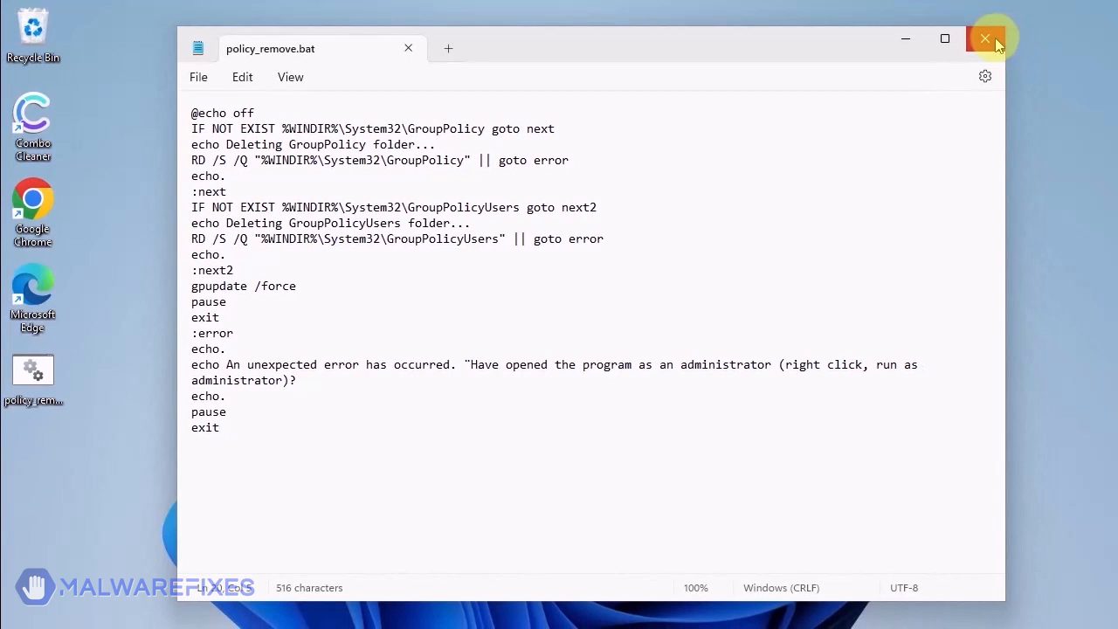
# Close Notepad and run policy_remove.bat with administrator approval to delete GroupPolicy and update policy.
pyautogui.click(985, 39)
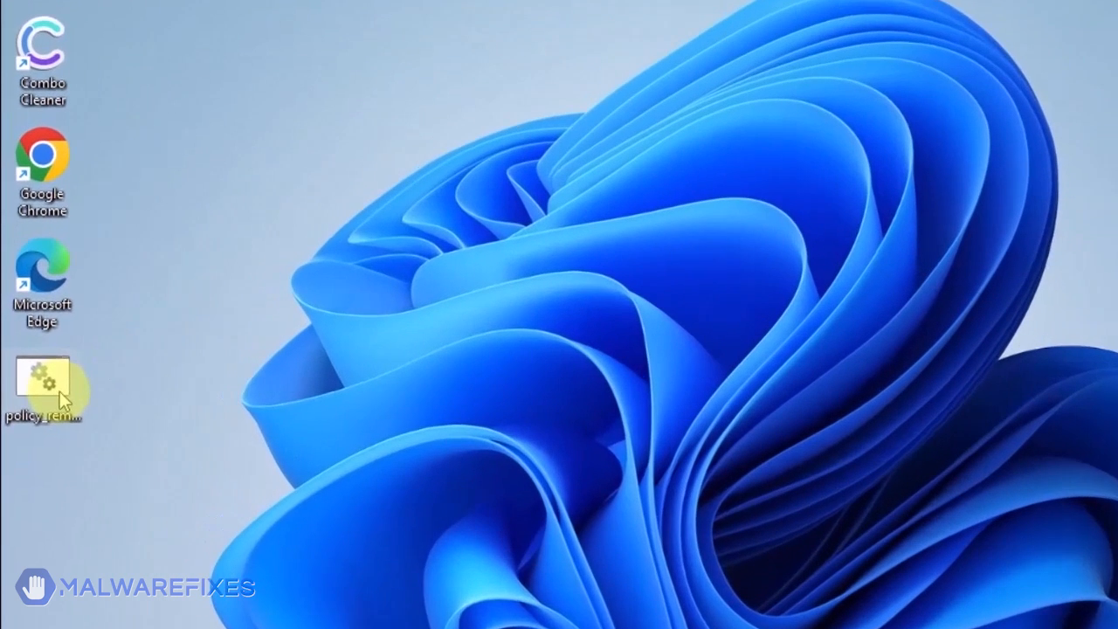
pyautogui.rightClick(42, 384)
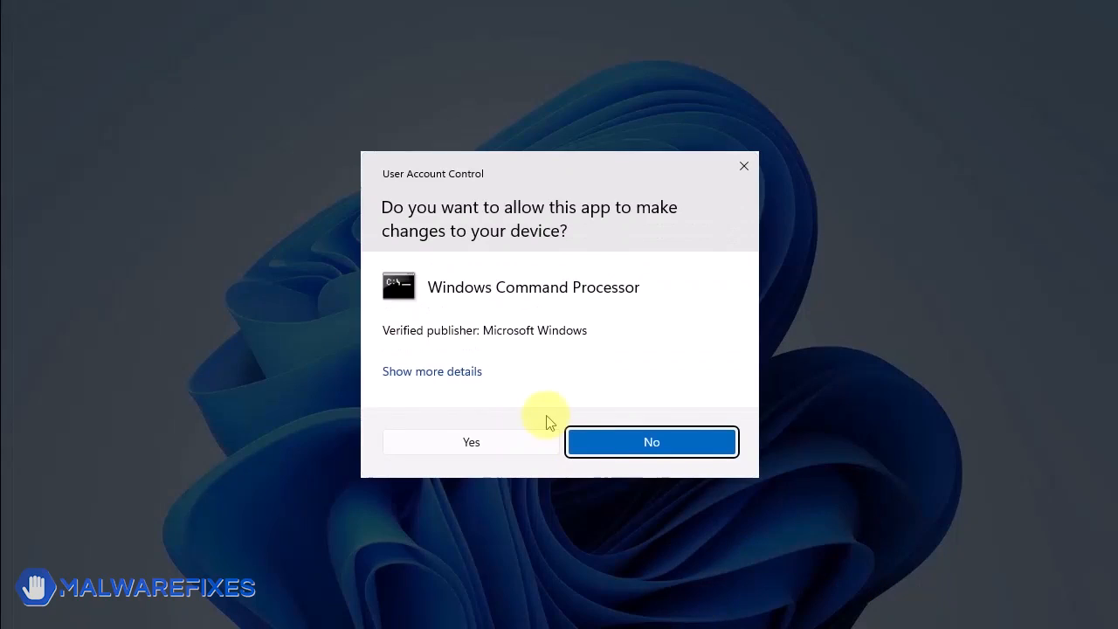
pyautogui.moveTo(483, 421)
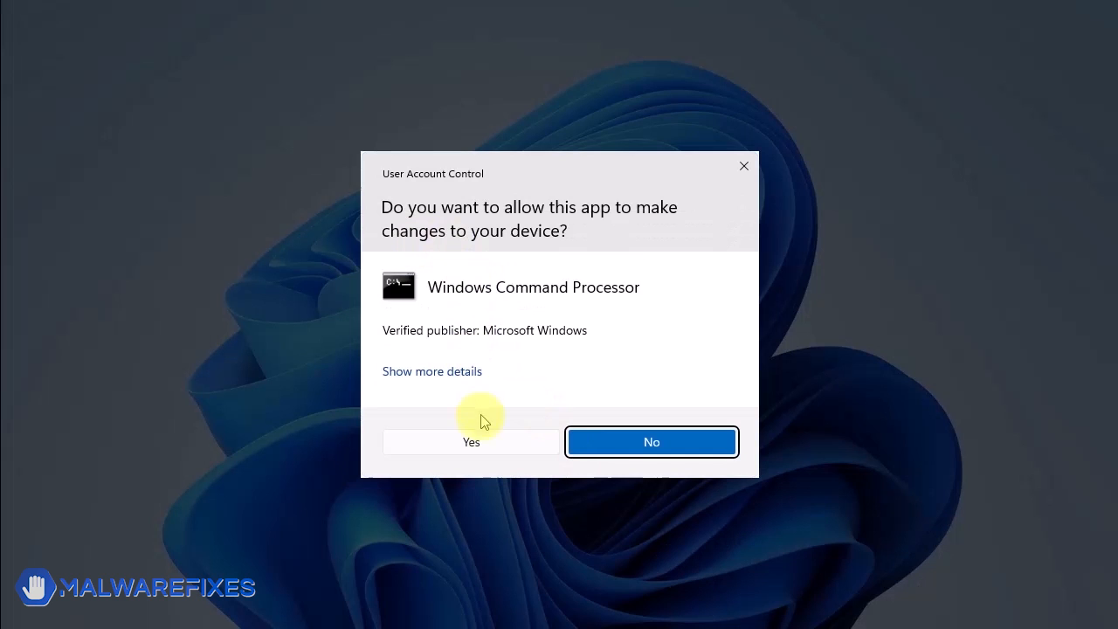
pyautogui.click(471, 441)
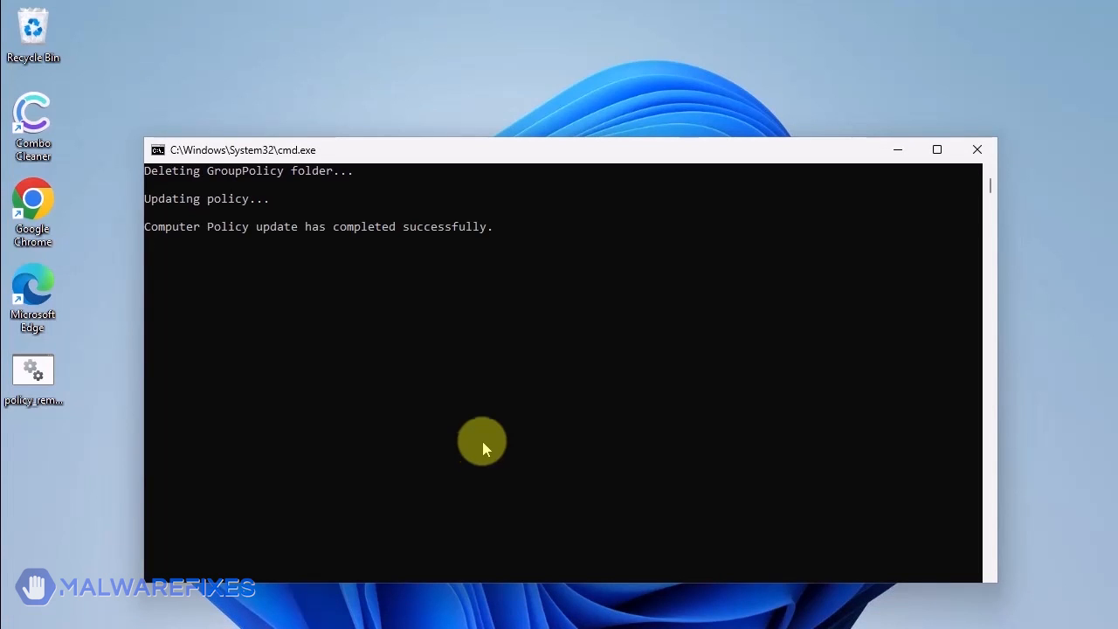
pyautogui.moveTo(4, 487)
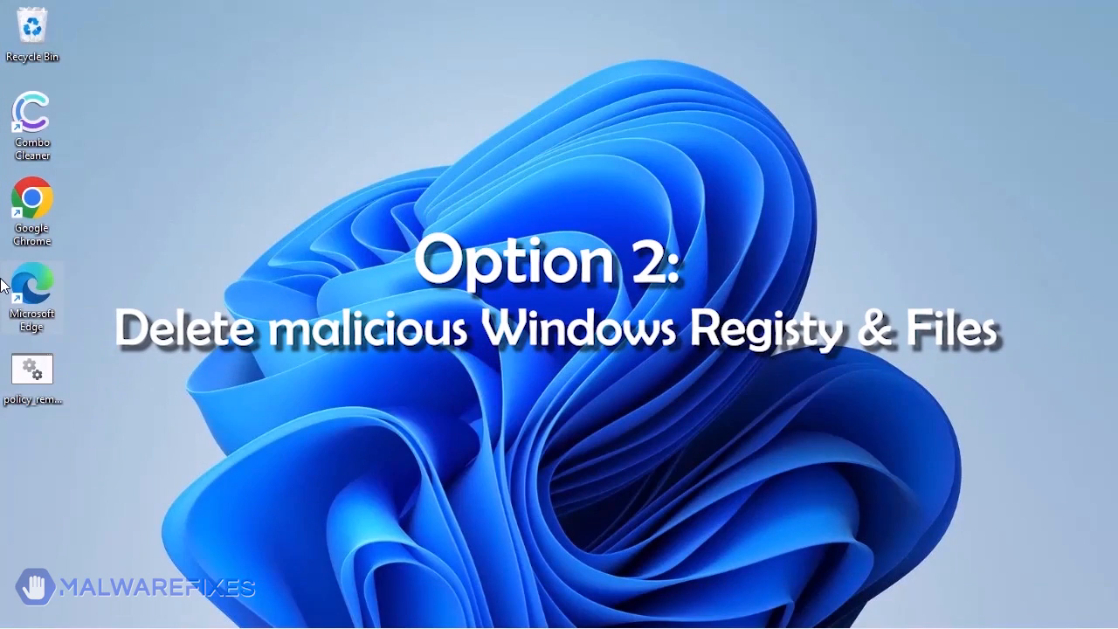
pyautogui.moveTo(660, 524)
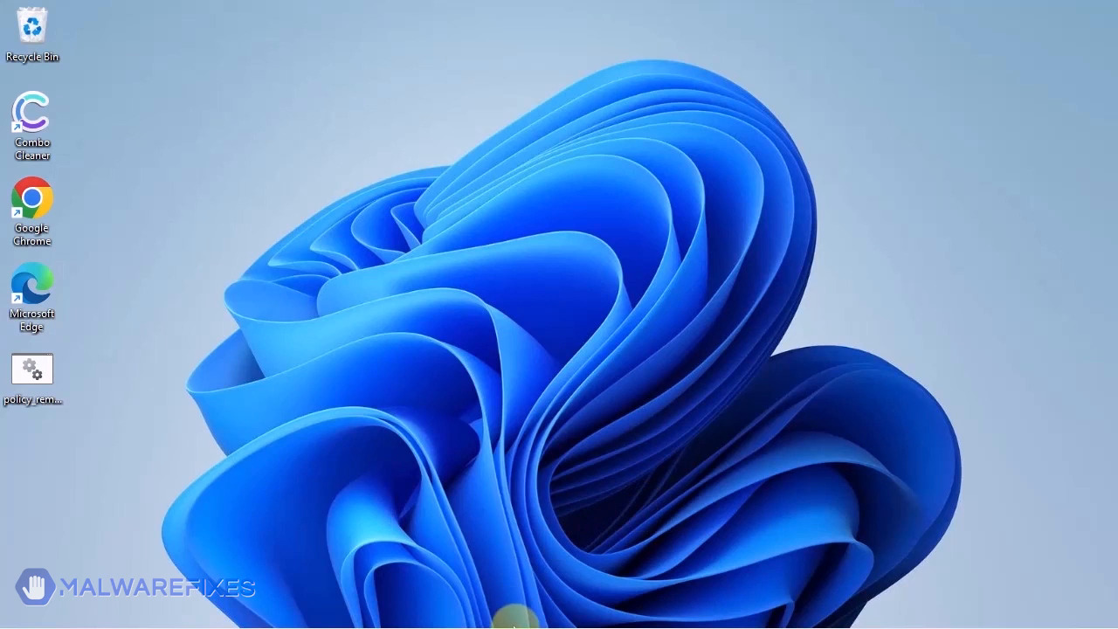
# Launch Registry Editor by searching 'regedit' and approve the User Account Control prompt.
pyautogui.click(559, 624)
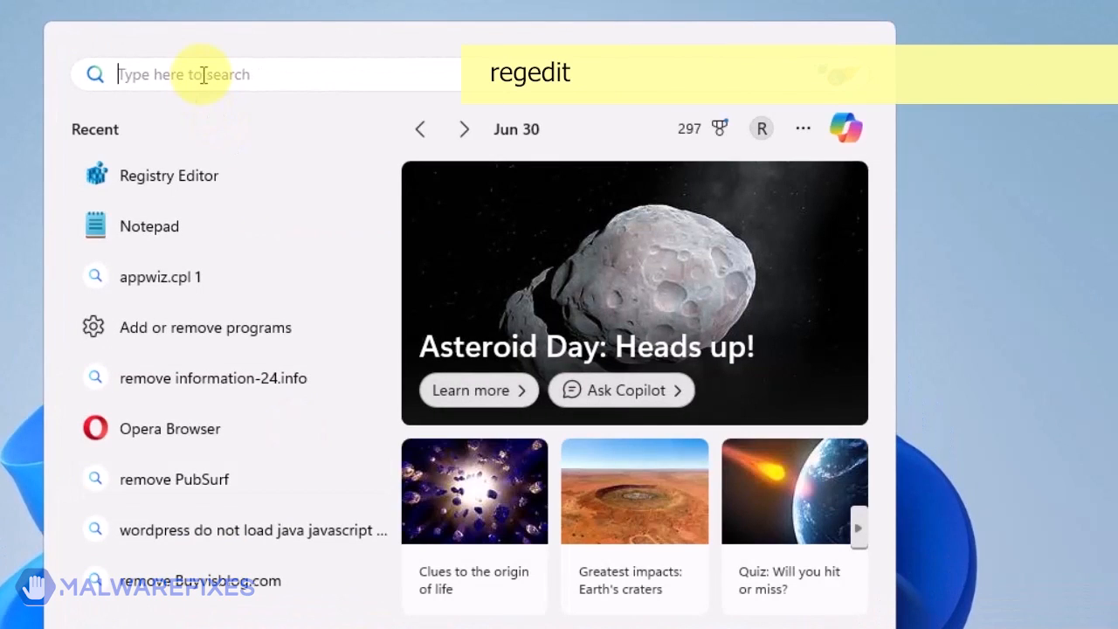
pyautogui.write('regedit')
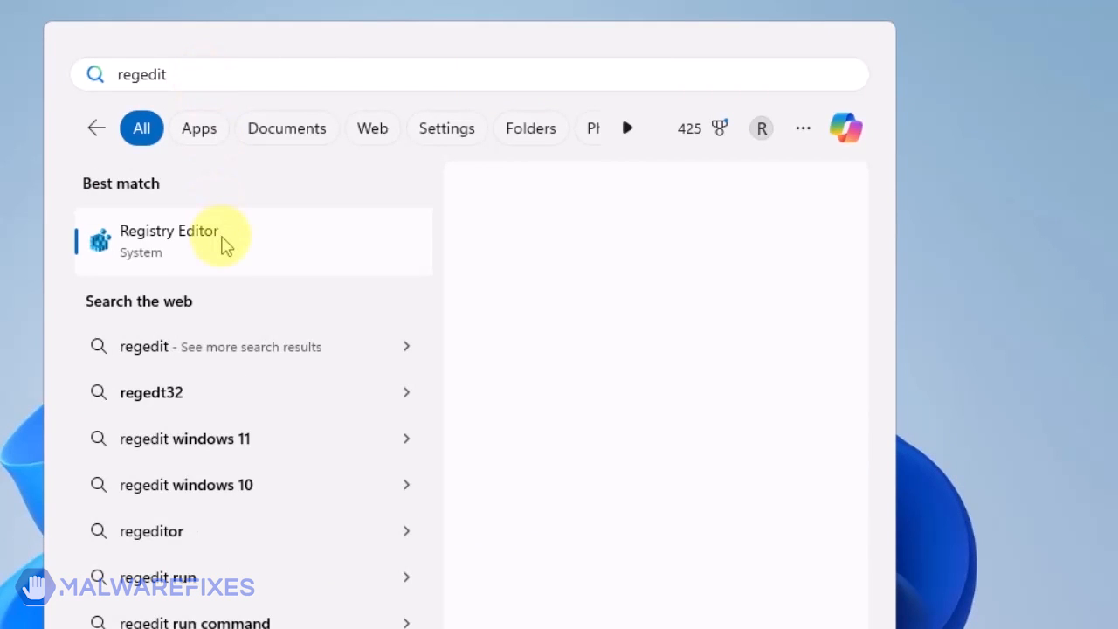
pyautogui.click(169, 241)
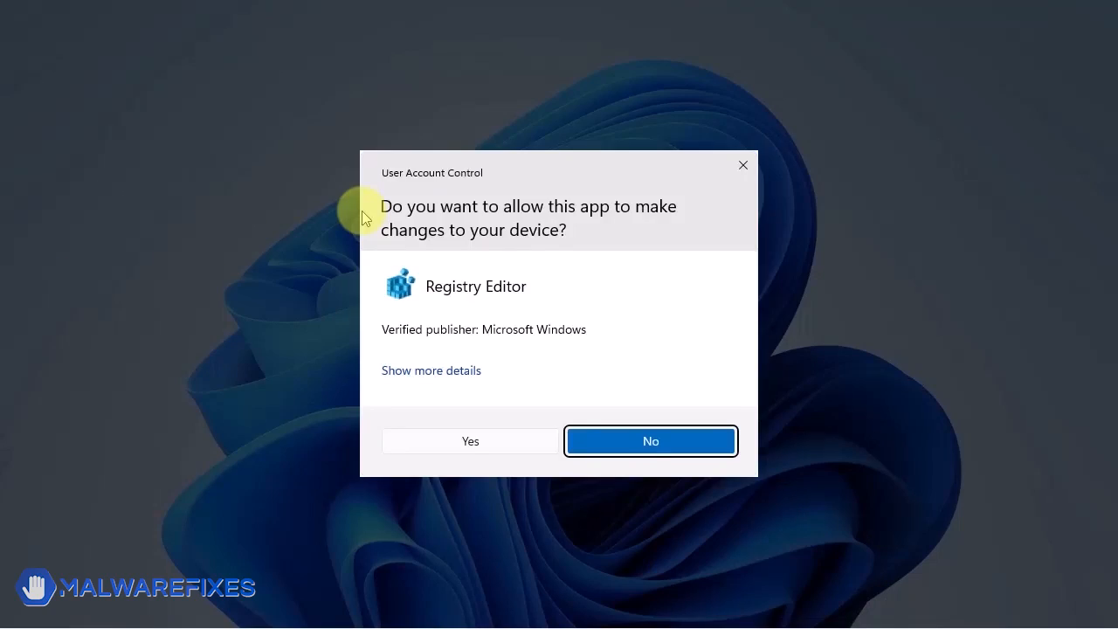
pyautogui.click(470, 440)
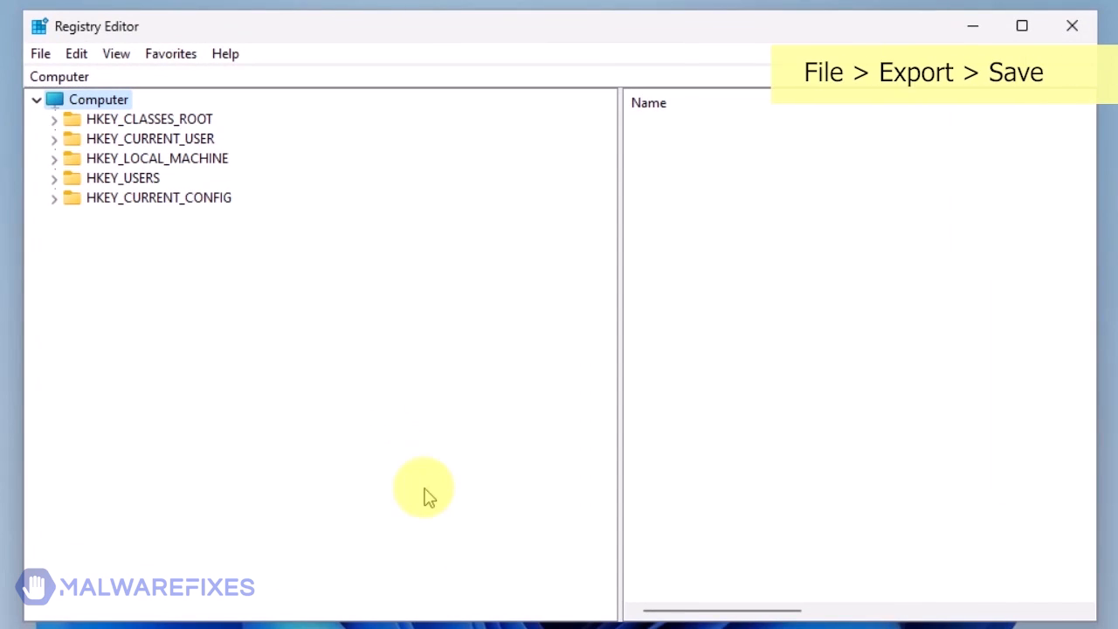
# Export the entire registry to Documents as 'reg-backup'.
pyautogui.click(40, 53)
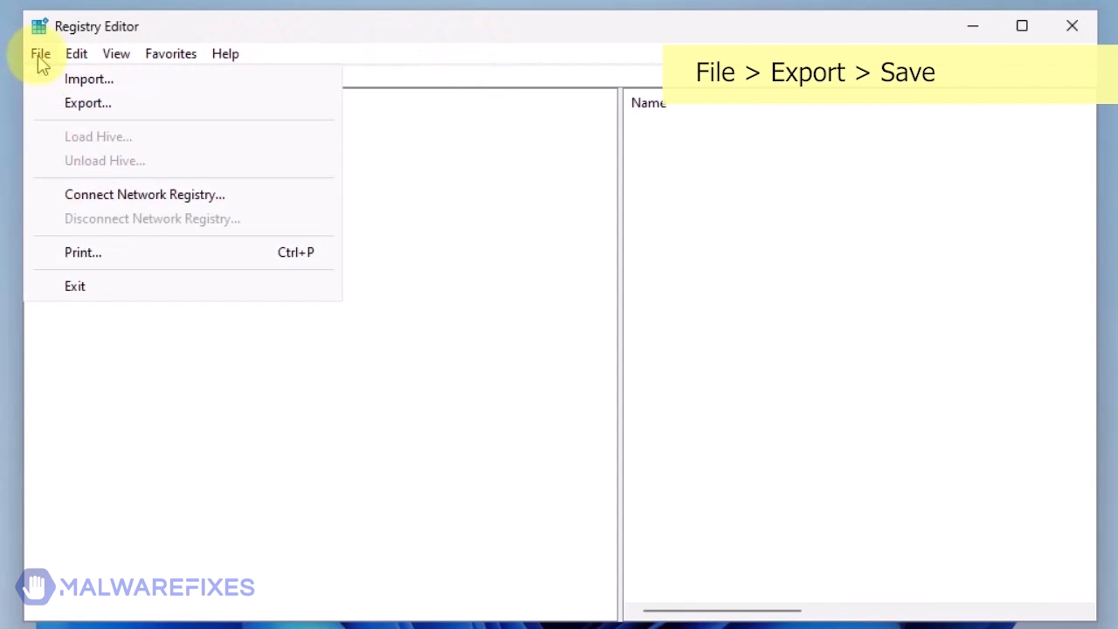
pyautogui.click(87, 102)
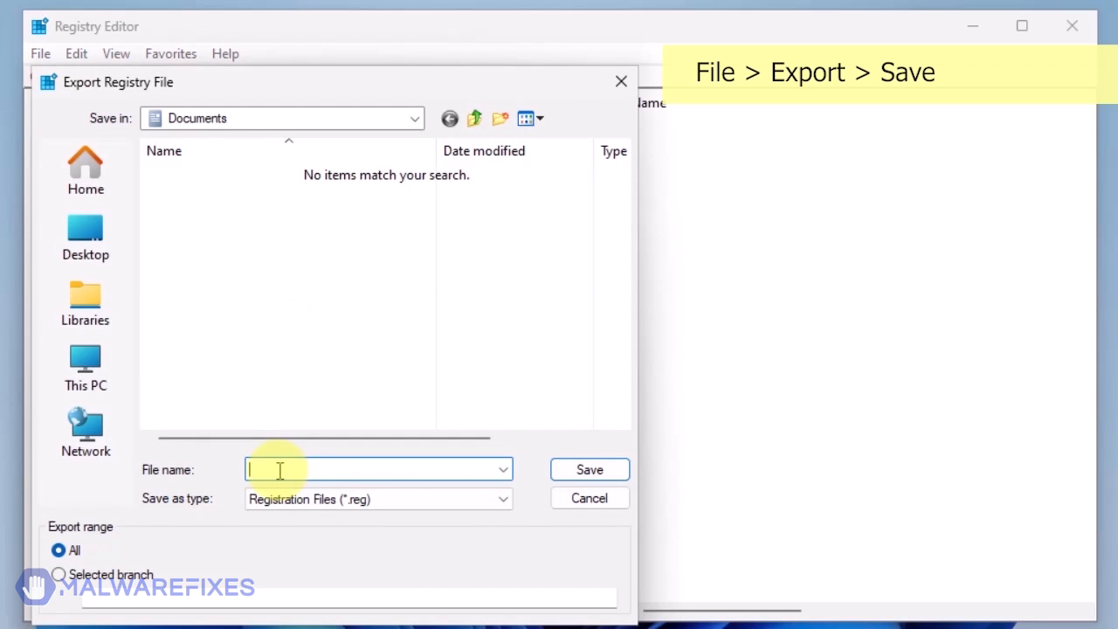
pyautogui.write('reg')
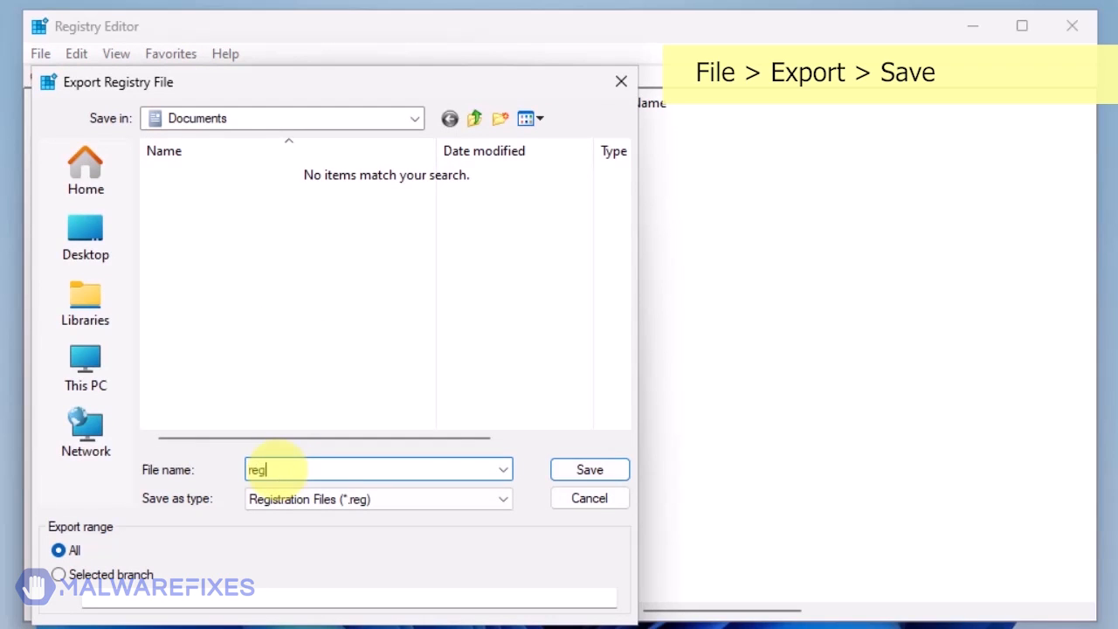
pyautogui.write('-ba')
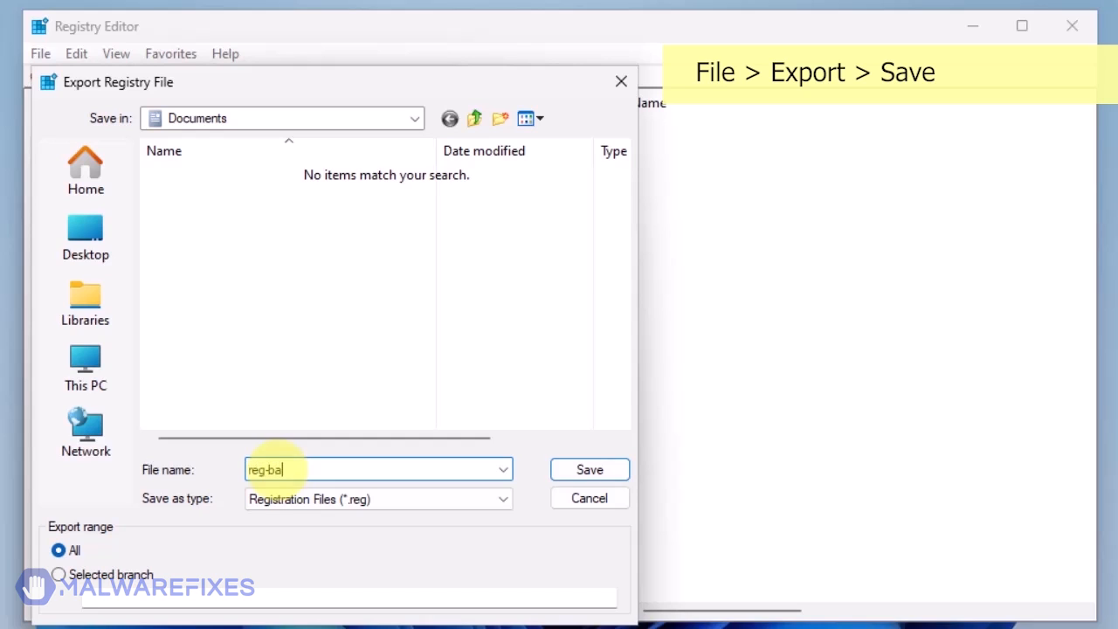
pyautogui.write('ckup')
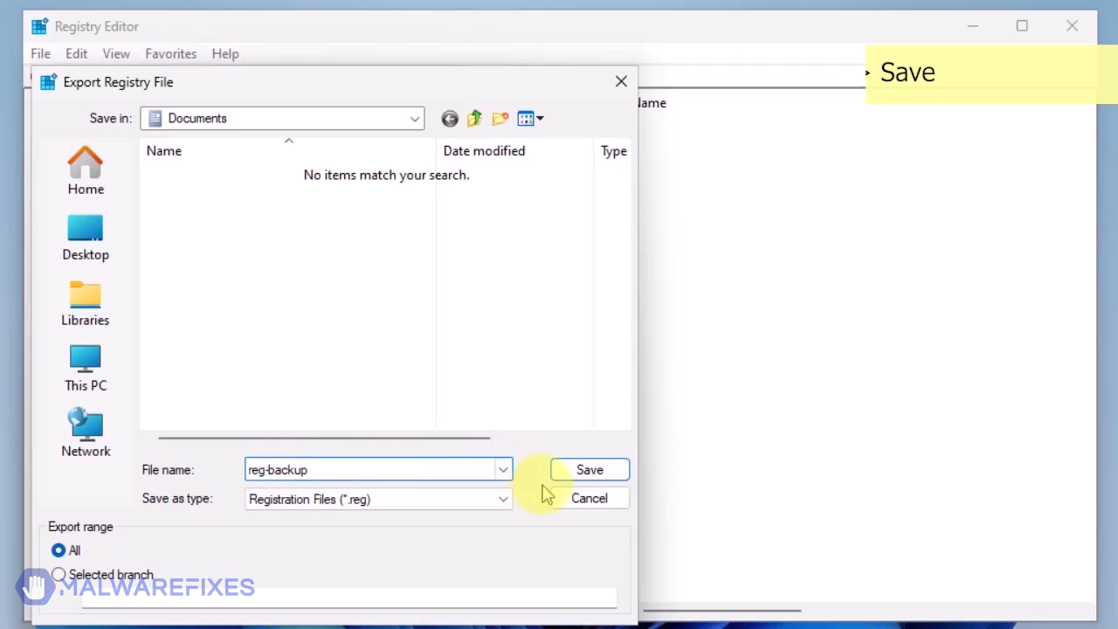
pyautogui.click(589, 470)
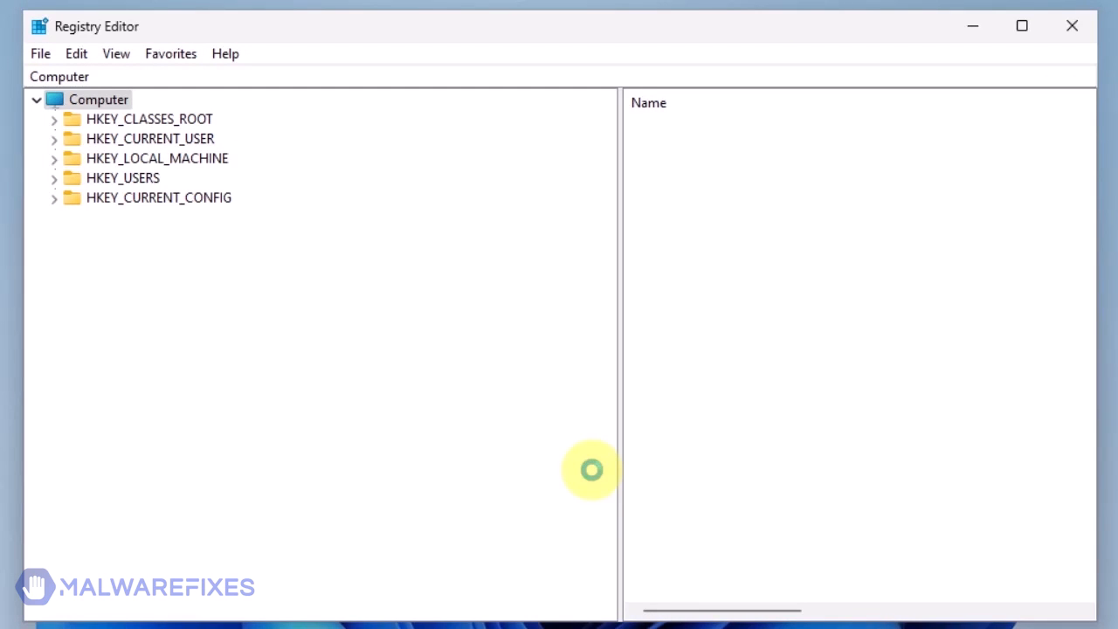
pyautogui.moveTo(257, 315)
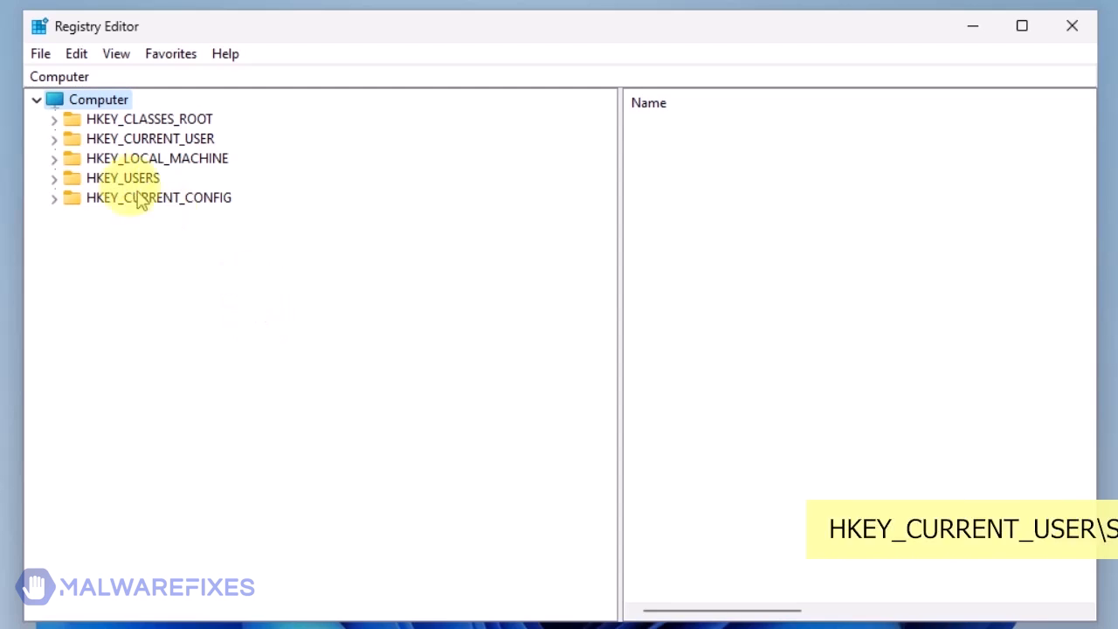
# Navigate the tree to HKEY_CURRENT_USER\Software\Policies\Google\Chrome.
pyautogui.click(54, 138)
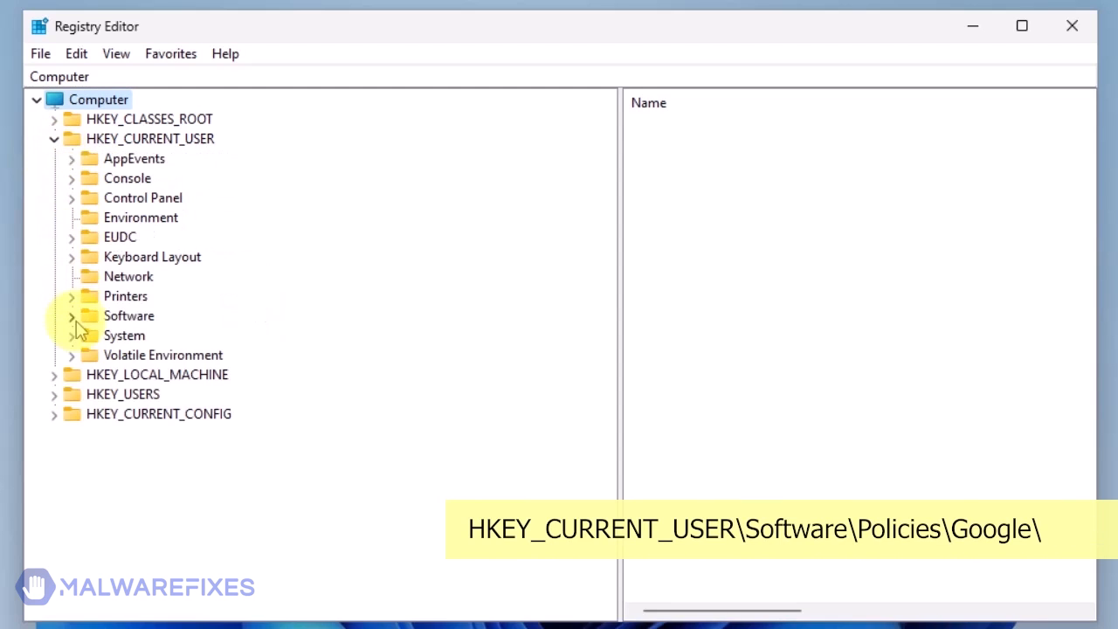
pyautogui.click(71, 316)
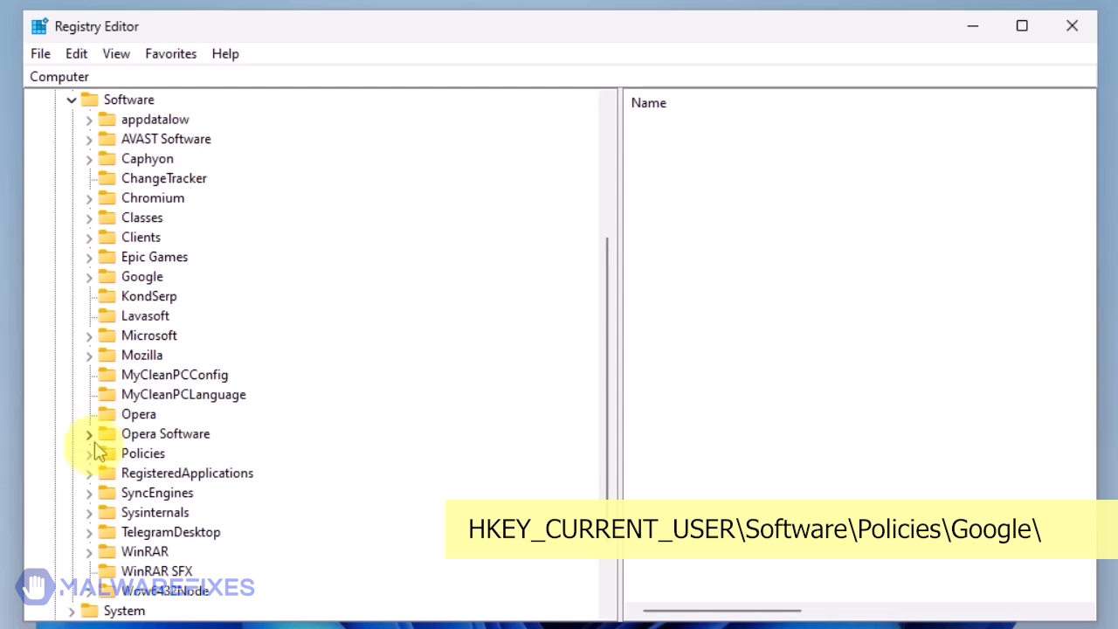
pyautogui.click(88, 453)
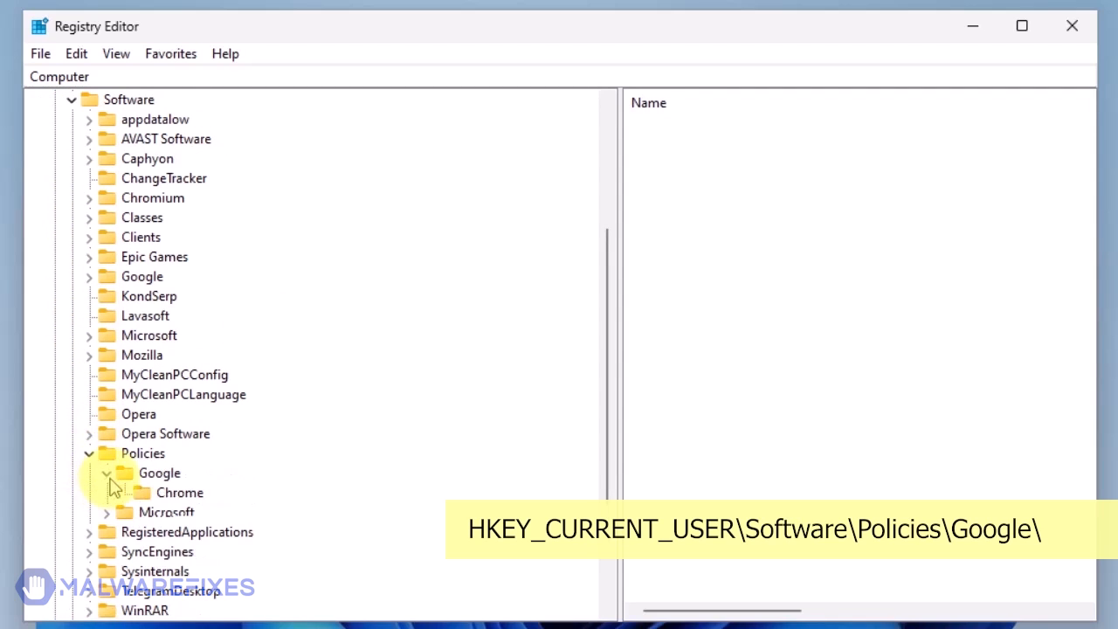
pyautogui.click(181, 492)
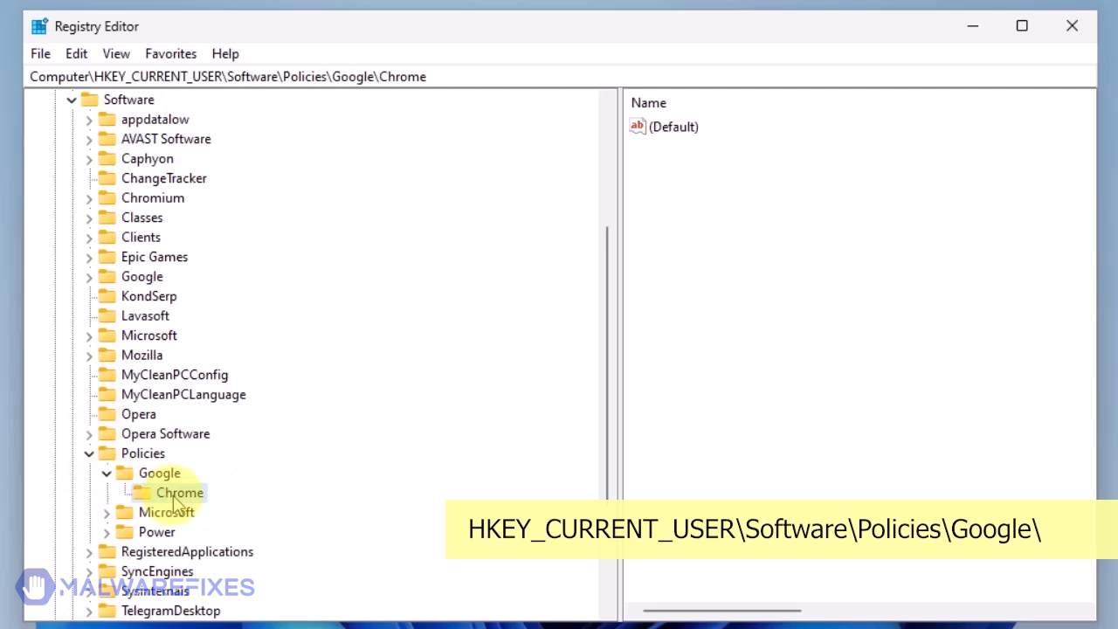
# Delete the HKCU Google Chrome policy key and confirm the deletion.
pyautogui.rightClick(180, 493)
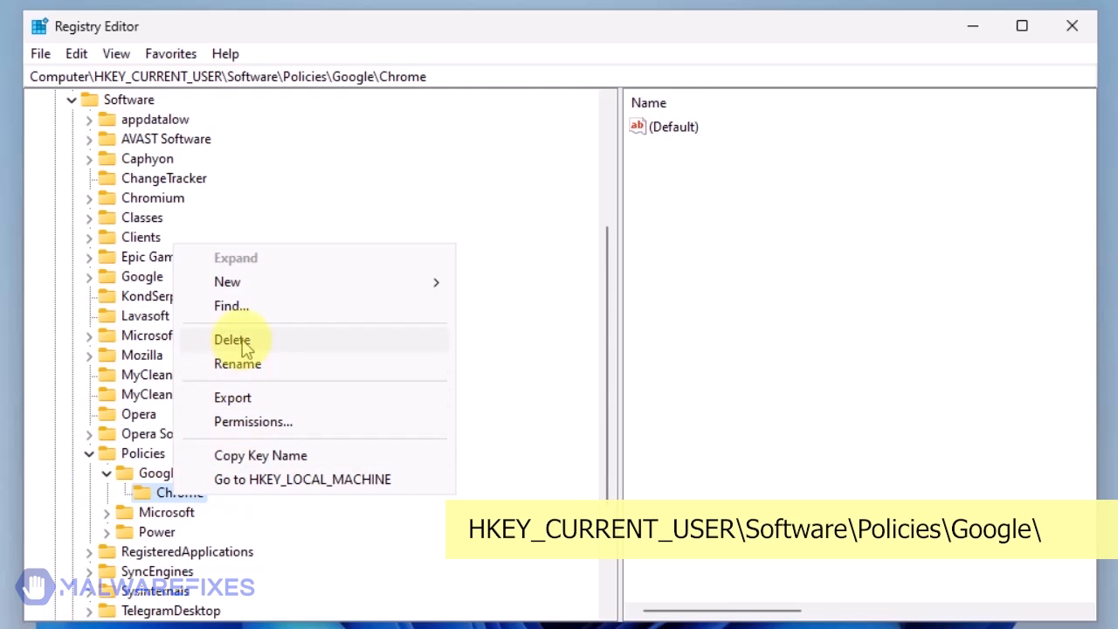
pyautogui.click(233, 340)
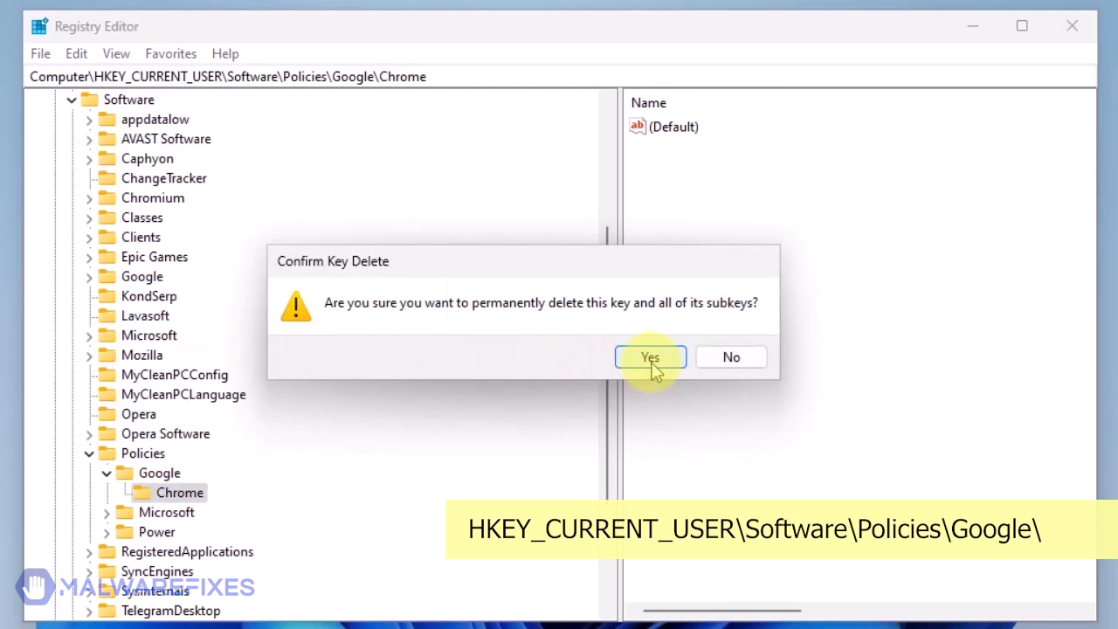
pyautogui.click(650, 357)
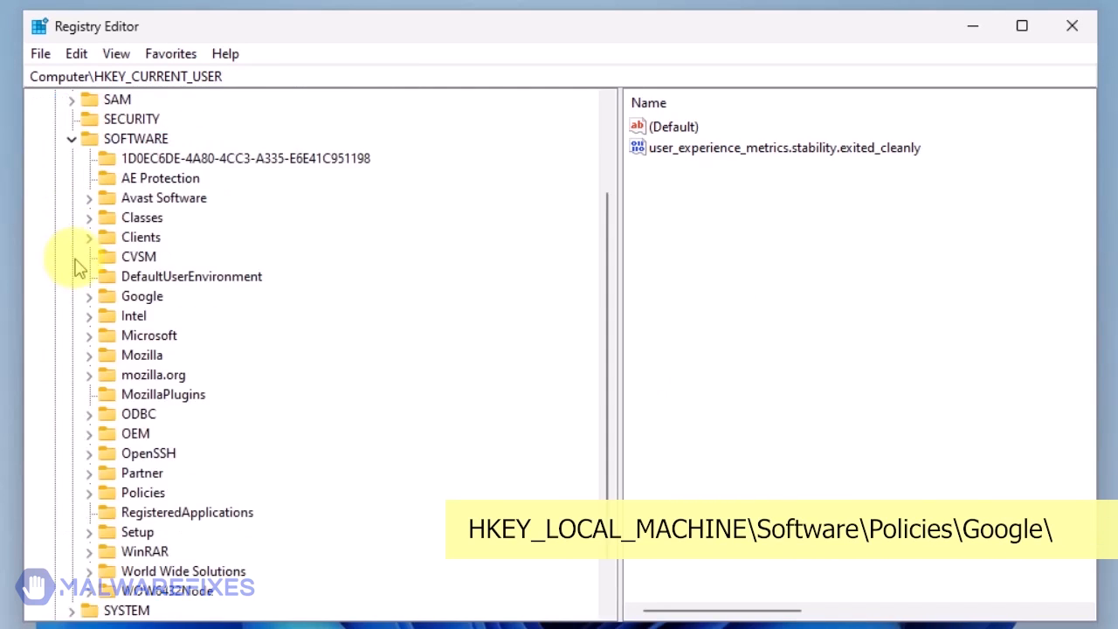
pyautogui.moveTo(92, 503)
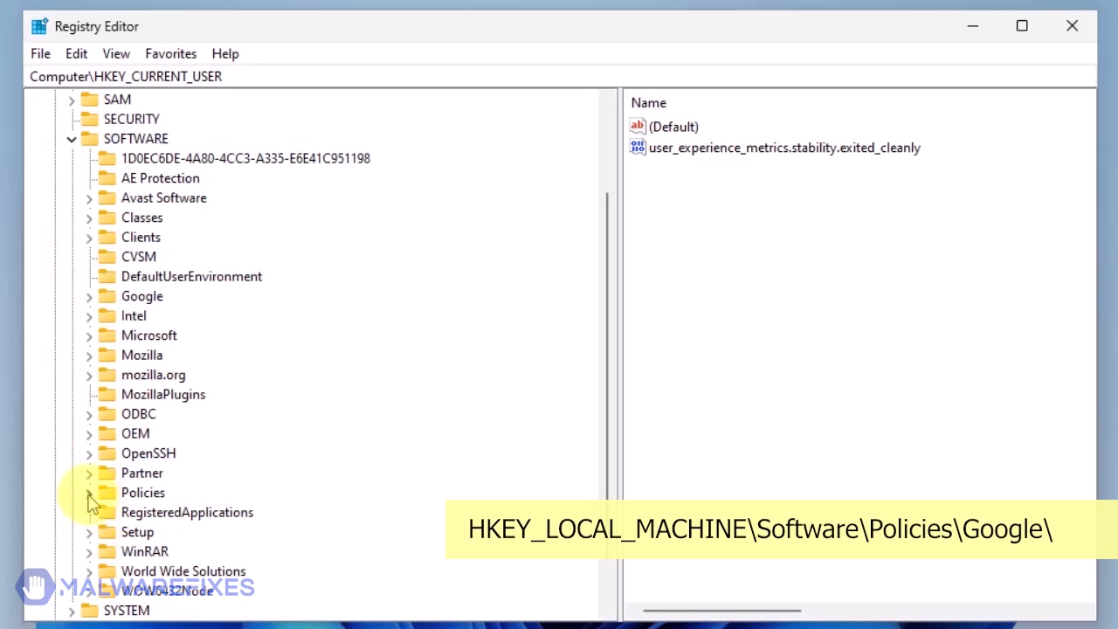
# Delete the Chrome key under HKLM\SOFTWARE\Policies\Google and confirm.
pyautogui.click(89, 492)
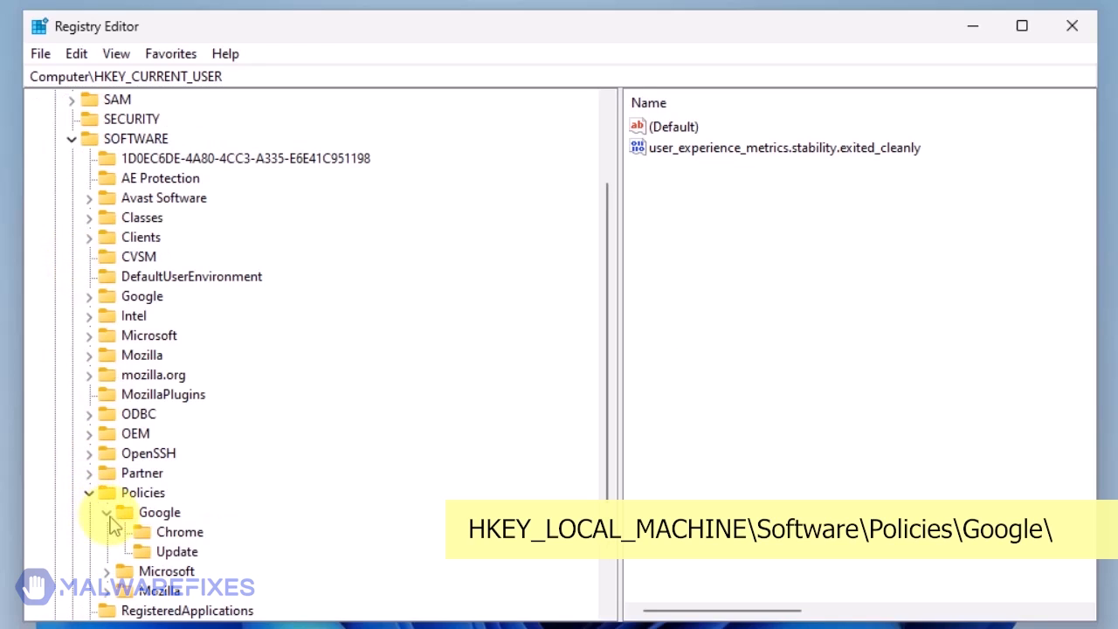
pyautogui.rightClick(179, 531)
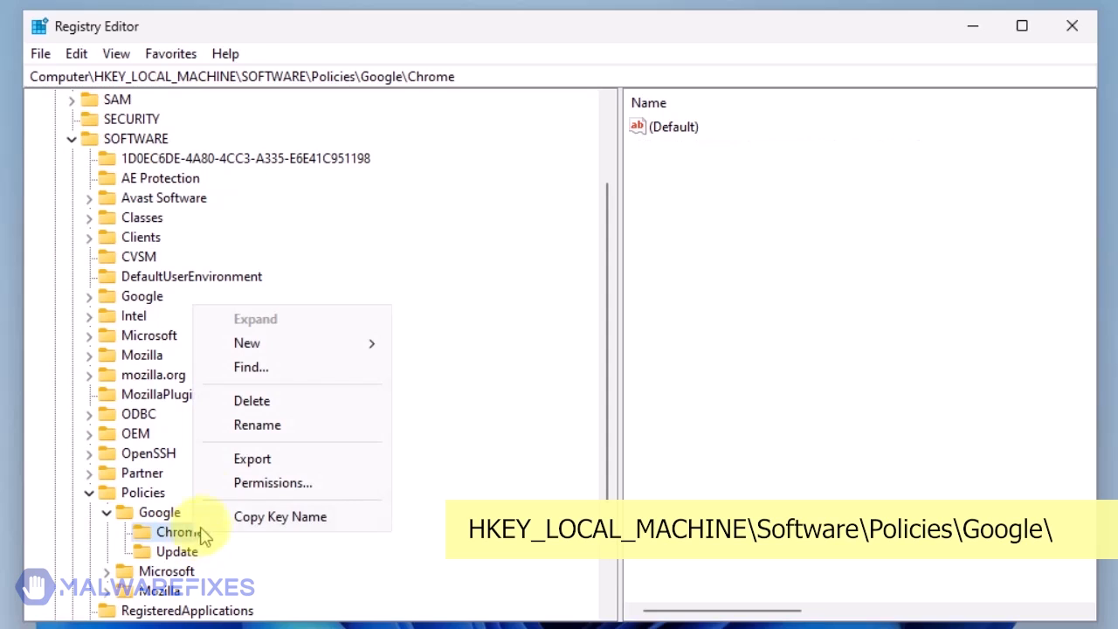
pyautogui.click(252, 401)
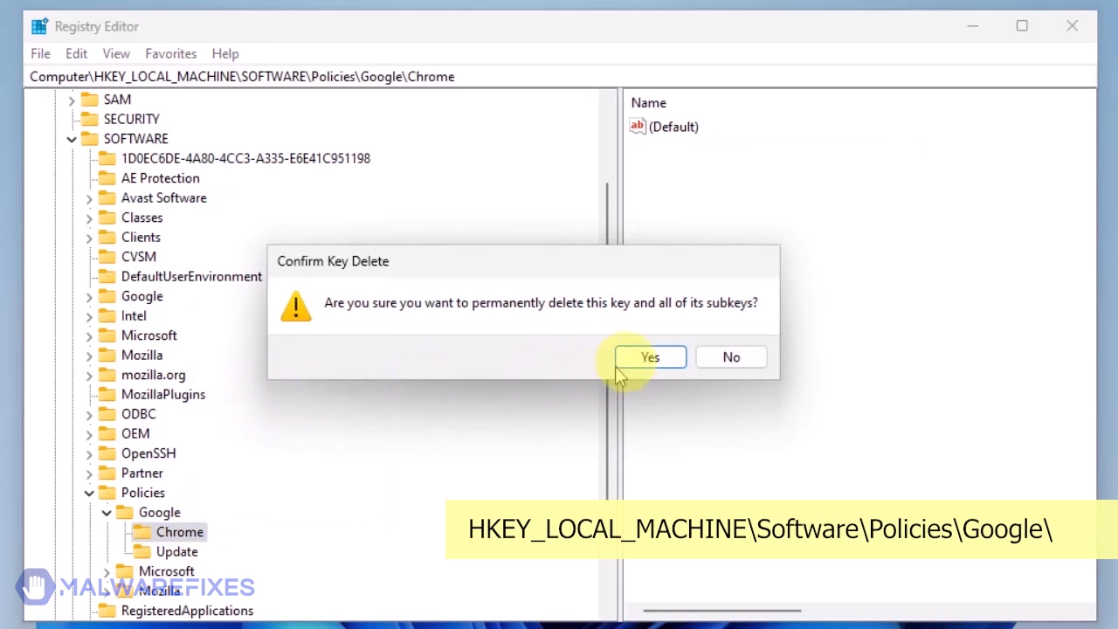
pyautogui.click(650, 357)
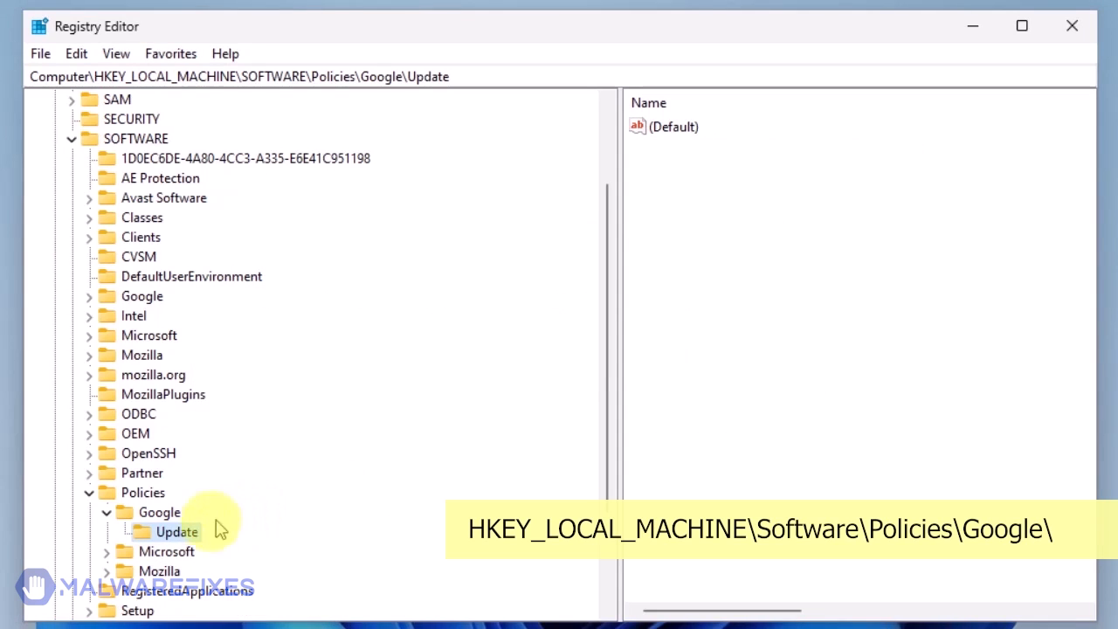
# Delete the Update policy key, confirm, and close Registry Editor.
pyautogui.rightClick(175, 531)
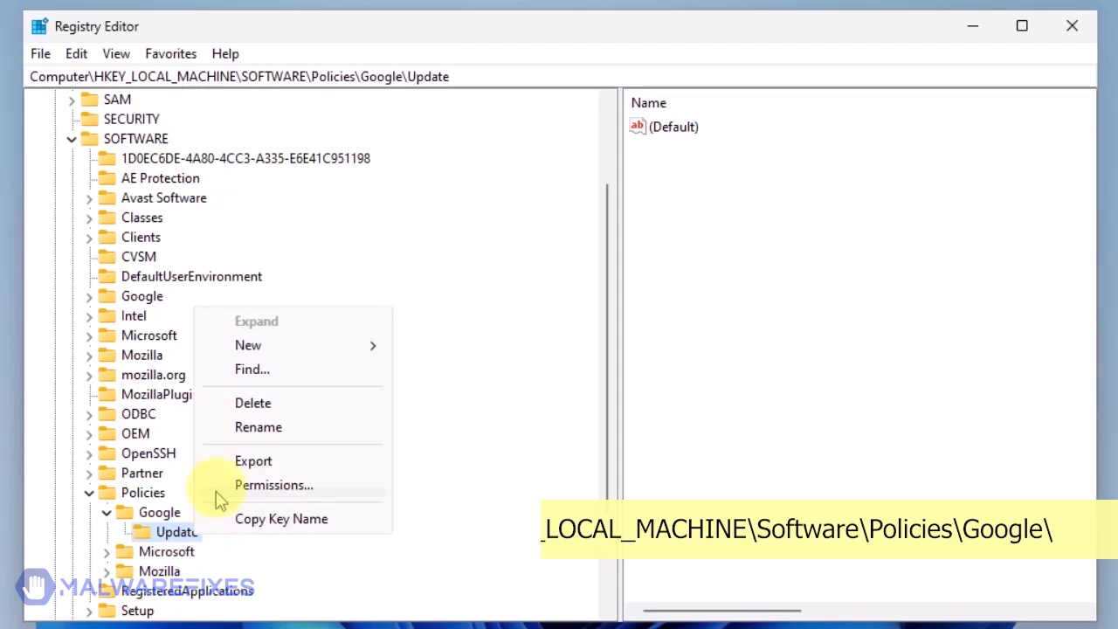
pyautogui.click(253, 403)
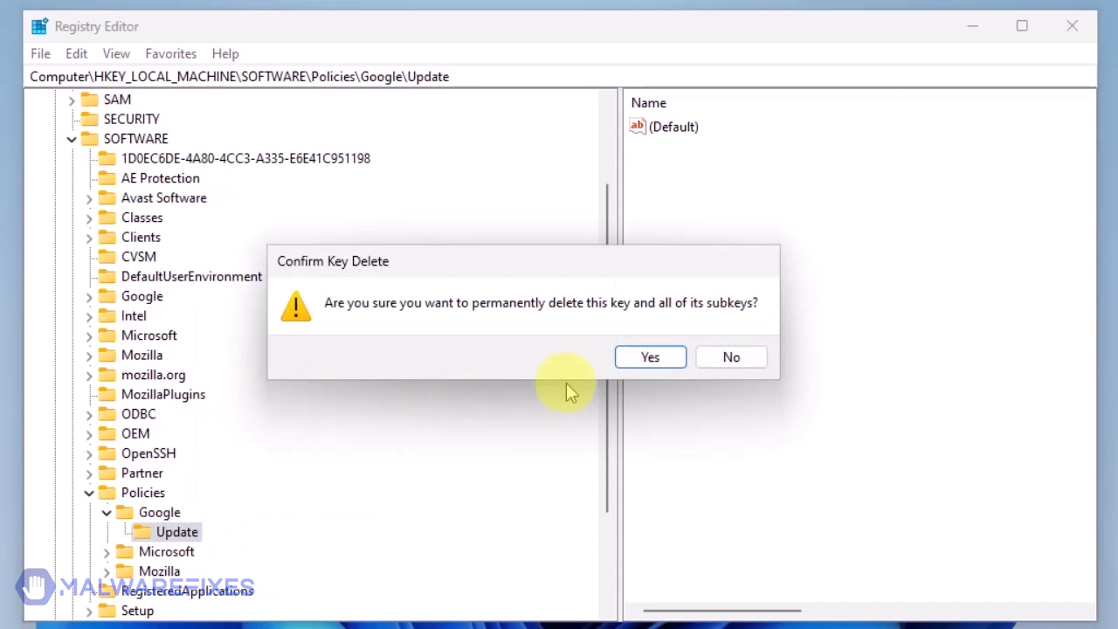
pyautogui.click(650, 356)
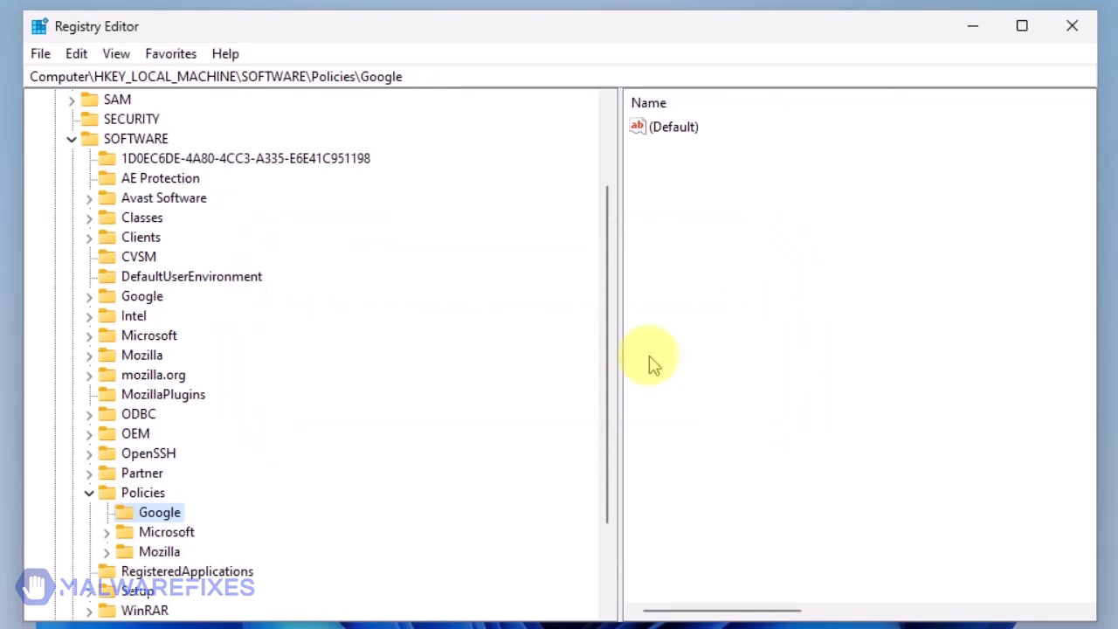
pyautogui.moveTo(636, 365)
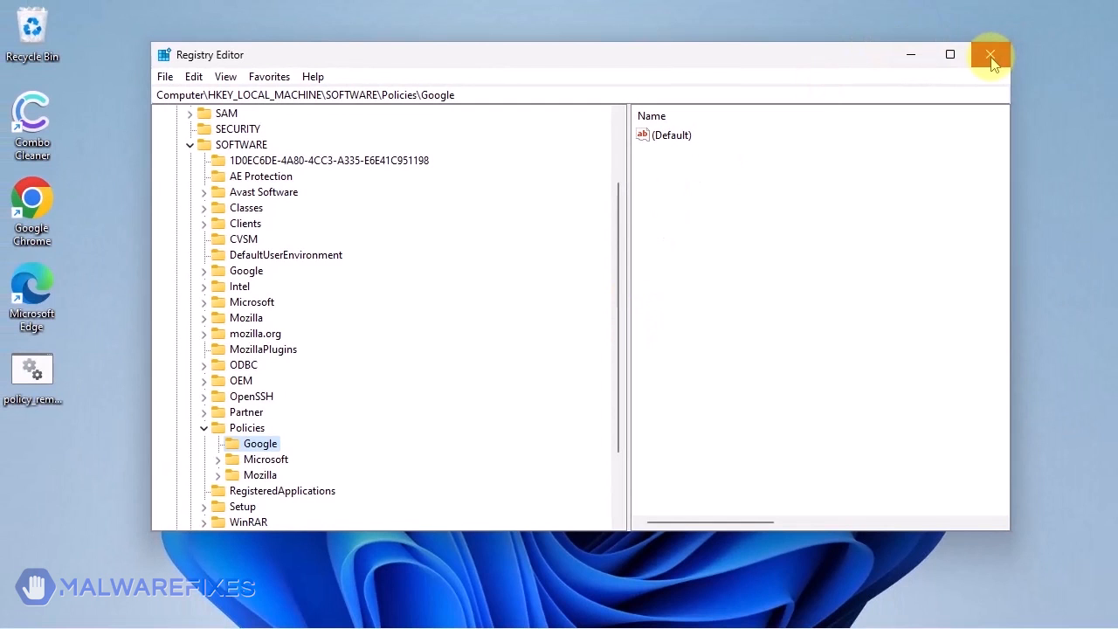
pyautogui.click(991, 54)
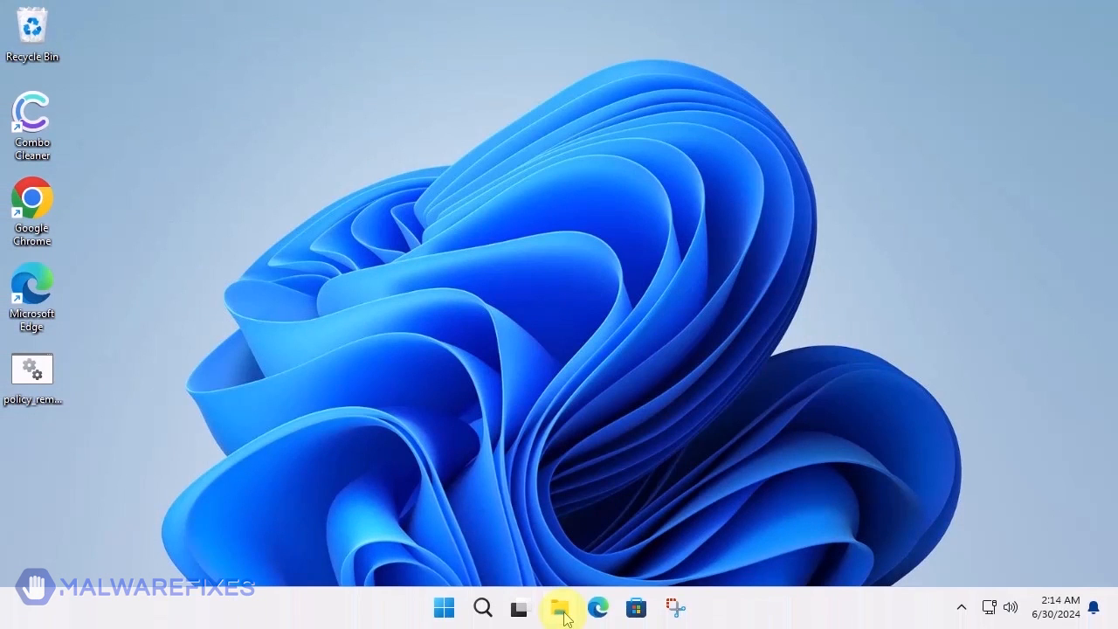
# In File Explorer, browse to C:\Program Files (x86)\Google.
pyautogui.click(558, 608)
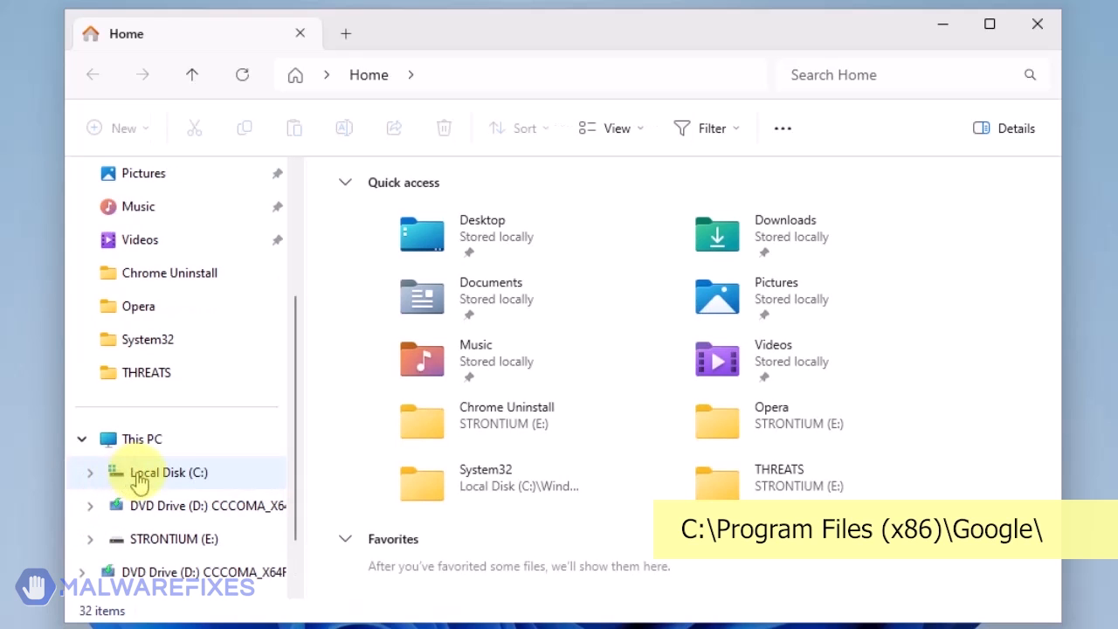
pyautogui.click(168, 473)
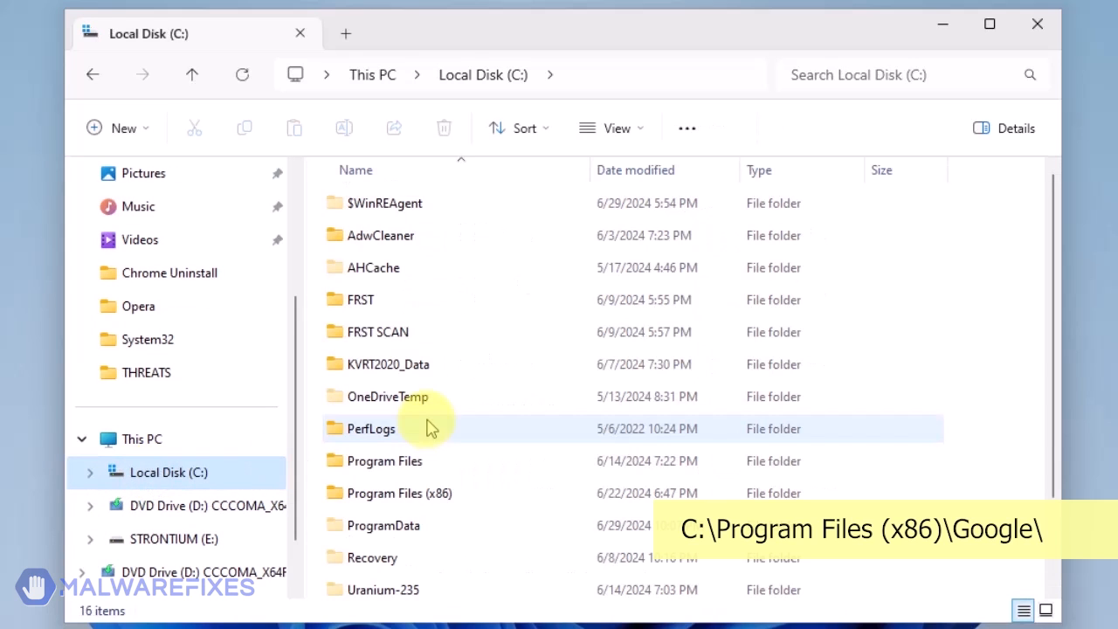
pyautogui.click(399, 492)
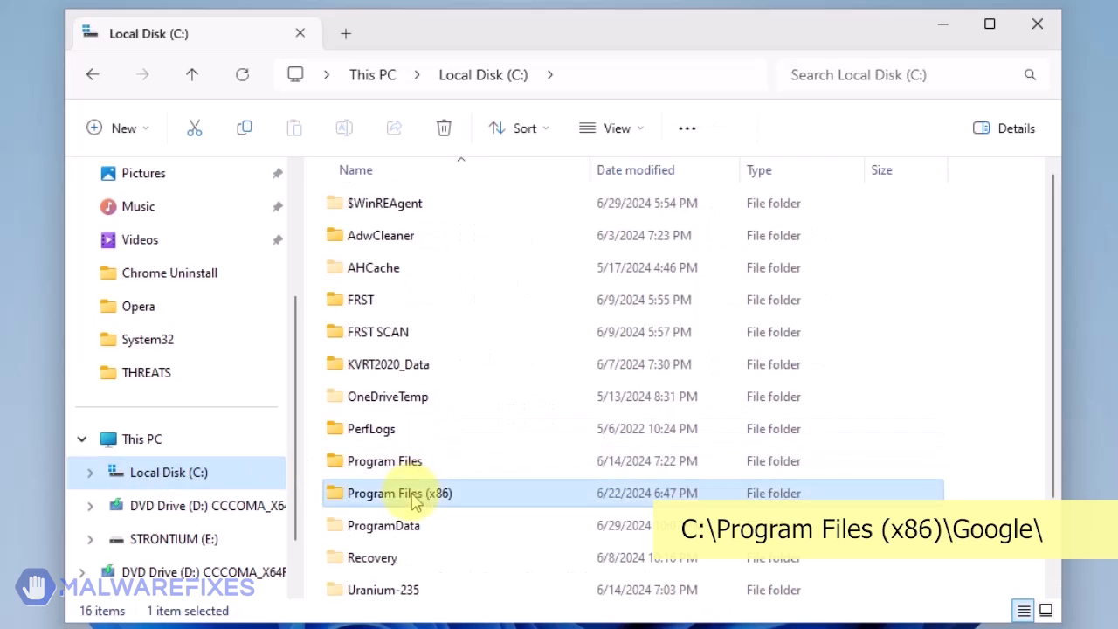
pyautogui.doubleClick(399, 492)
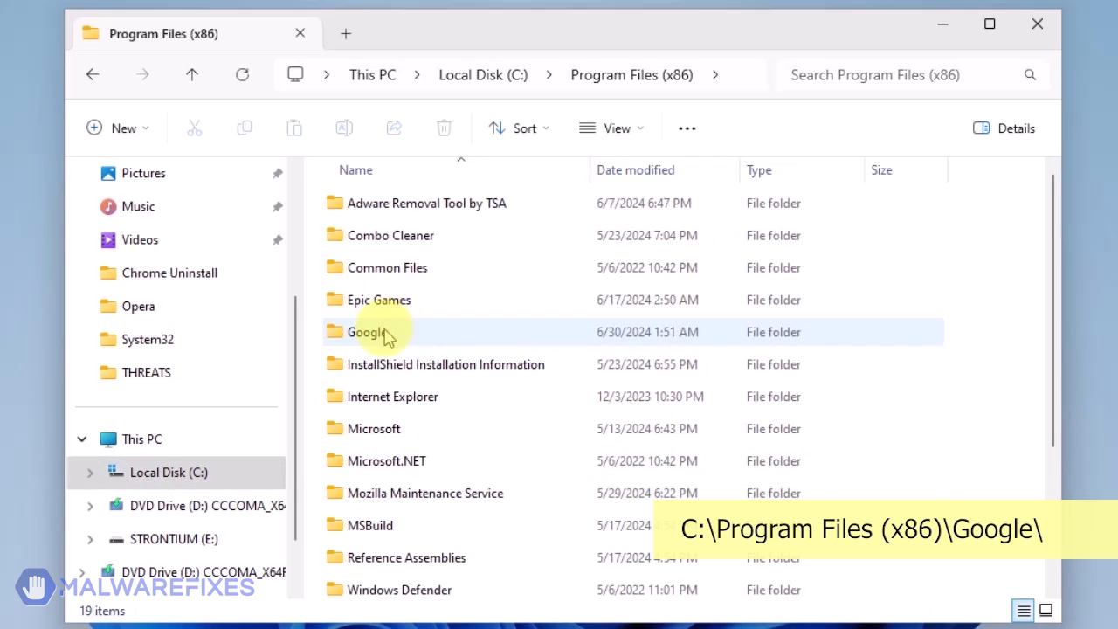
pyautogui.doubleClick(366, 332)
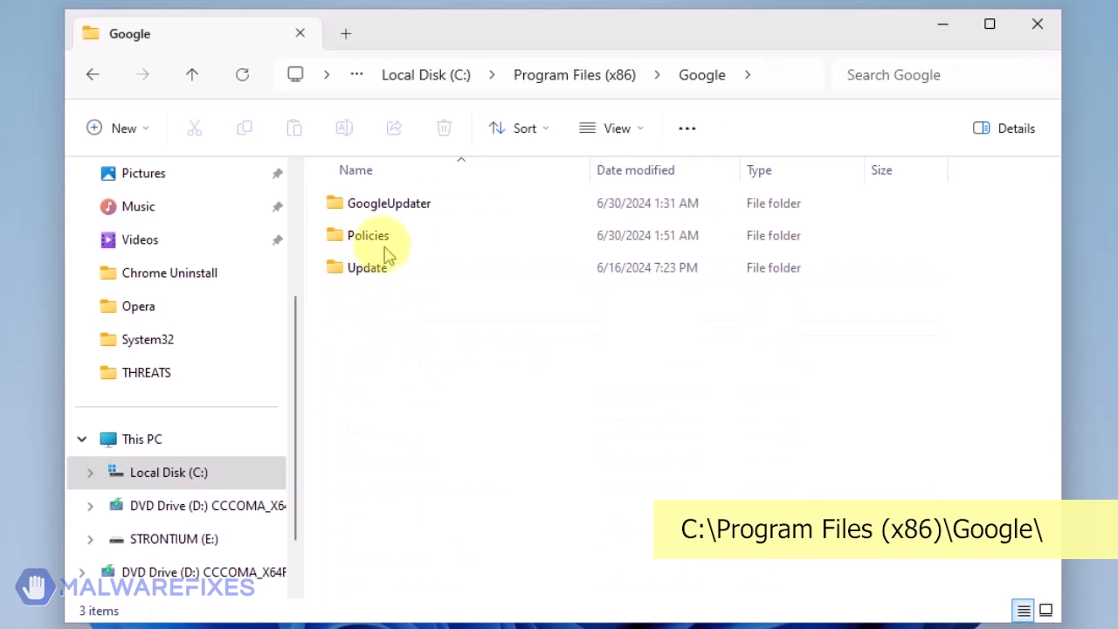
# Delete the Policies folder, granting administrator permission.
pyautogui.click(368, 235)
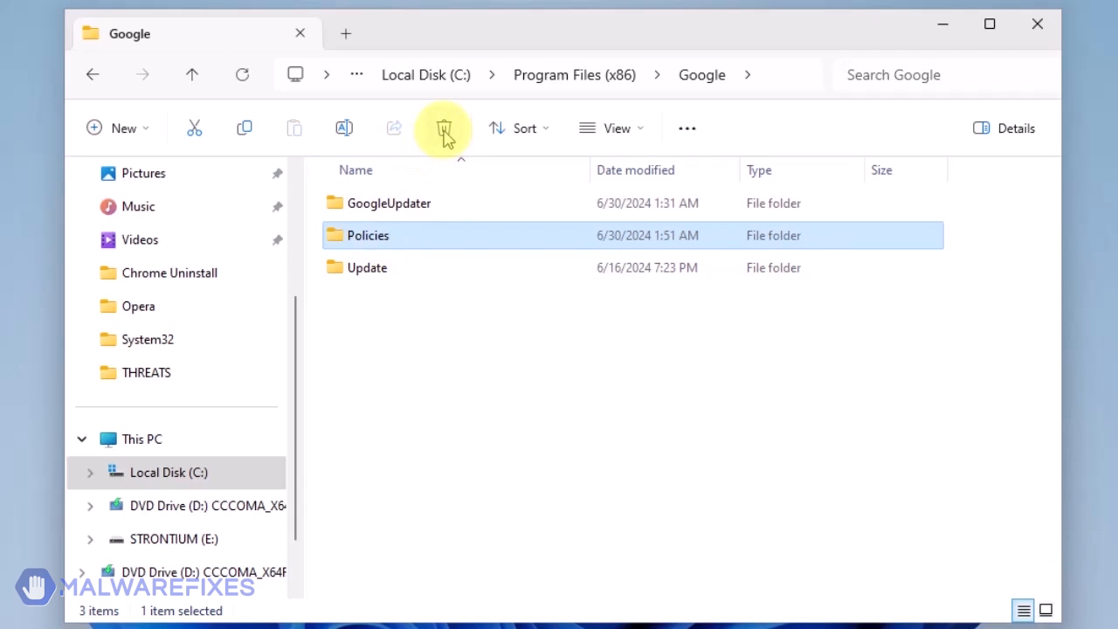
pyautogui.moveTo(443, 129)
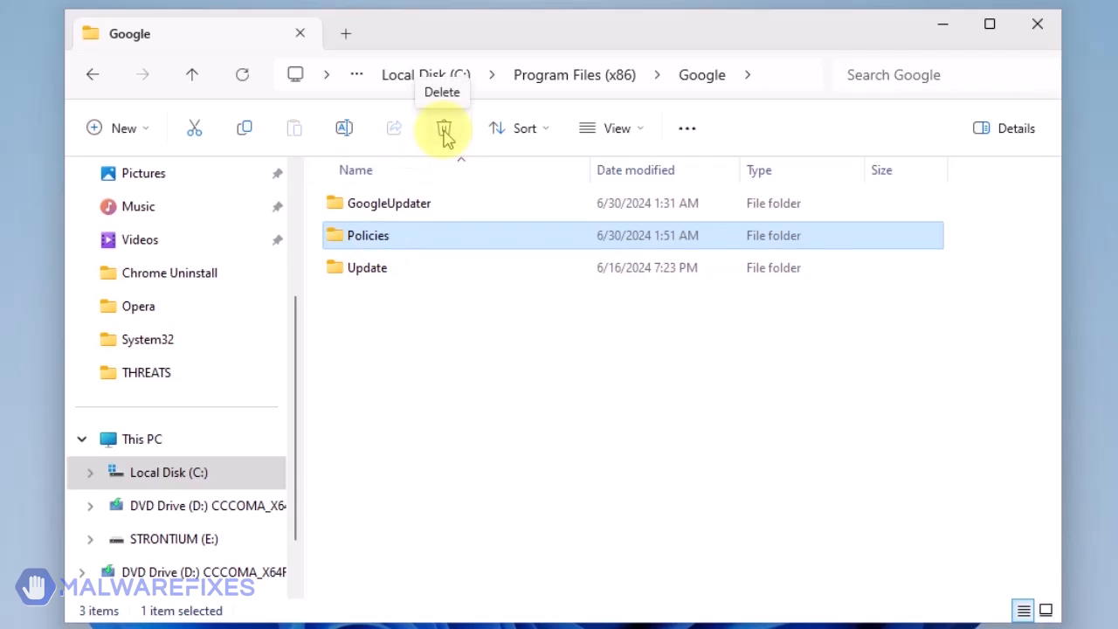
pyautogui.click(443, 127)
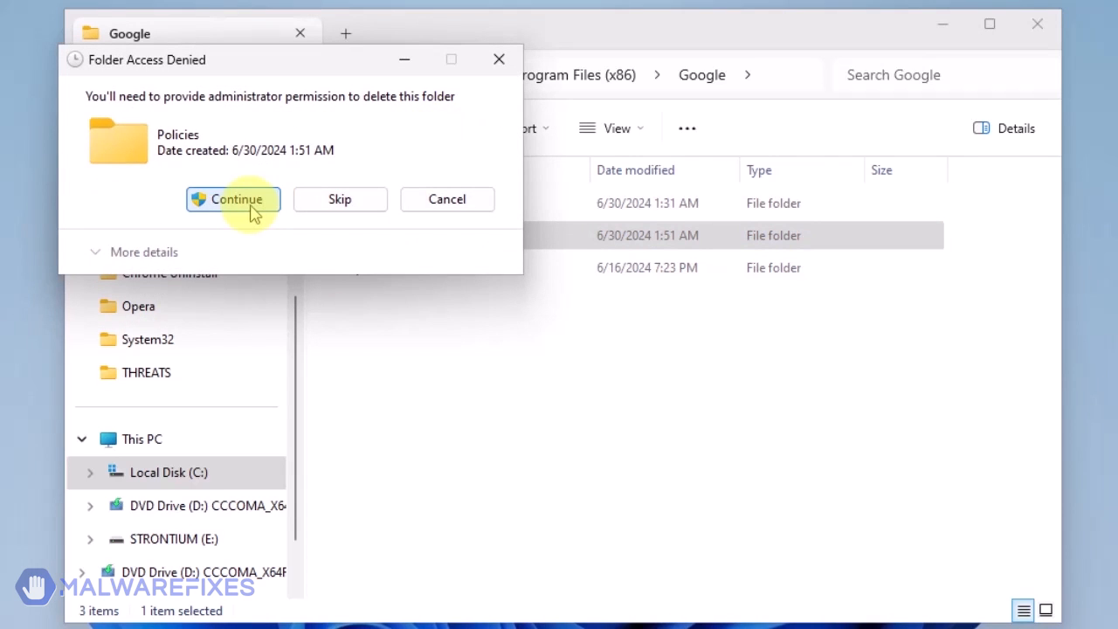
pyautogui.click(232, 199)
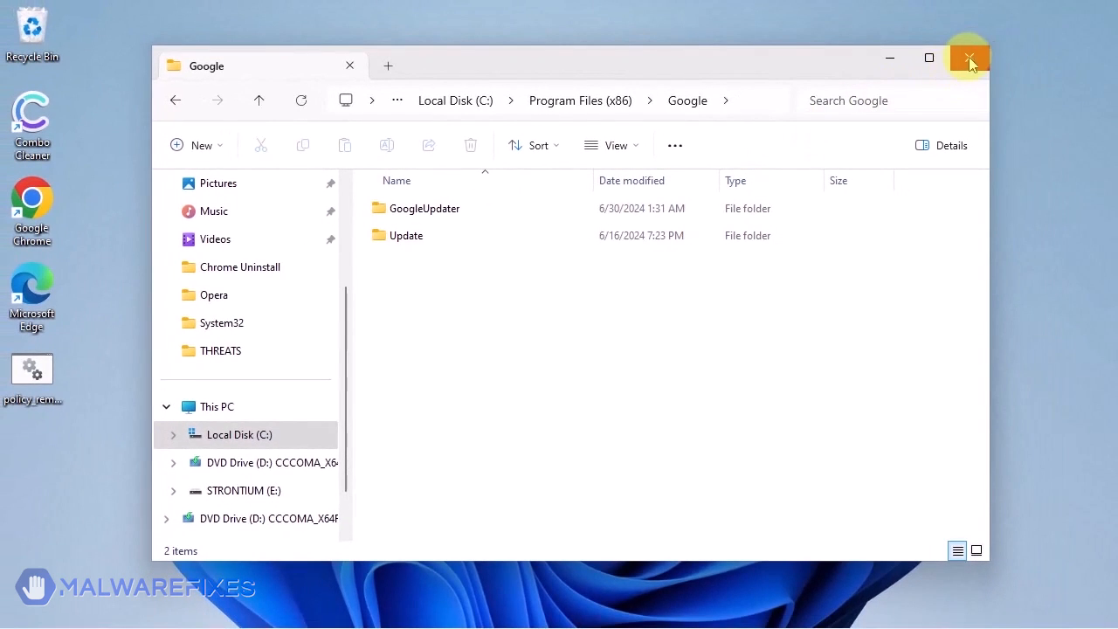
# Close File Explorer and open Google Chrome from its desktop shortcut.
pyautogui.click(969, 58)
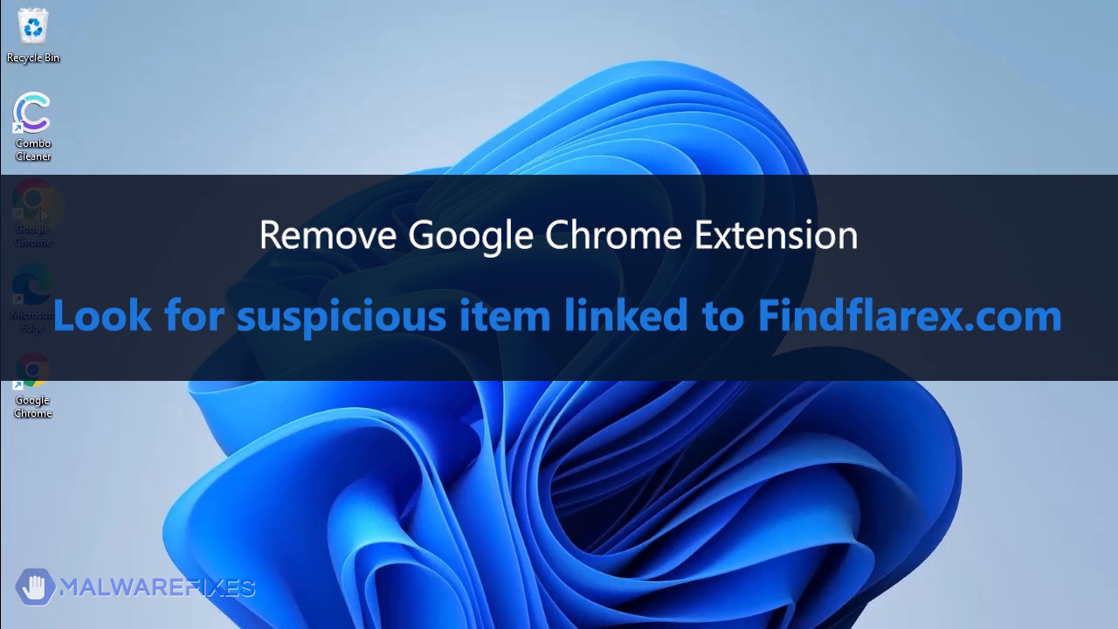
pyautogui.doubleClick(32, 209)
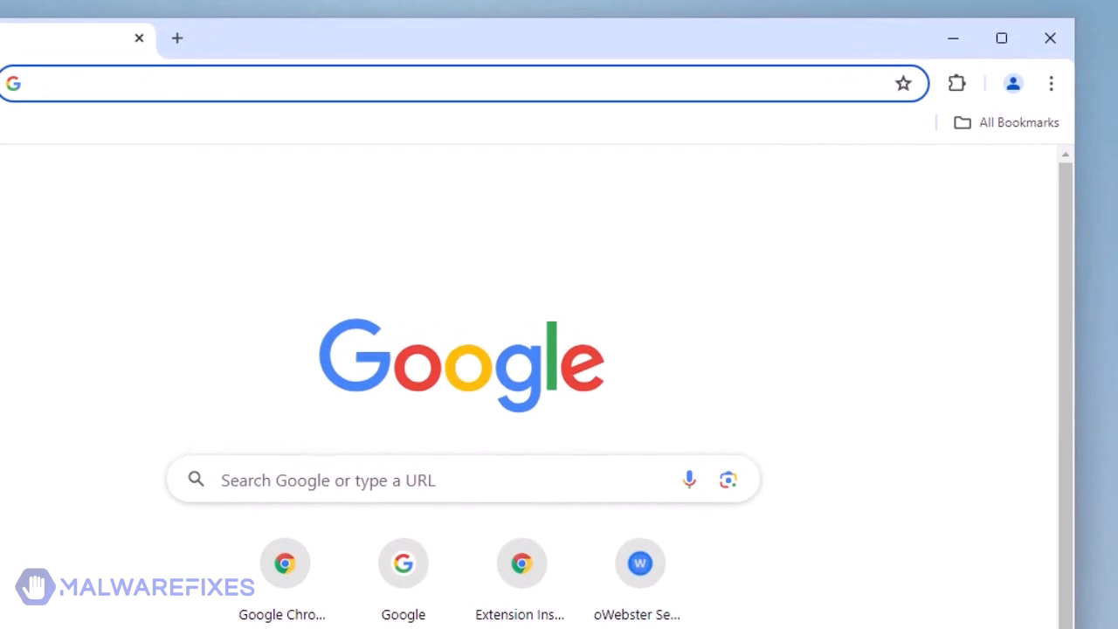
# Remove the FortyFy extension from Chrome's Manage Extensions page and confirm.
pyautogui.click(1051, 83)
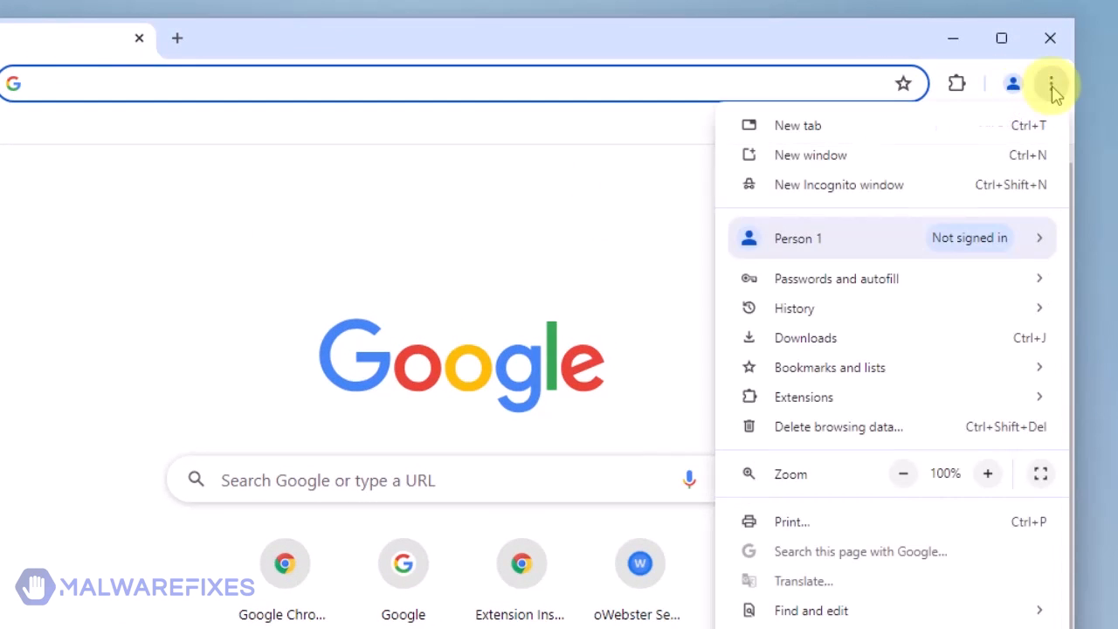
pyautogui.moveTo(1009, 314)
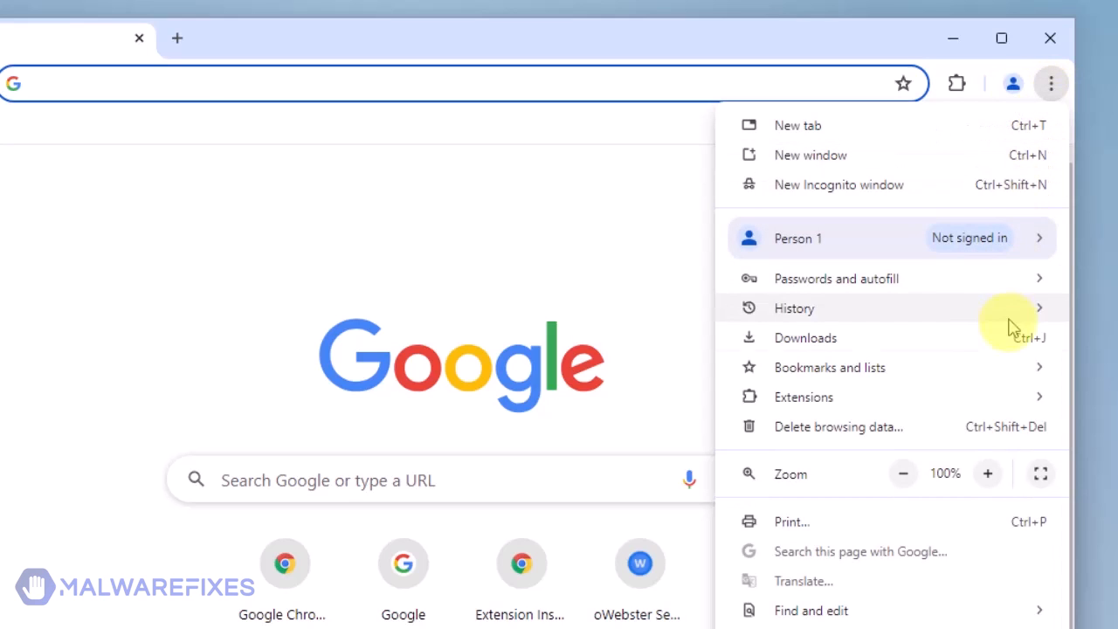
pyautogui.click(803, 397)
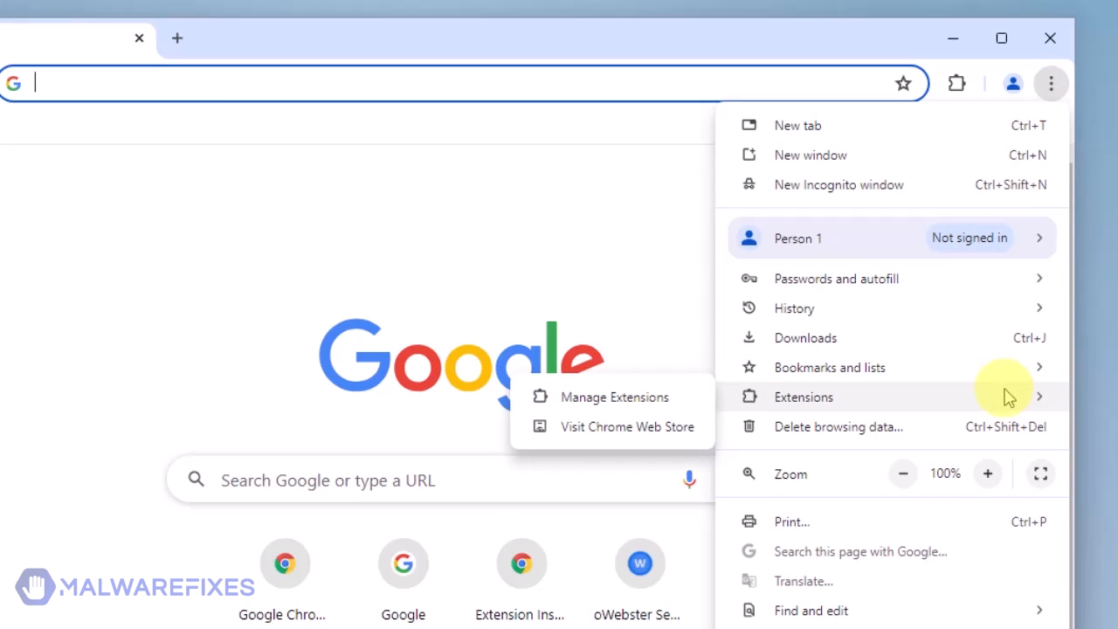
pyautogui.click(614, 397)
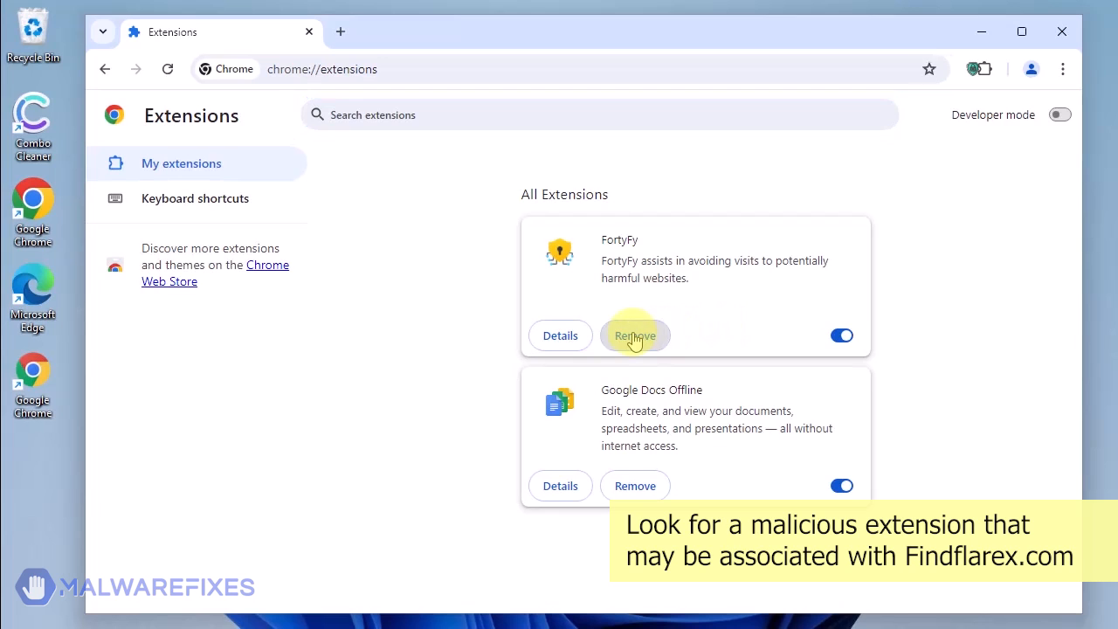
pyautogui.click(635, 336)
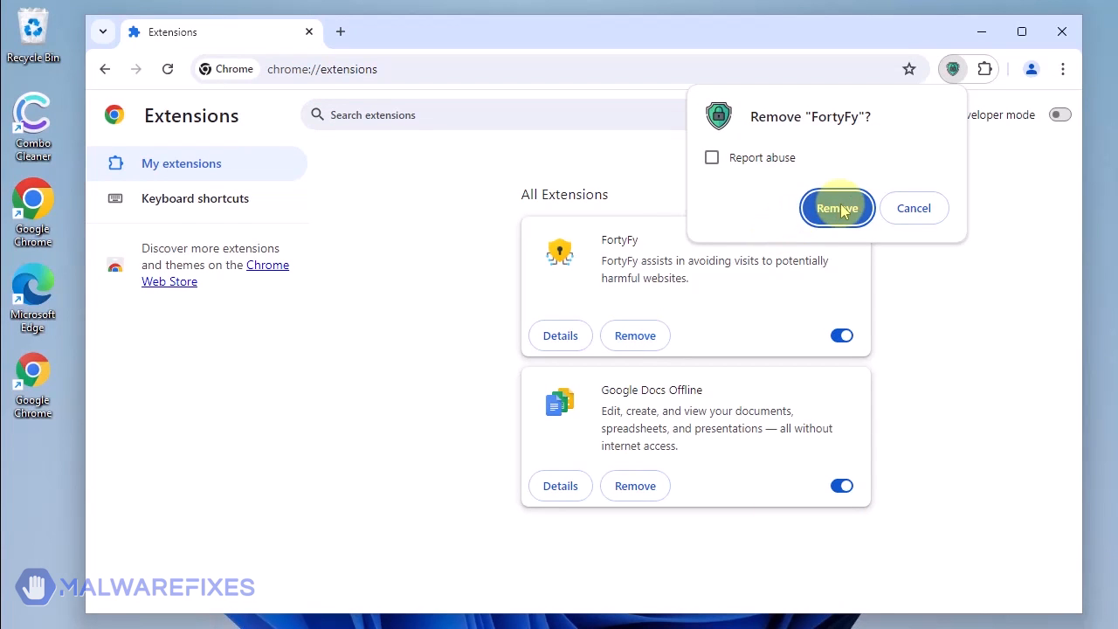
pyautogui.click(836, 208)
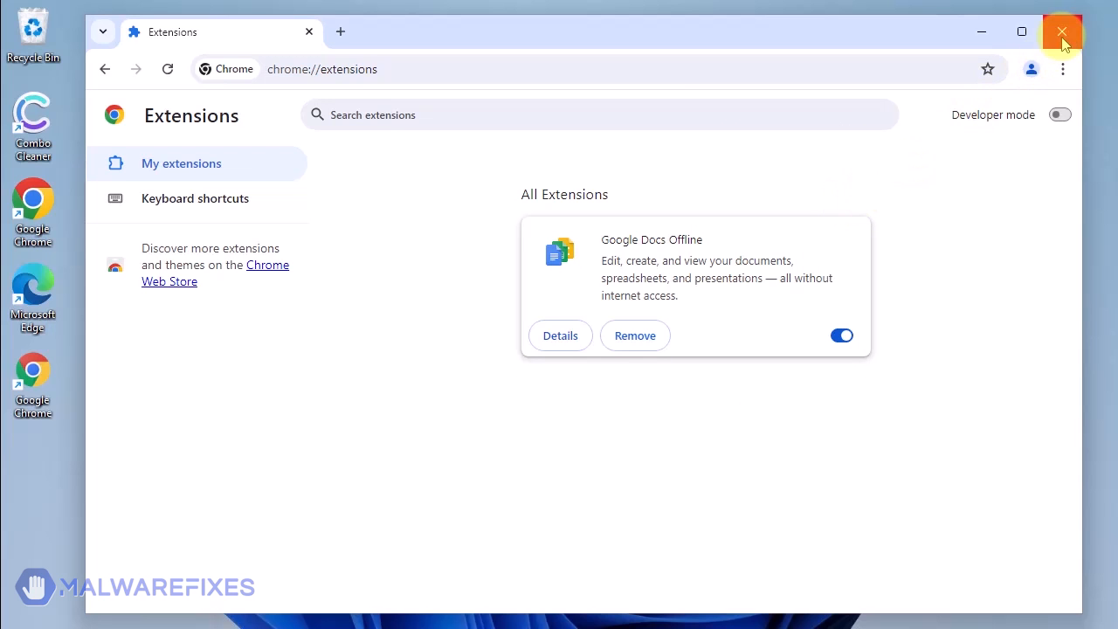
# Close Google Chrome, then click three spots on the desktop as the tutorial ends.
pyautogui.click(1063, 32)
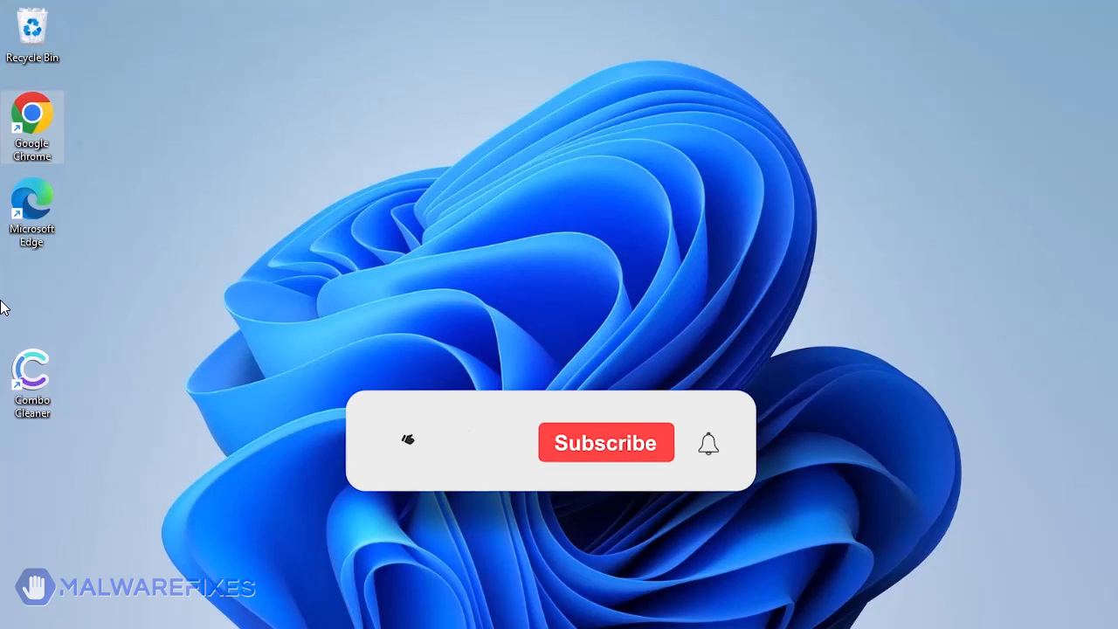
pyautogui.click(408, 439)
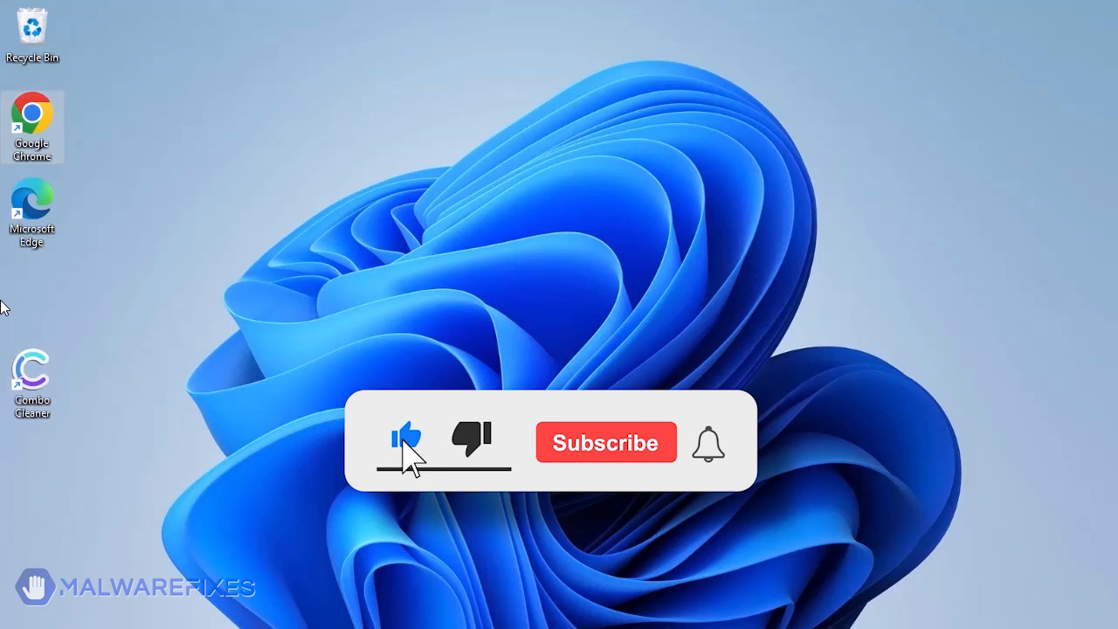
pyautogui.click(607, 442)
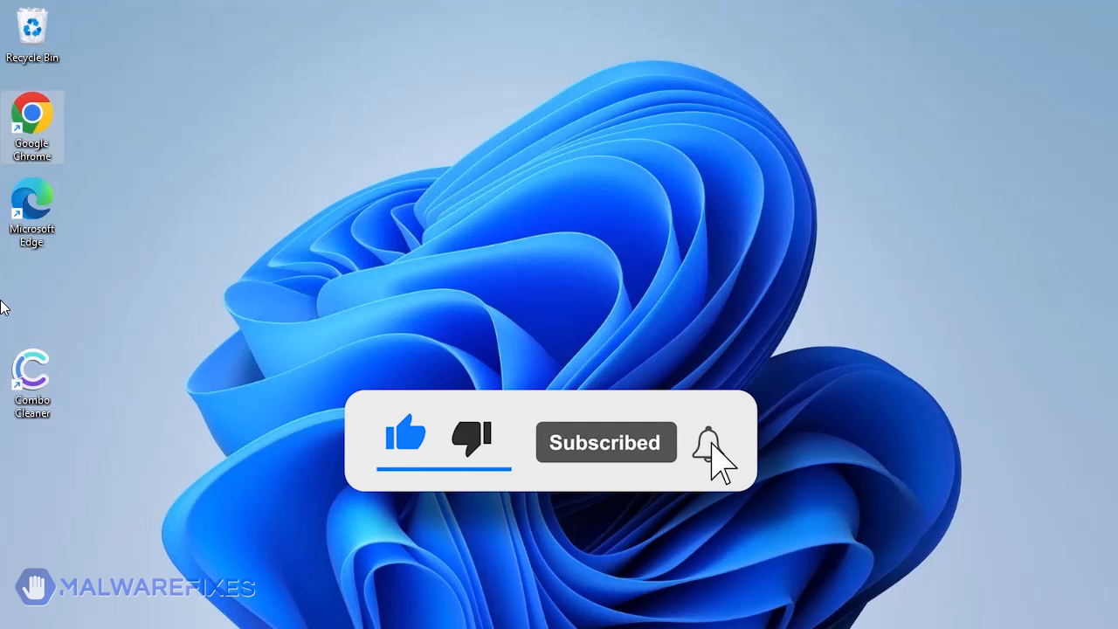
pyautogui.click(708, 441)
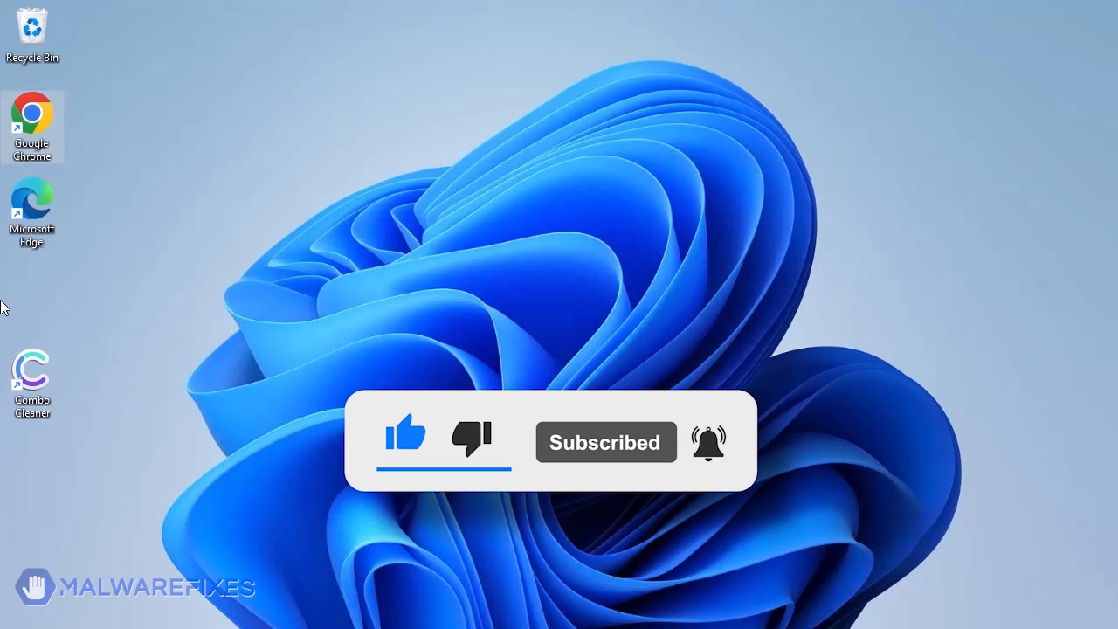